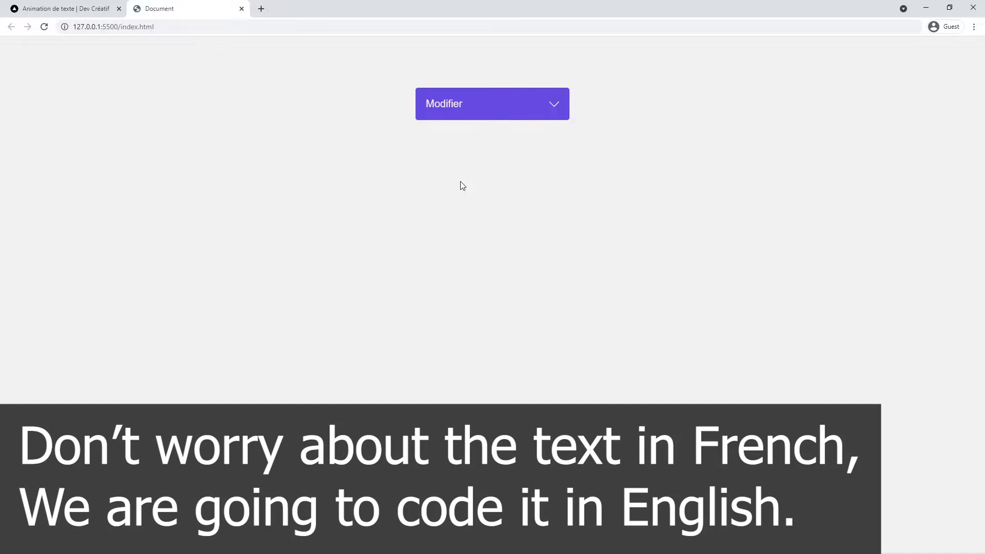
- Demo the finished dropdown on UI-Delivery and show its HTML markup after the CSS view
left_click(492, 104)
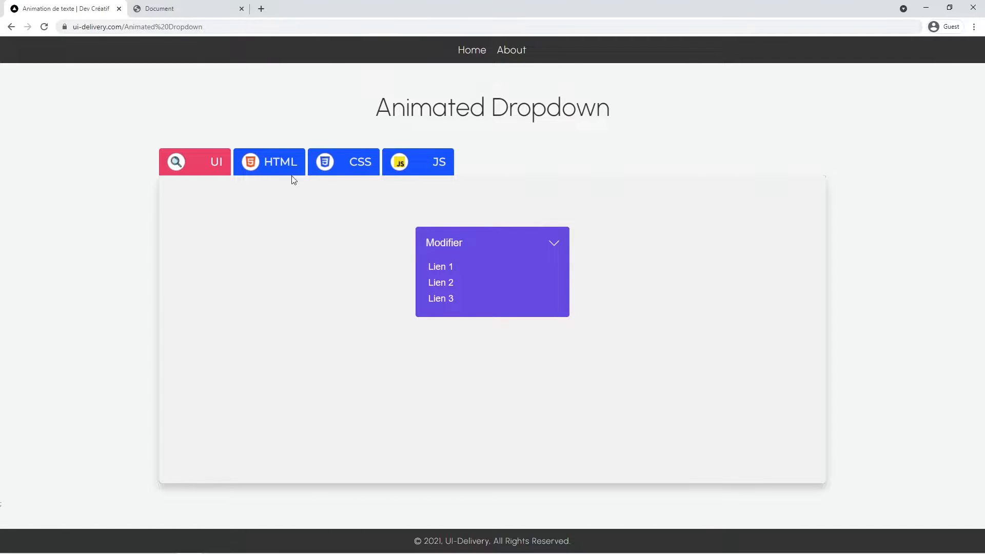
left_click(268, 161)
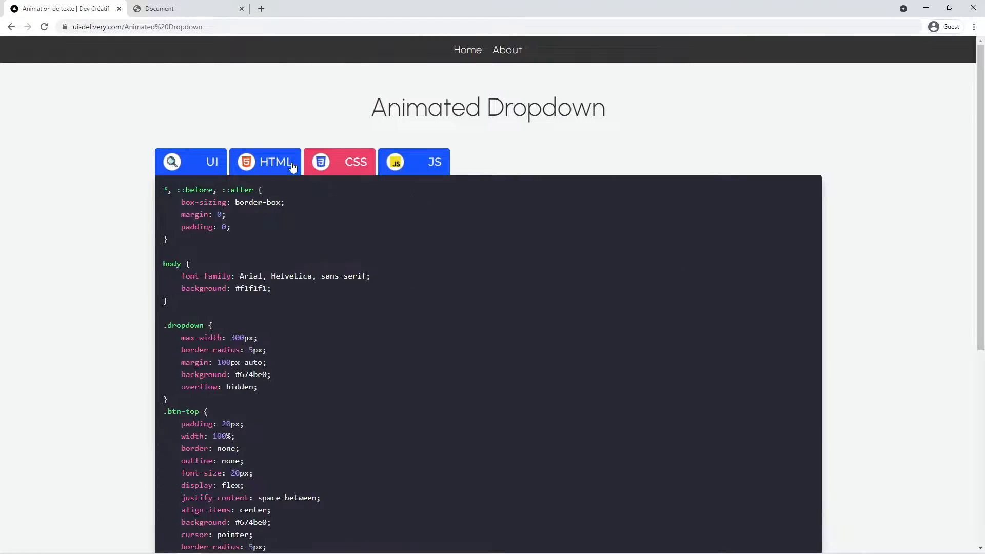
left_click(265, 161)
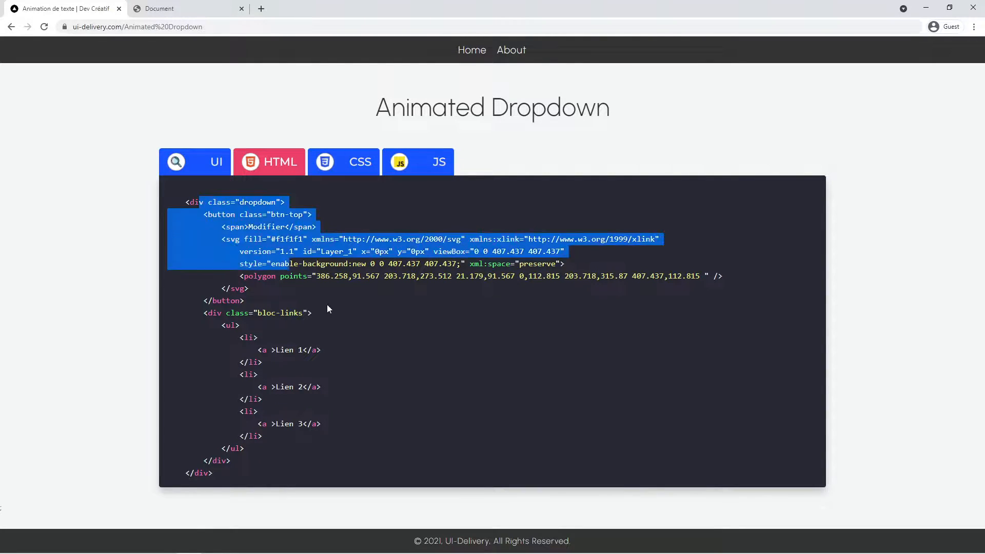
left_click(269, 161)
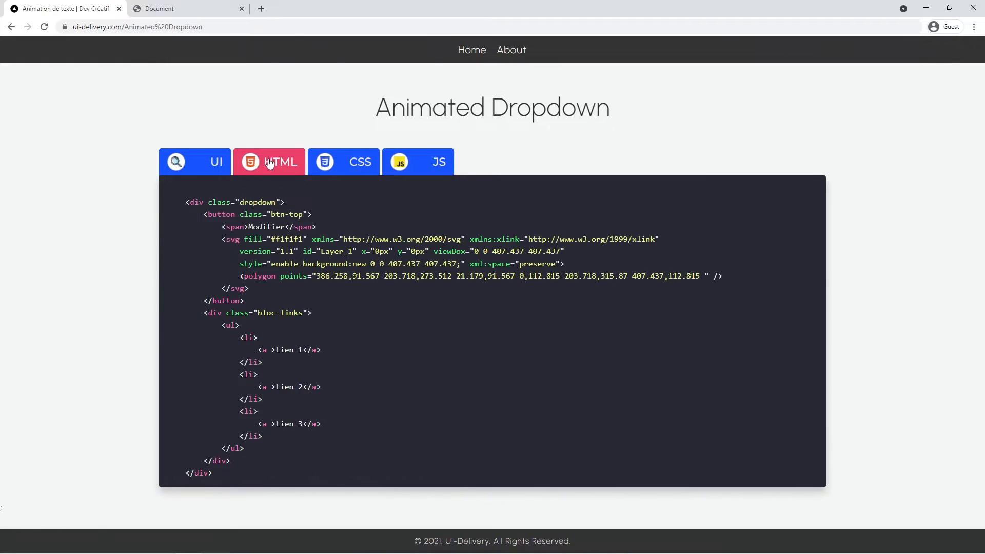
mouse_move(237, 85)
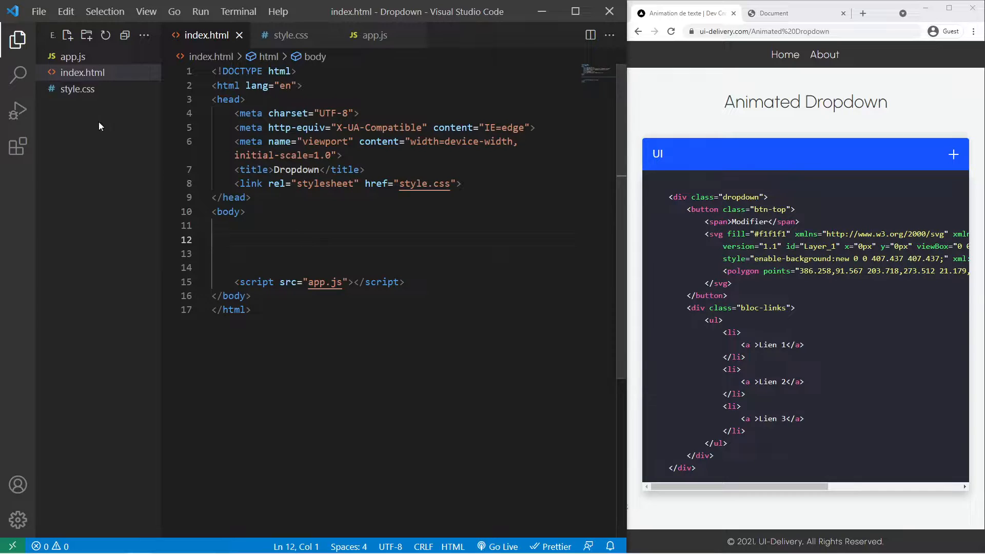
- Start Live Server on index.html so the blank Dropdown page opens on port 5500
left_click(283, 226)
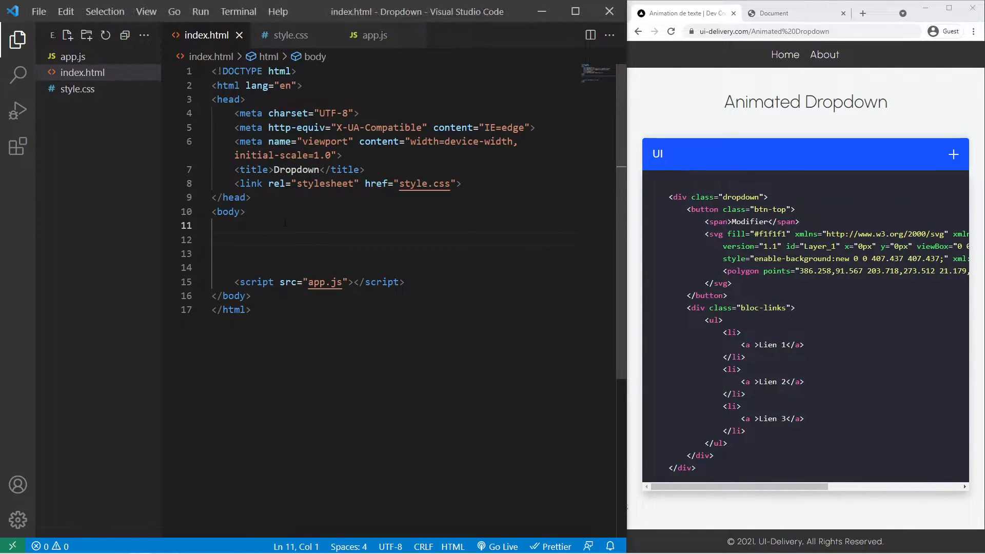
left_click(498, 546)
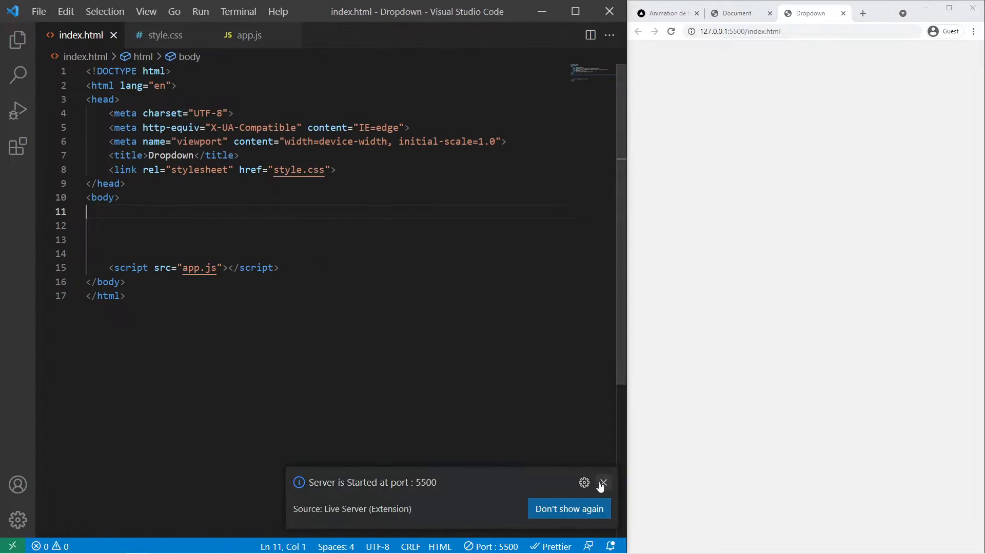
- Add div.dropdown with a btn-top button labelled Modifiy, then fetch the chevron SVG from the example page
left_click(602, 483)
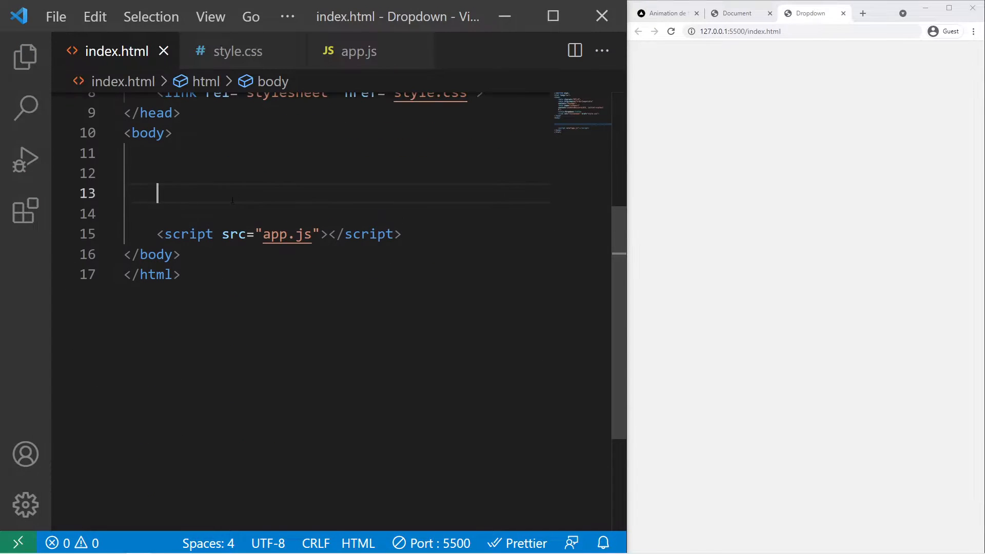
type("div.")
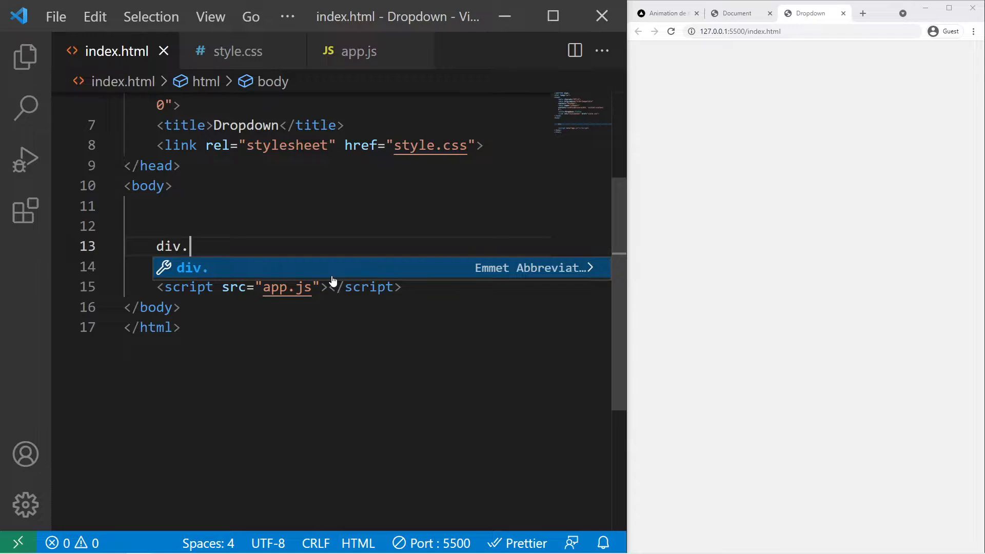
key("Tab")
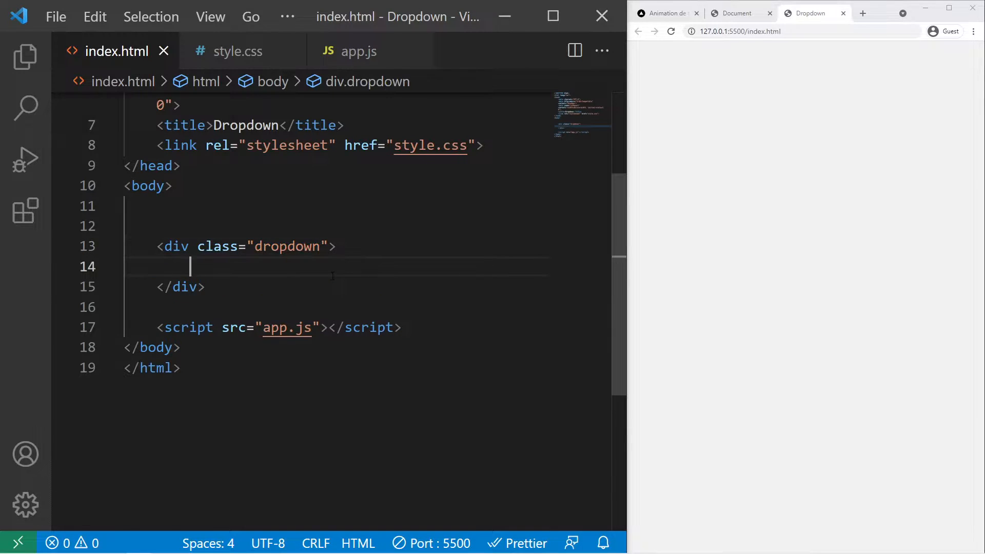
type("button.btn-t")
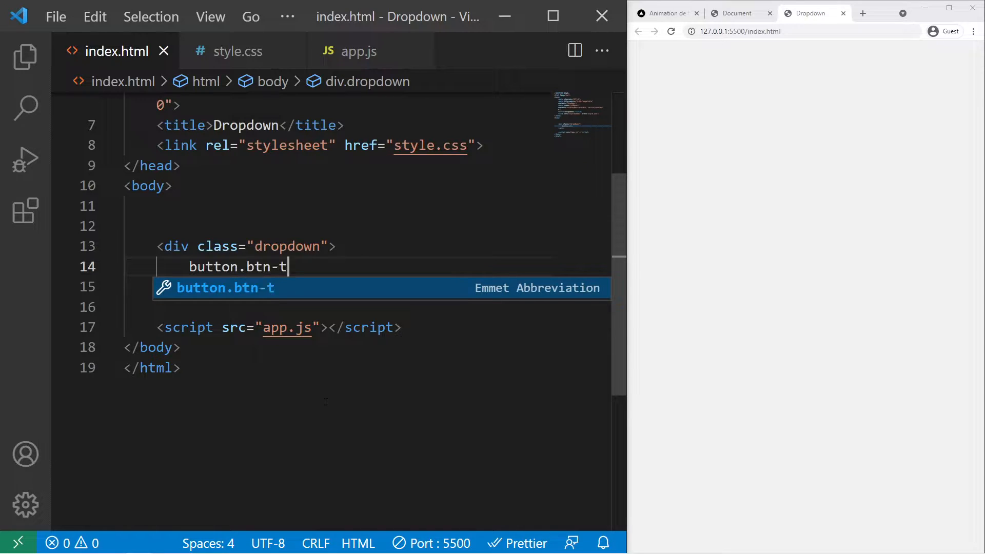
key("Tab")
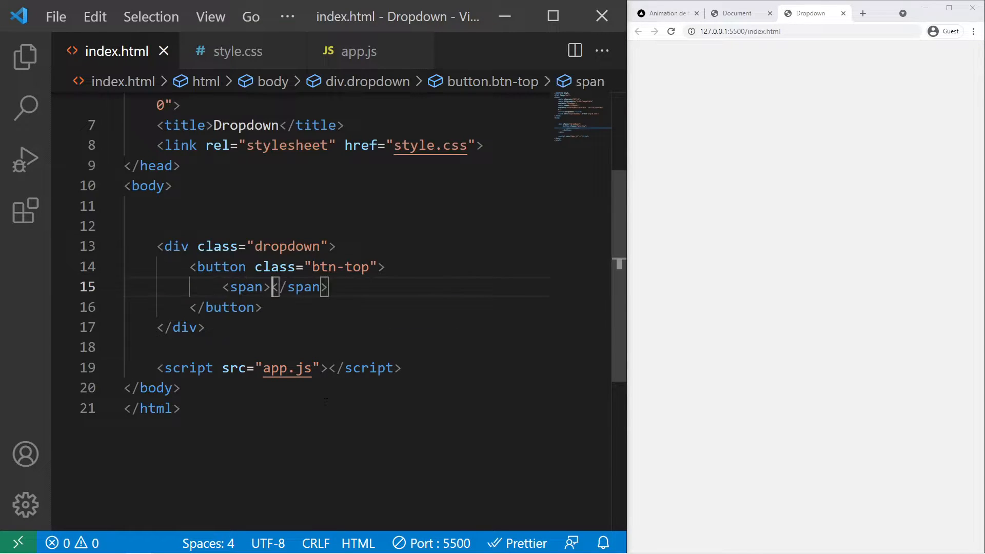
type("Modifiy")
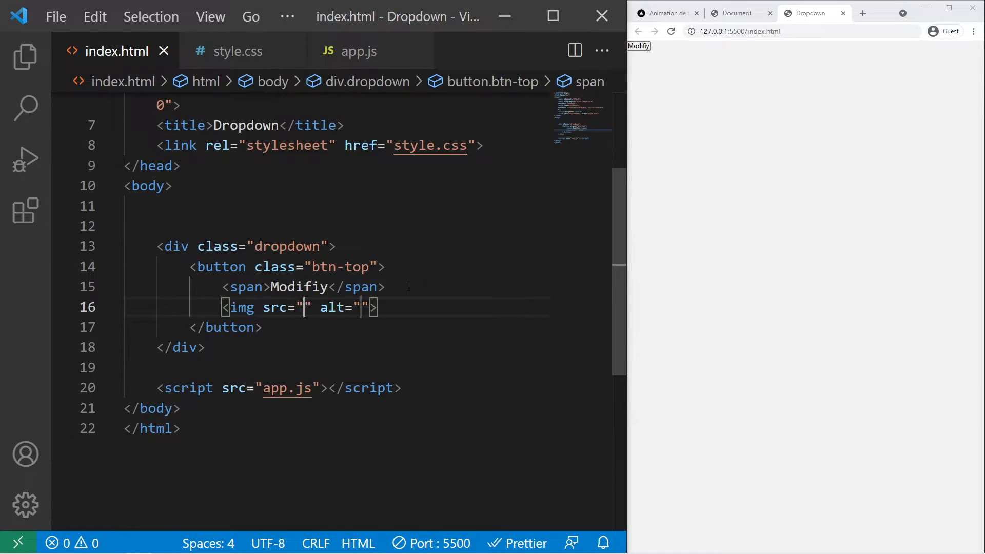
left_click(24, 57)
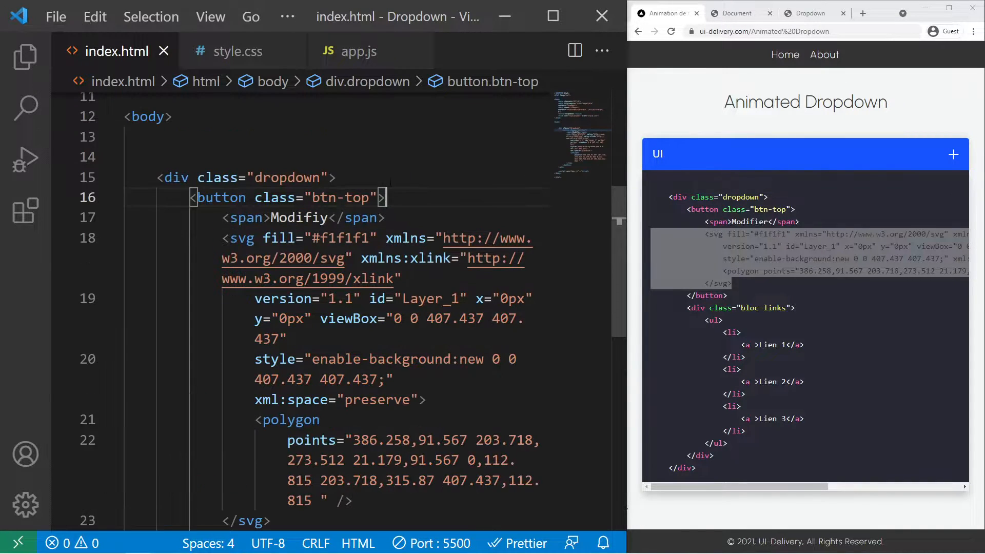
- Create chevron.svg holding the arrow icon markup and return to index.html
left_click(97, 51)
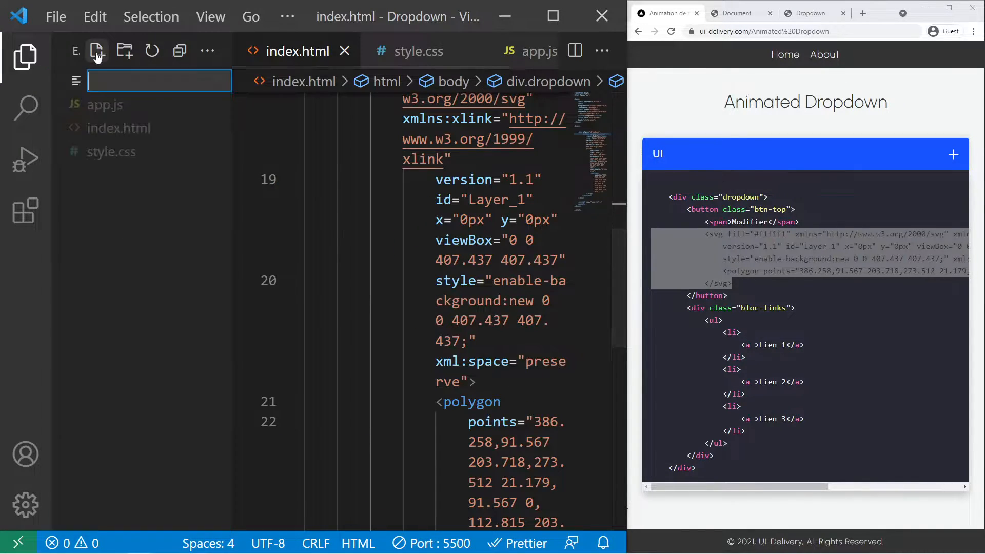
type("chevron.svg")
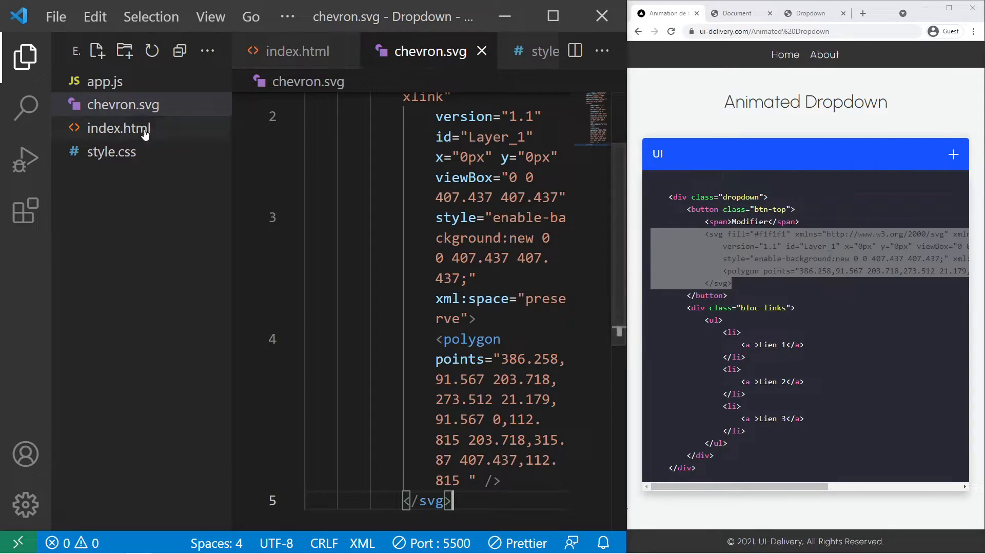
left_click(119, 128)
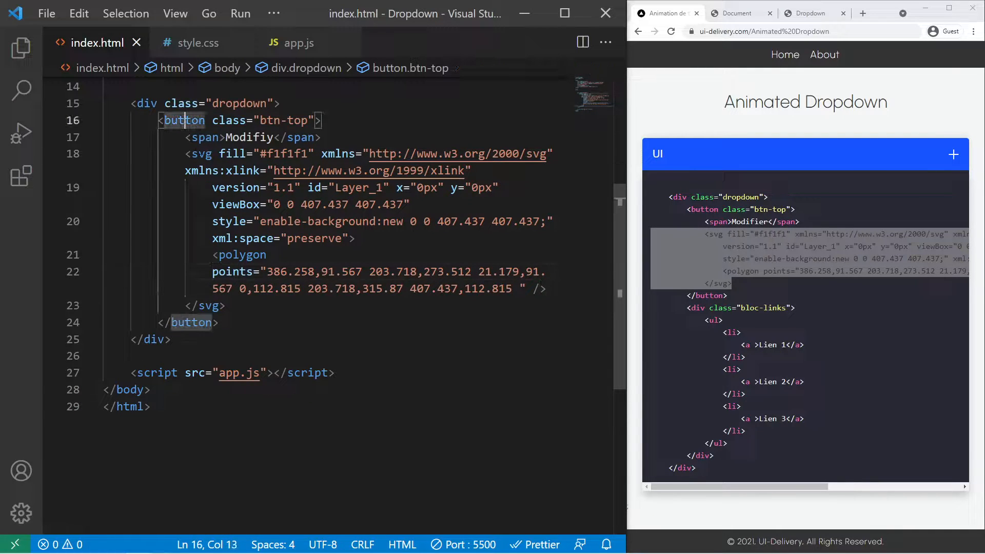
- Add a bloc-links div after the button with a ul of three href="#" links, Link 1 to Link 3
left_click_drag(187, 154, 226, 306)
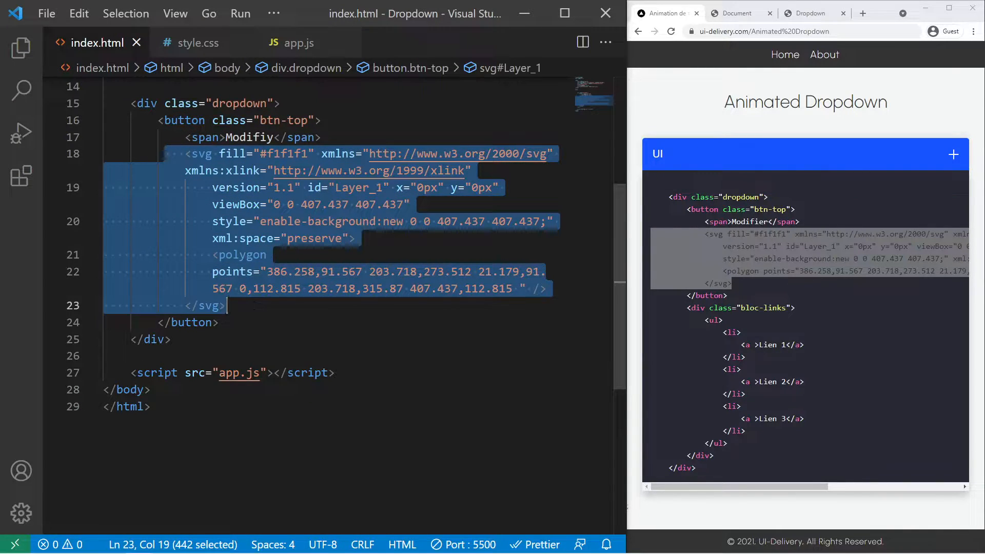
type("di")
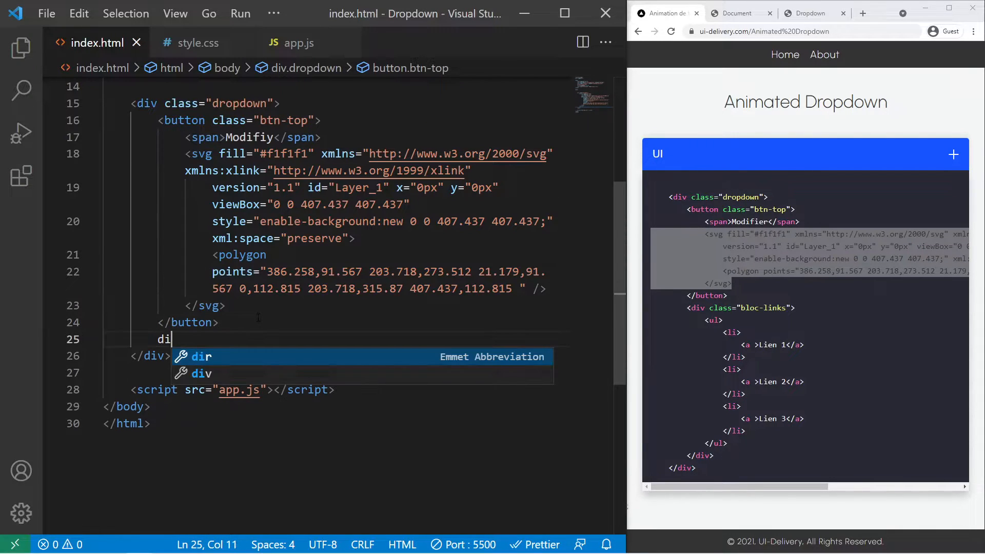
type("v.blo")
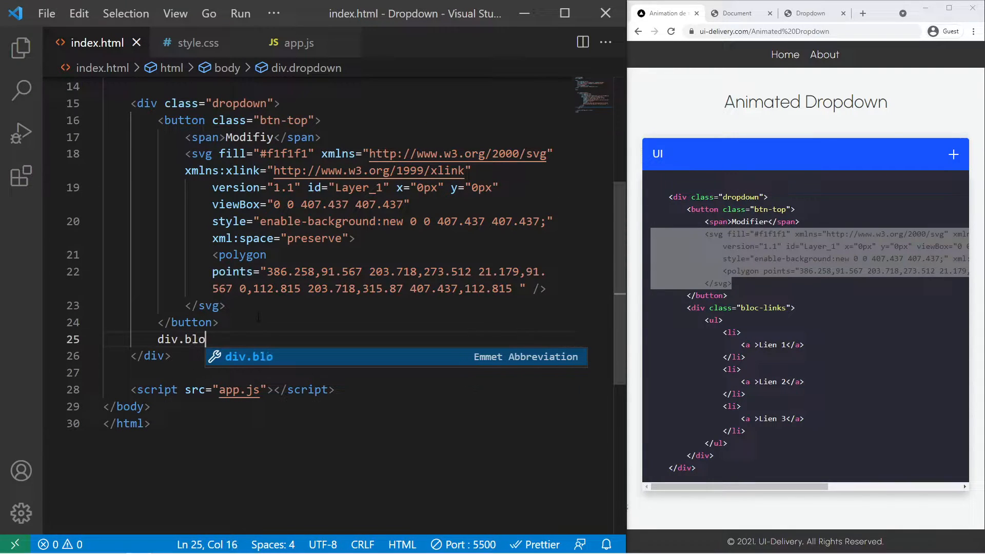
key("Tab")
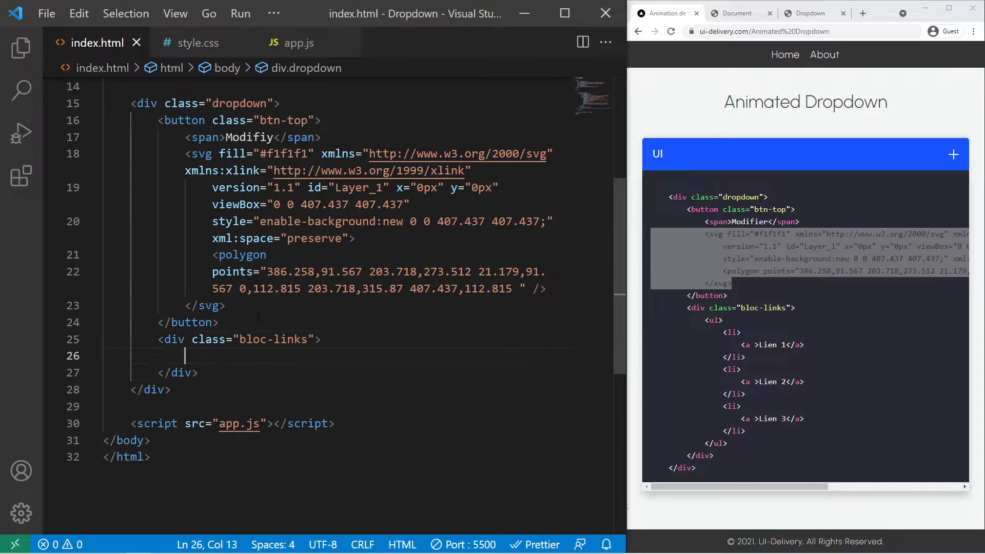
type("<ul>")
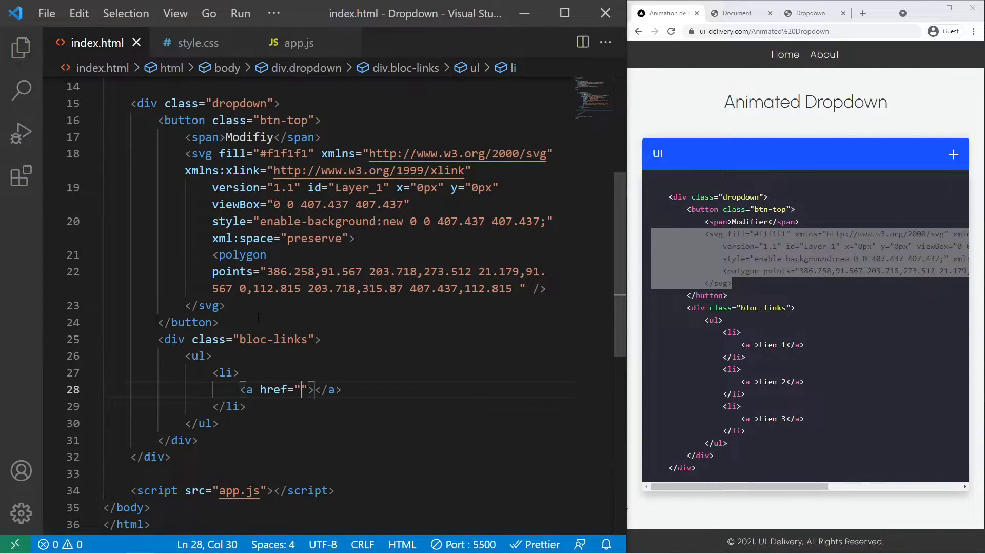
type("#")
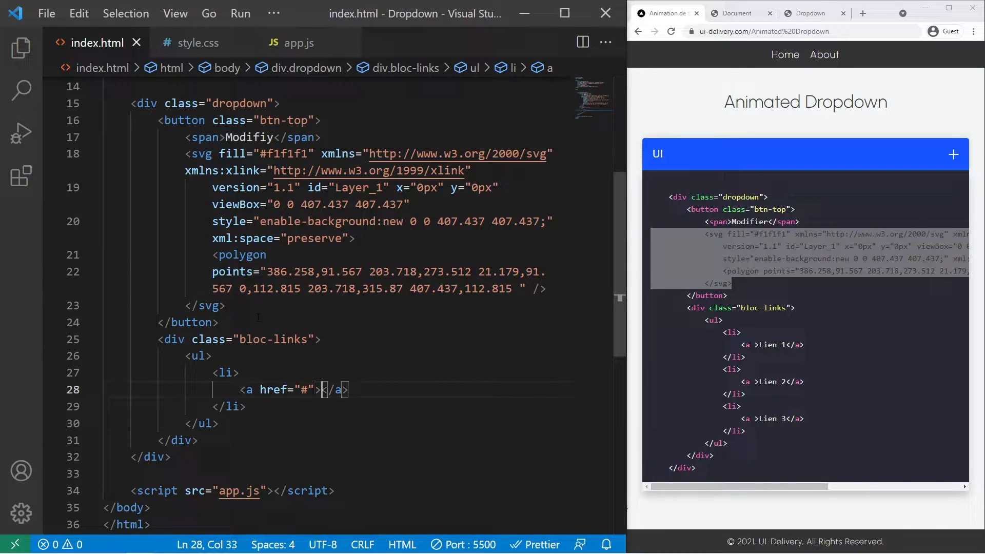
type("Link 1")
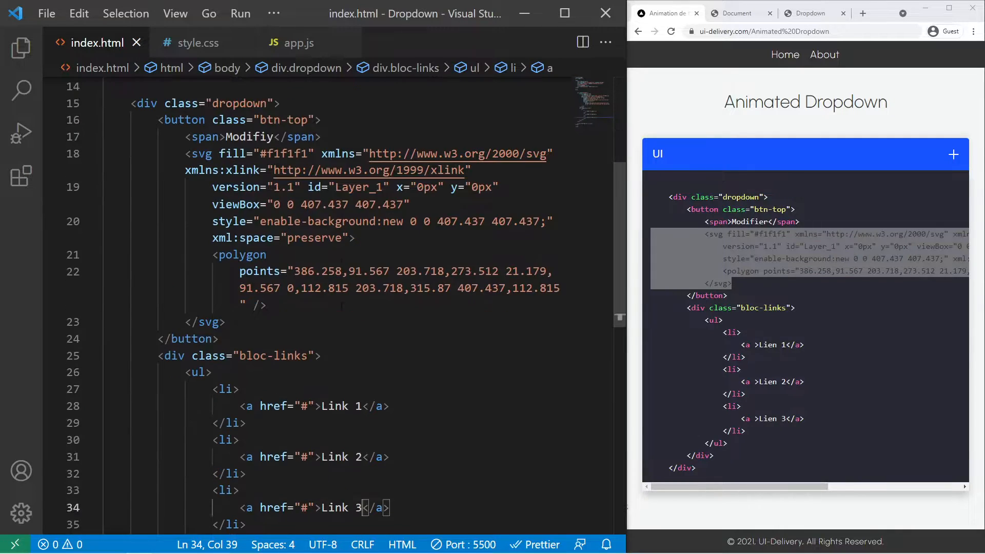
scroll("down", 3)
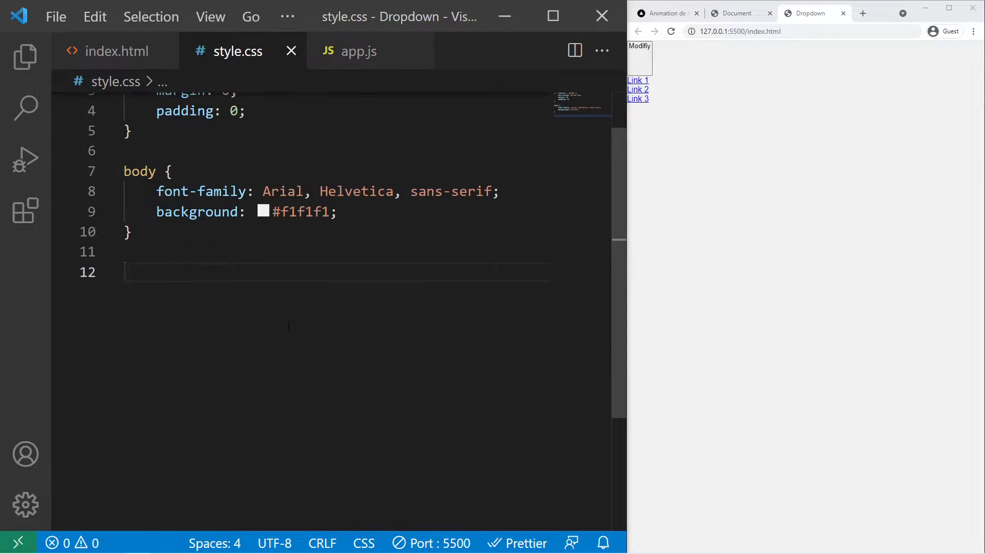
- Give .dropdown a 300px max-width, 5px border-radius and margin 100px auto 0
type(".dropdown {")
type("max-width: ;")
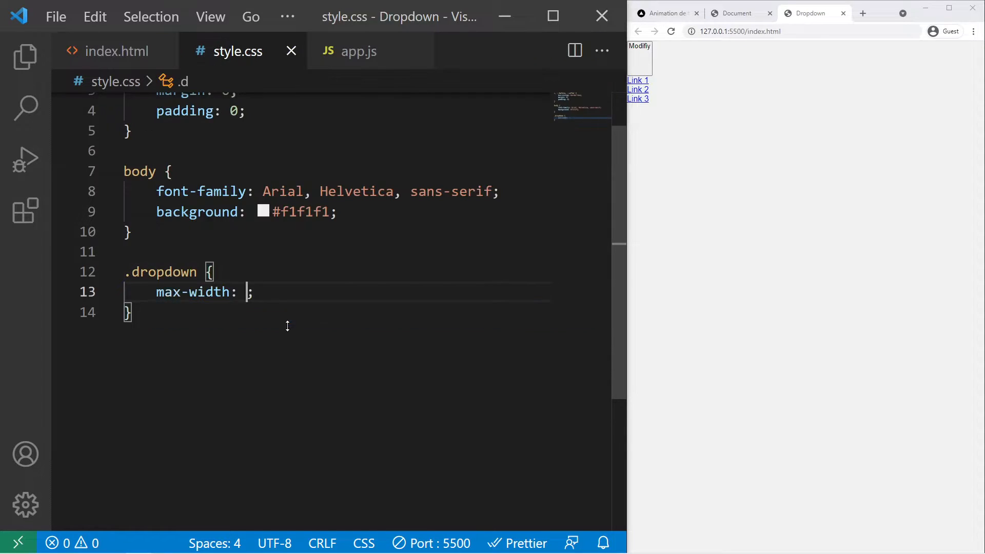
type("300px")
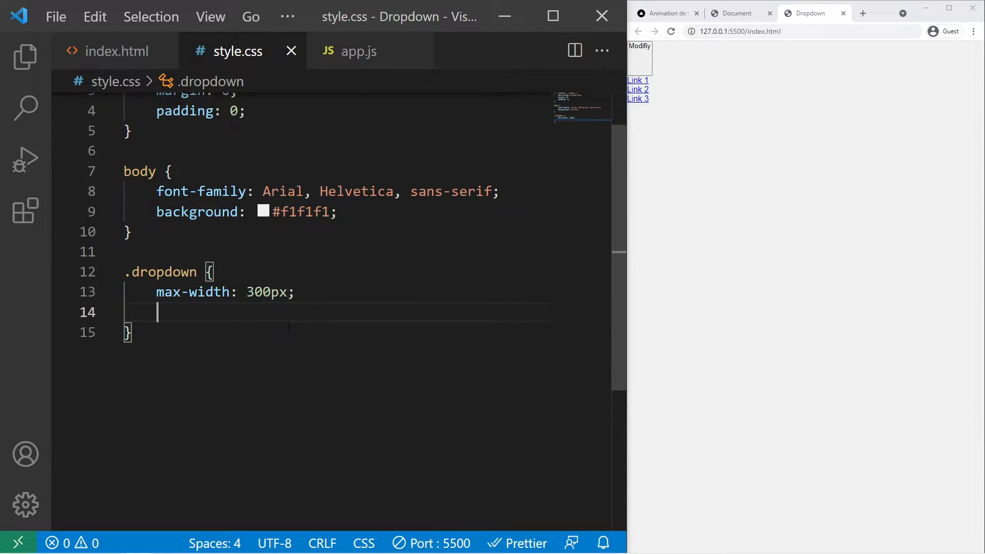
type("border-rad")
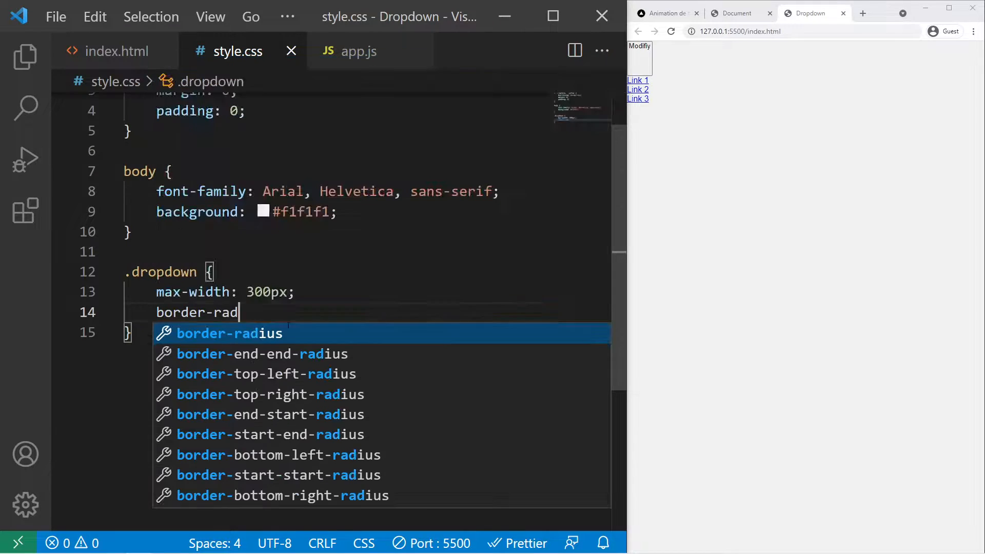
type("ius: 5px;")
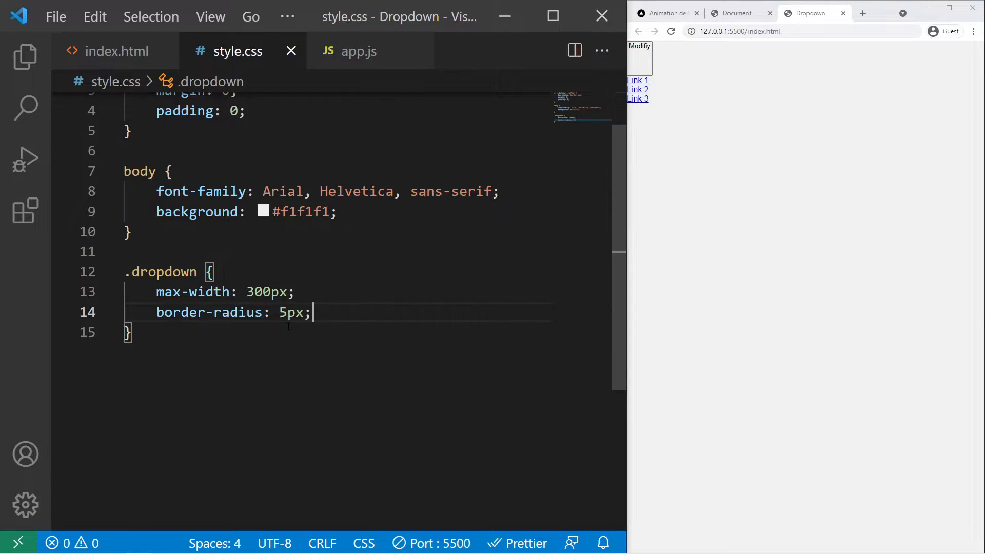
type("margin: 1")
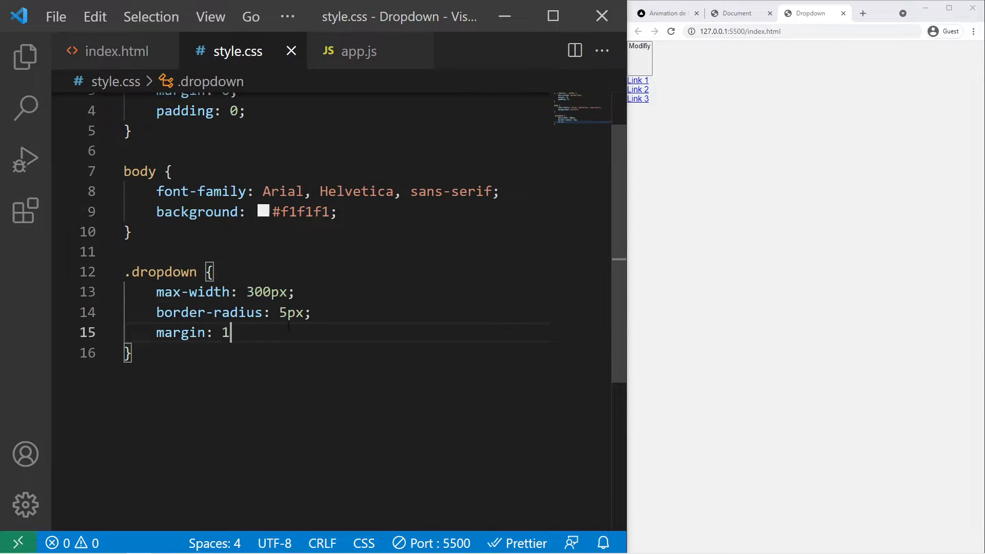
type("00px auto 0;")
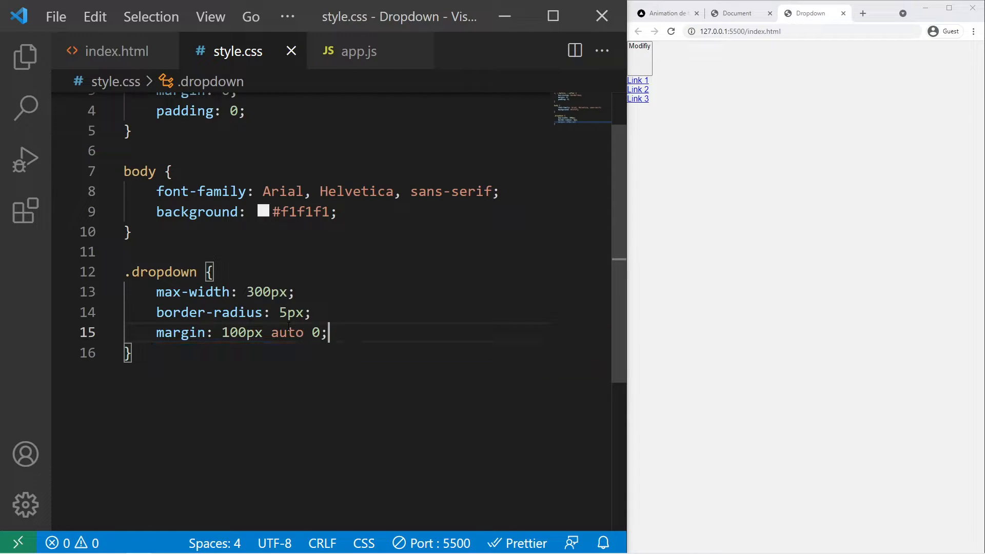
- Add background #674be0 and overflow hidden to the .dropdown rule
type("background: #;")
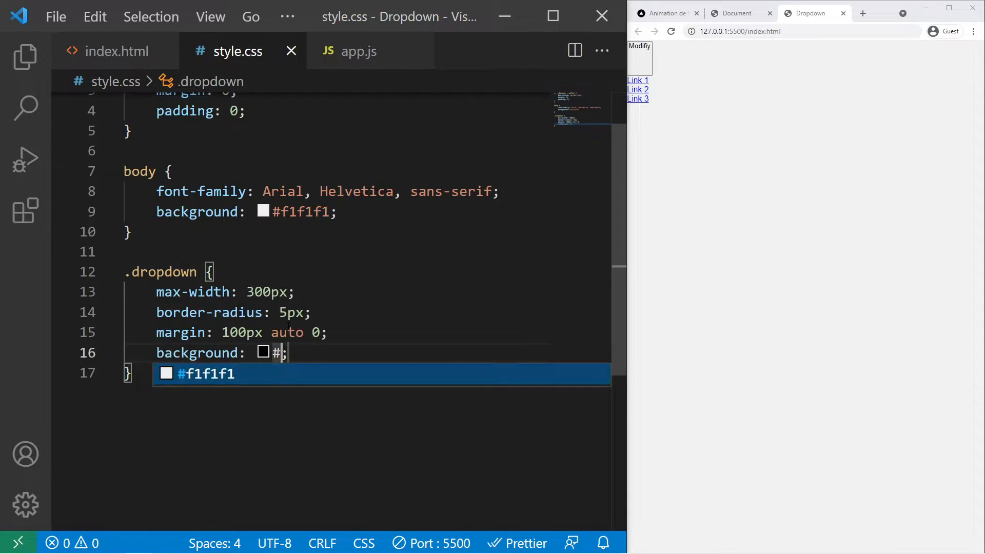
type("6")
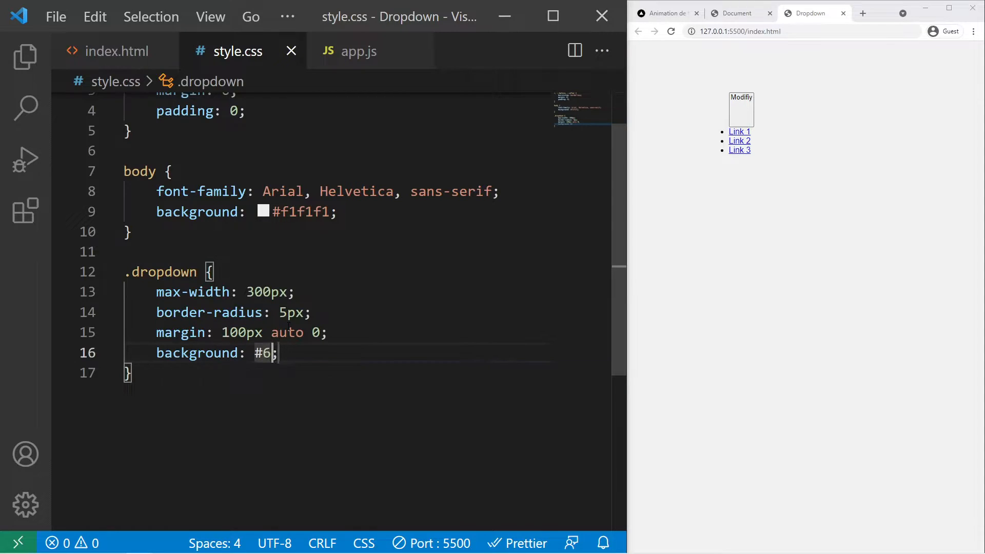
type("74b")
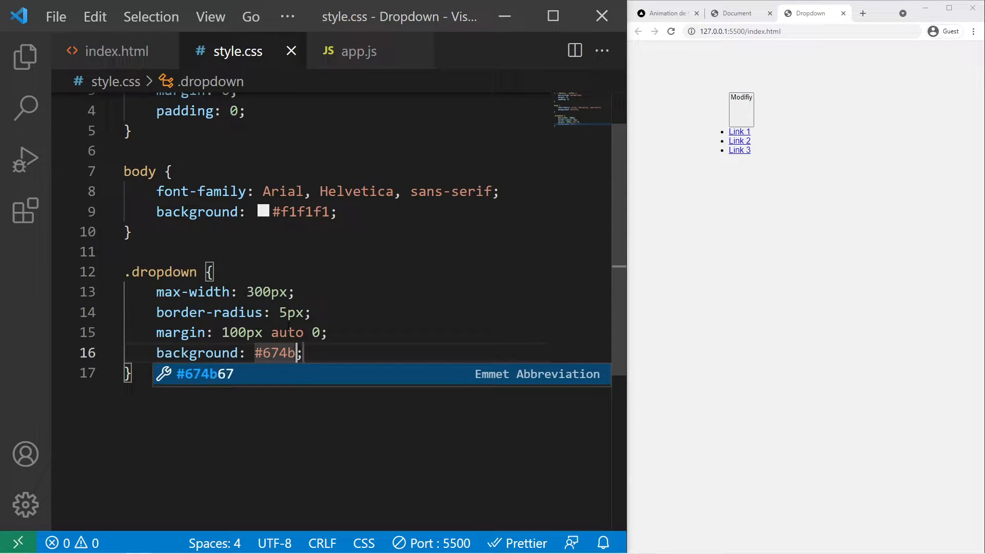
type("e0")
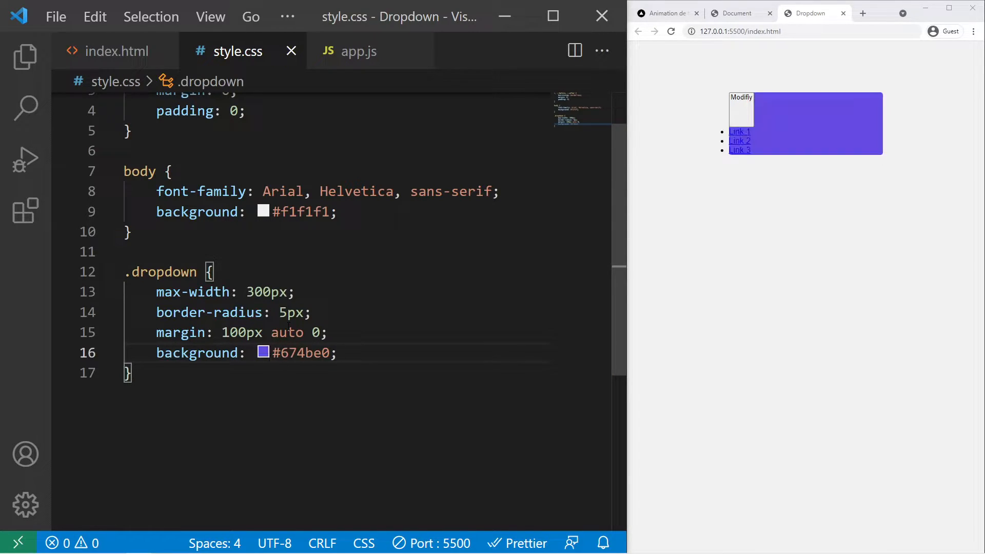
key("enter")
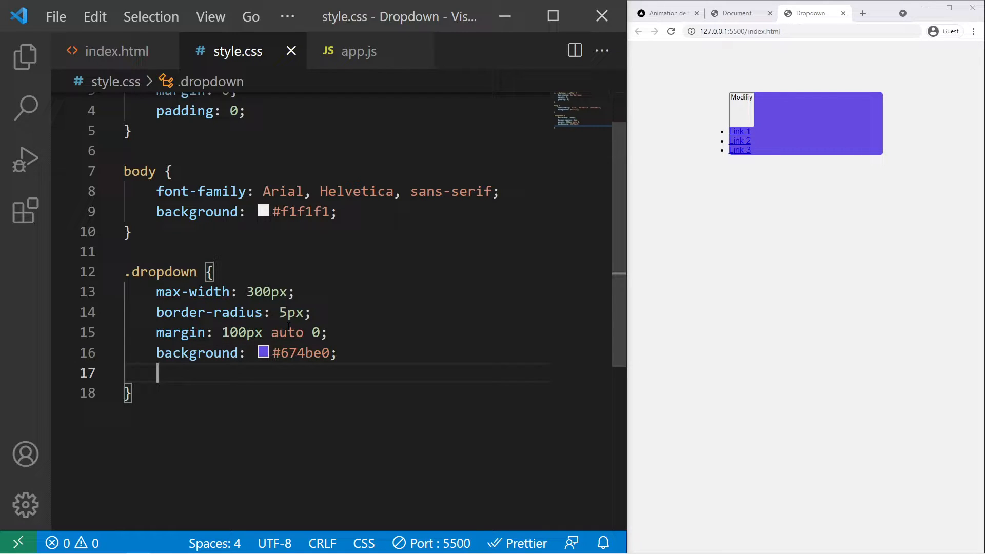
type("ov")
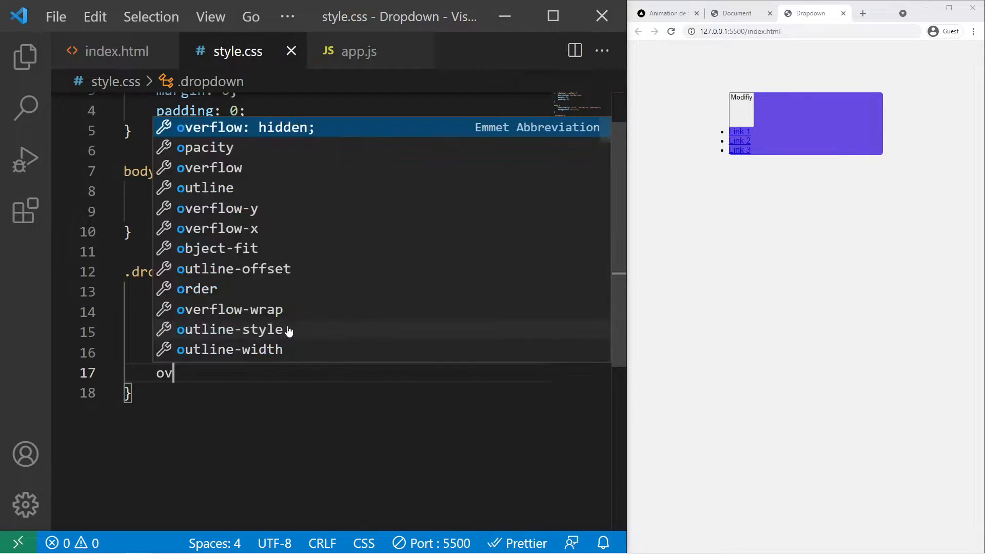
type("erflow: hidden;")
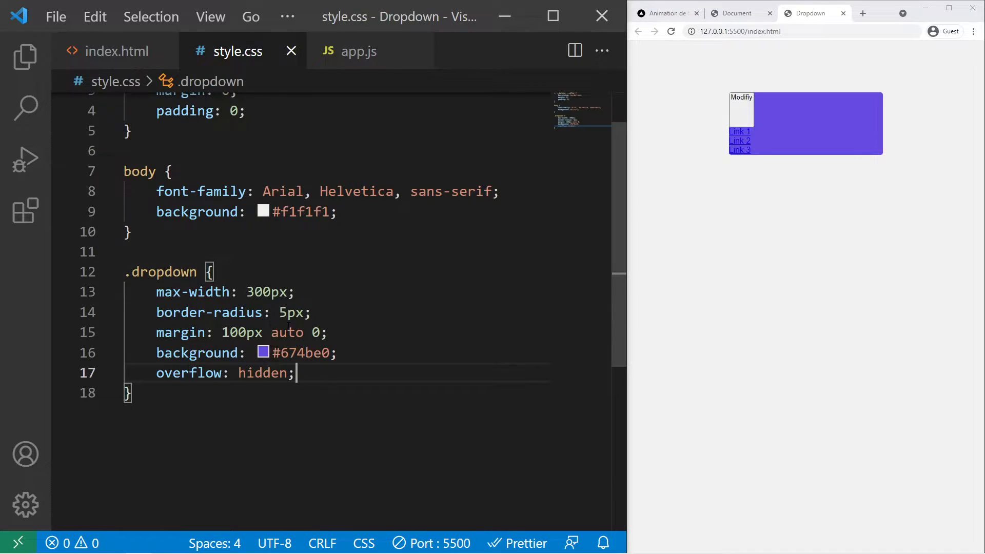
scroll("down", 3)
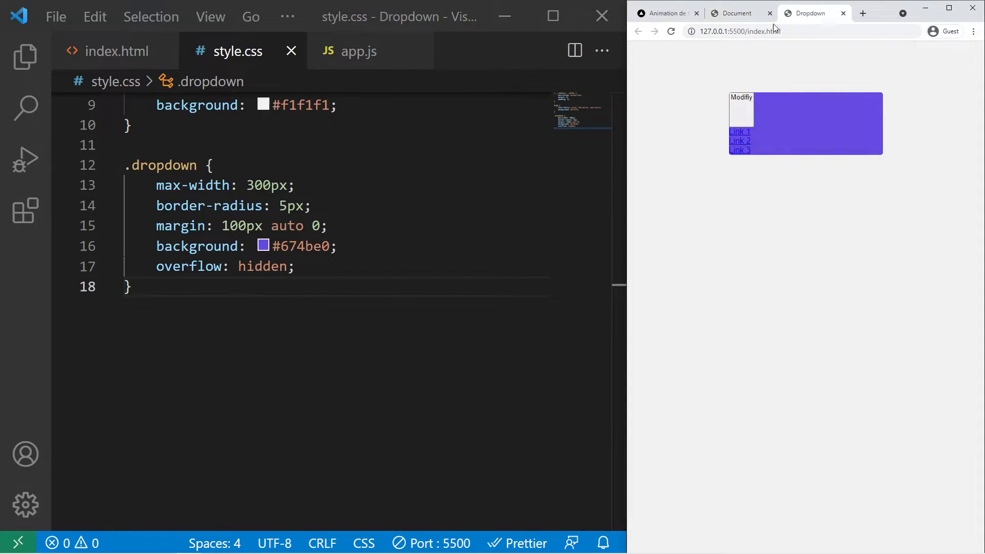
- Start .btn-top with padding, width 100%, no border or outline, 20px font and centred flex layout
type(".btn-top {")
type("padding: 20px;")
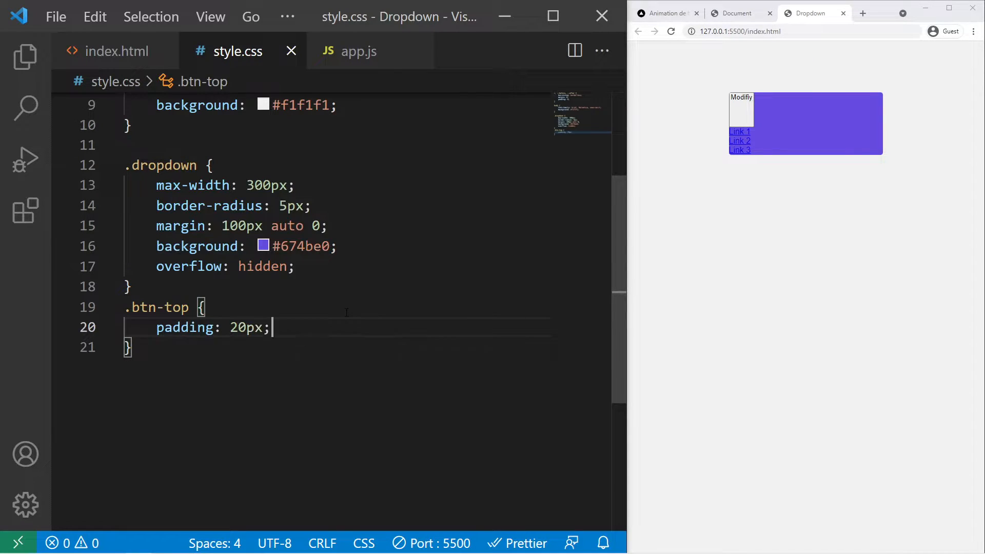
type("width: 100")
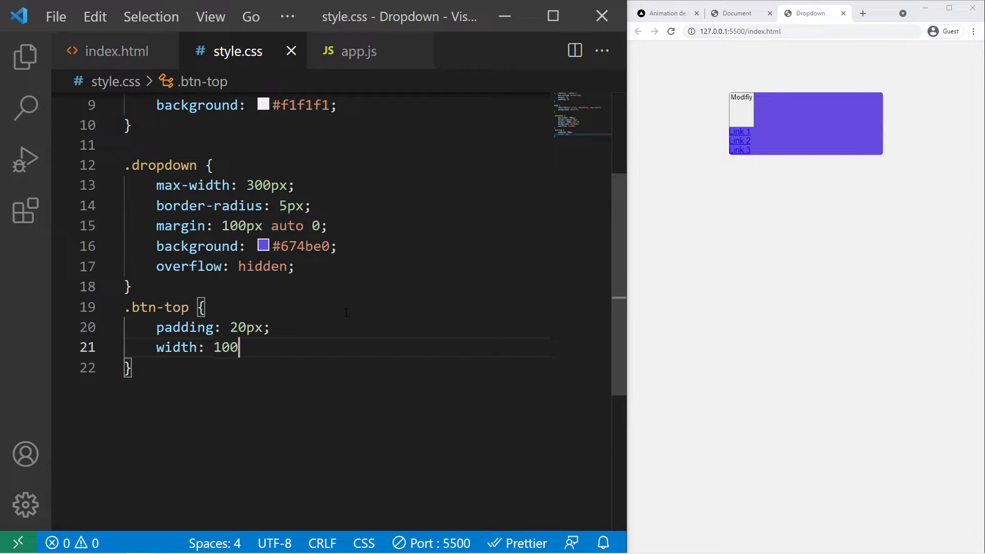
type("borde")
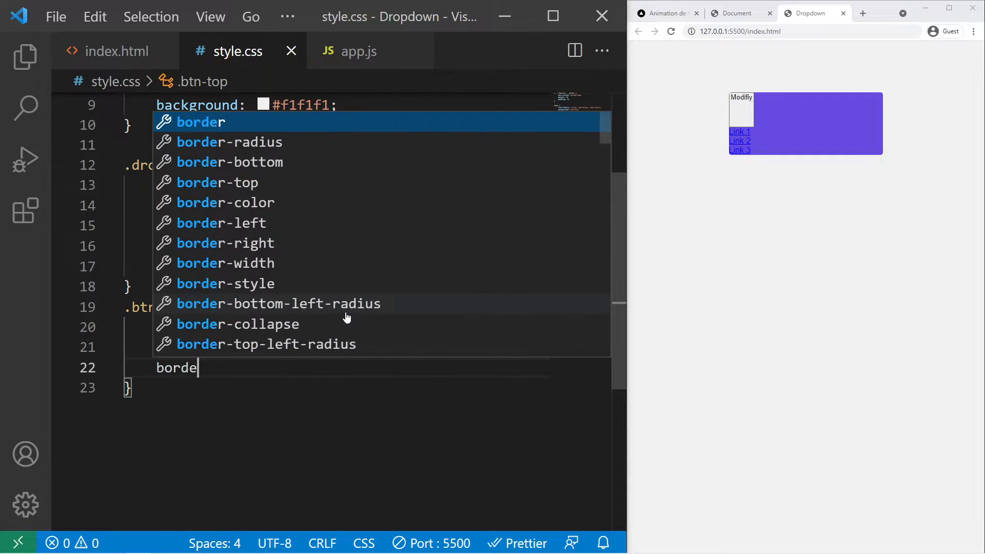
type("outline: none;")
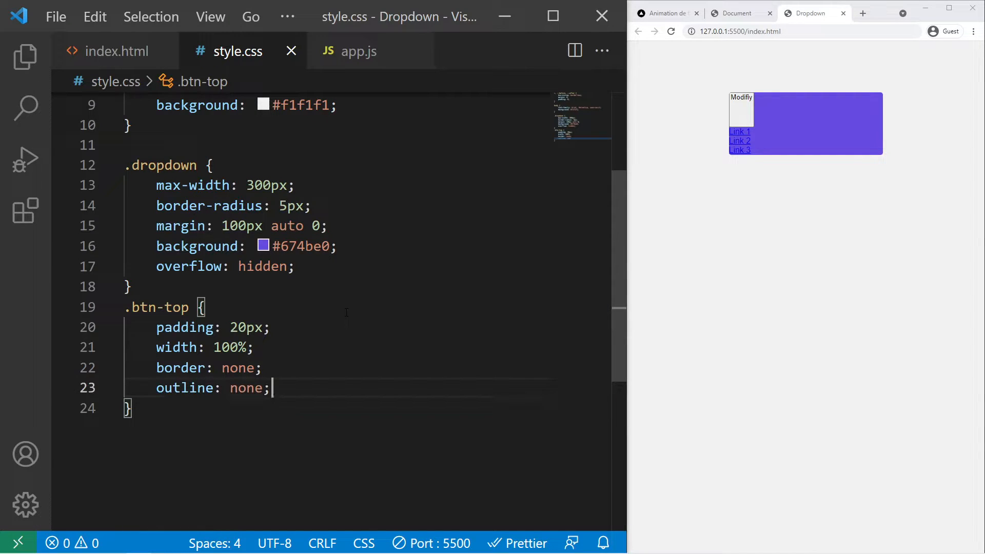
type("font-size: 20px;")
type("justify-content: space-between;")
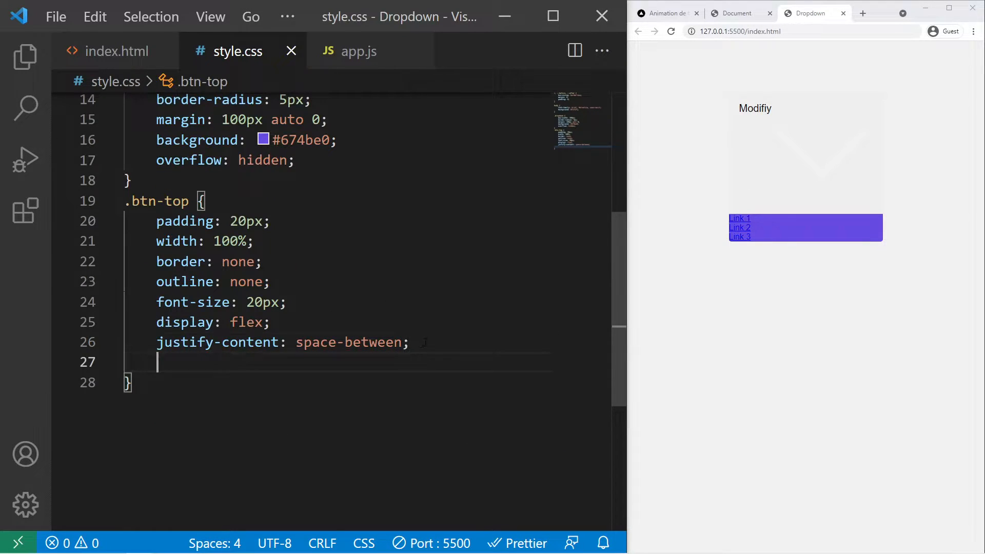
type("align-items: center;")
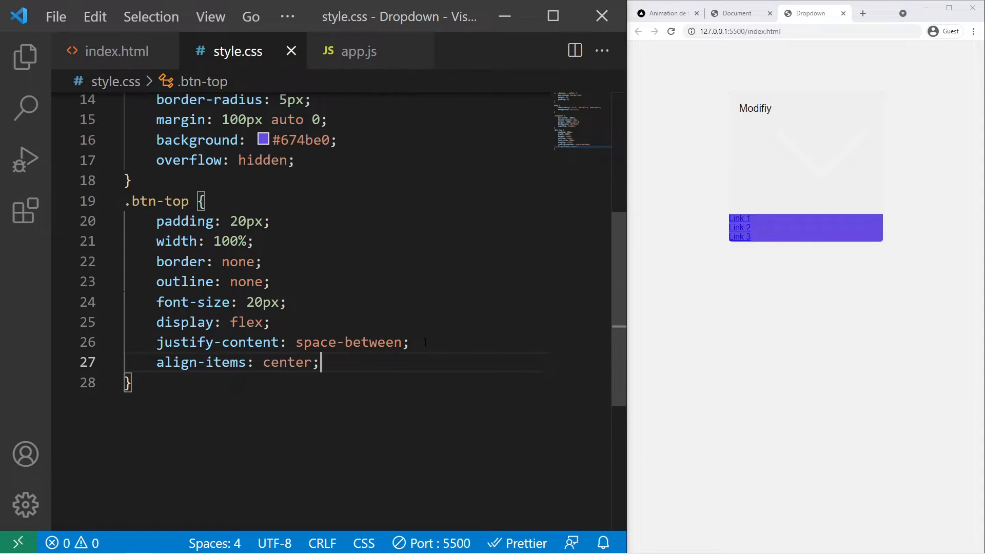
- Finish .btn-top with background #674be0, pointer cursor, 5px border-radius and #f1f1f1 text colour
type("background: \"\";")
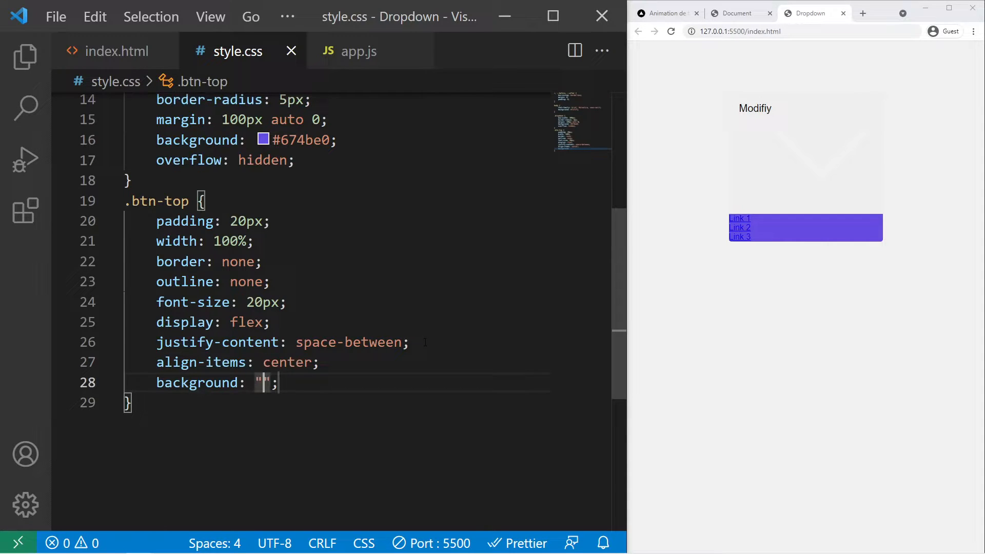
type("#")
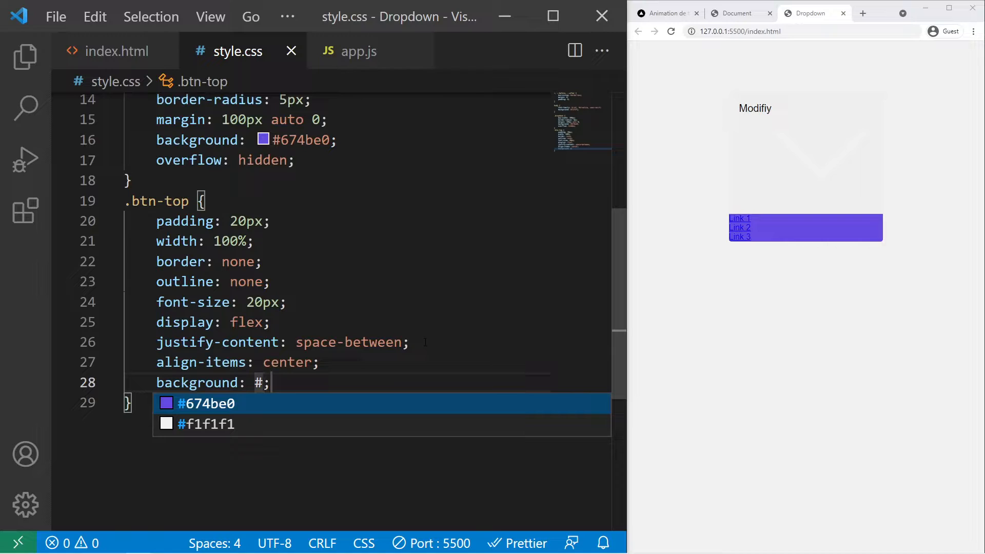
left_click(206, 403)
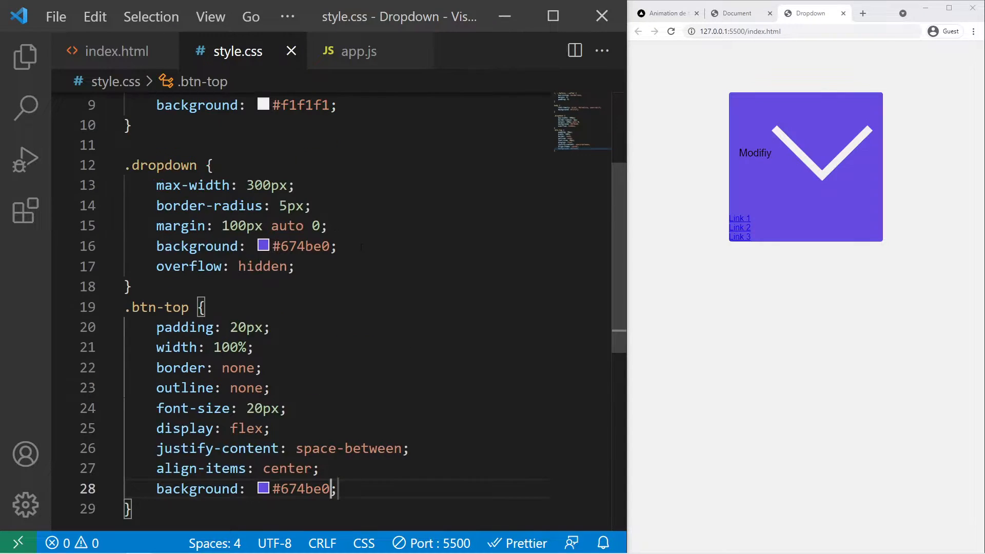
scroll("down", 3)
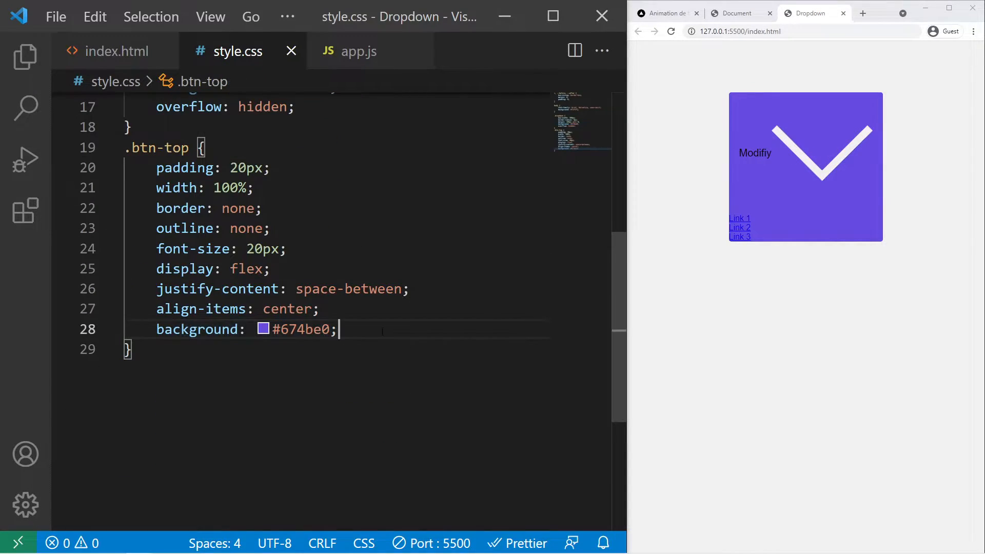
type("cursor: poi;")
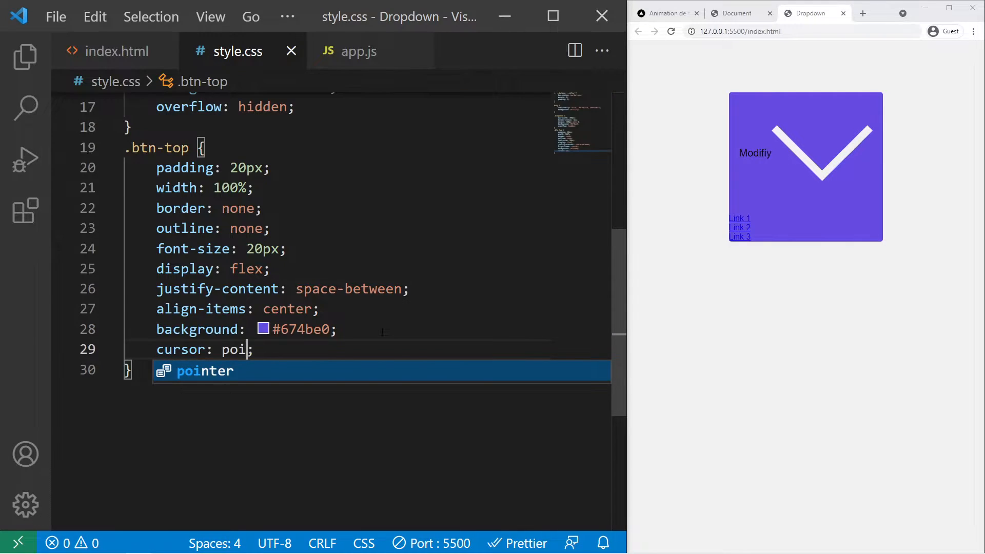
key("Tab")
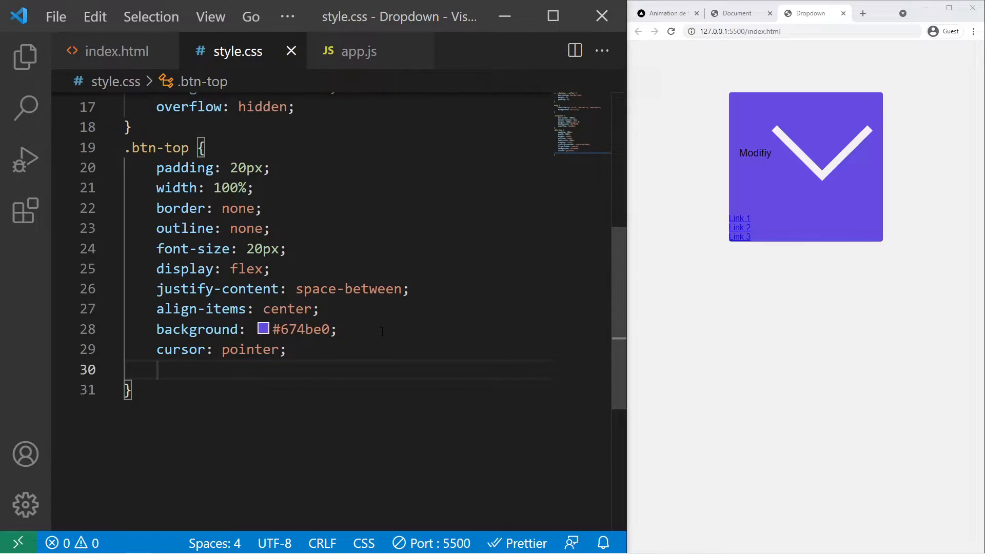
type("border-radius: 5;")
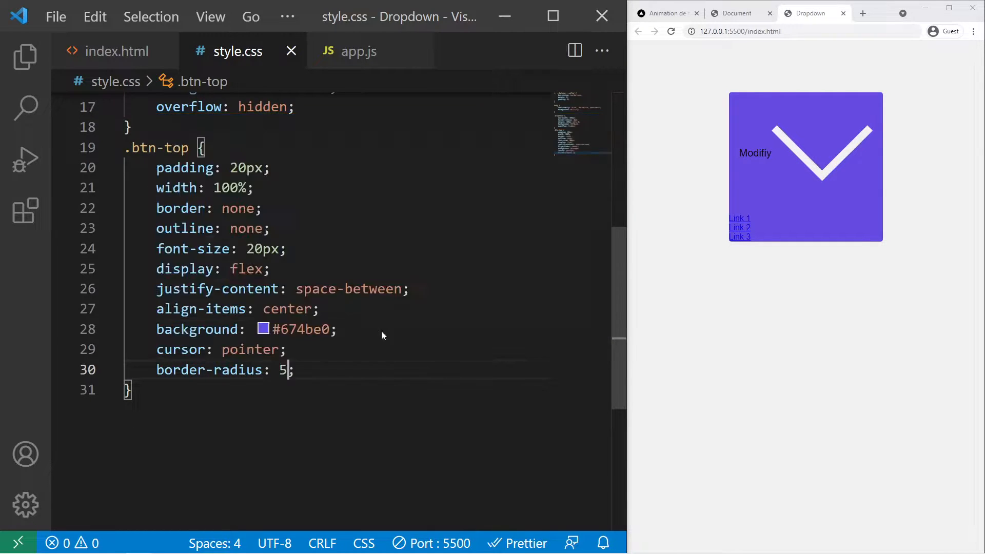
type("color: #f1f1f1;")
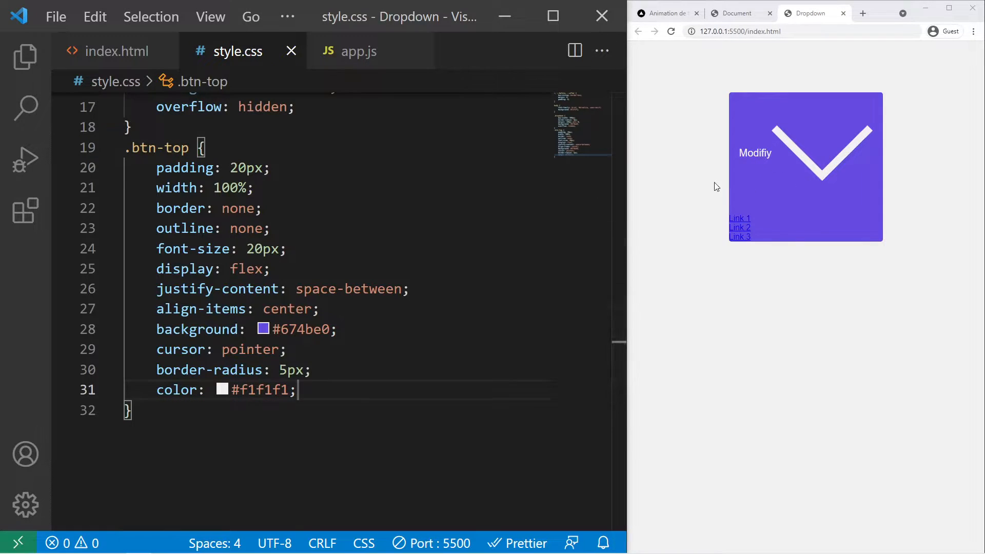
scroll("down", 3)
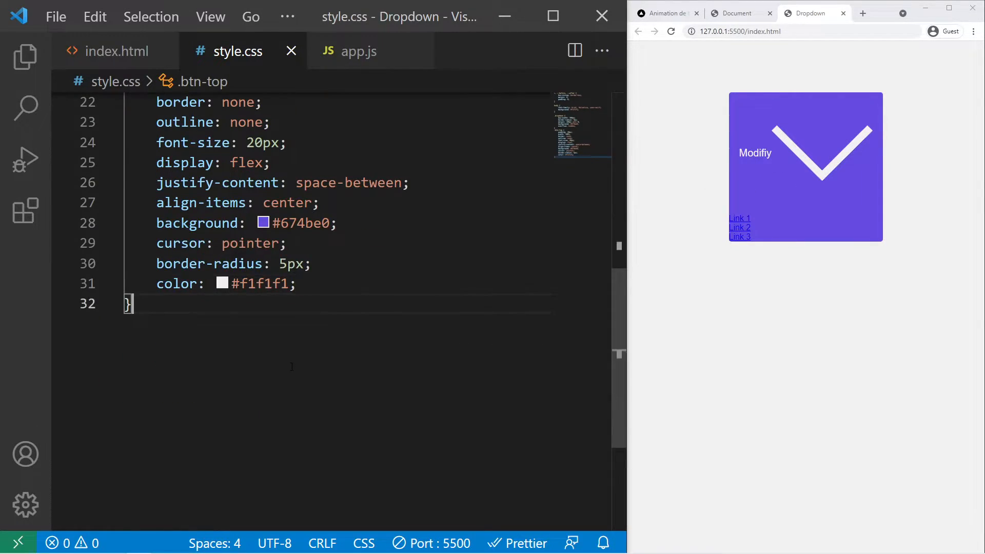
- Add a .btn-top svg rule setting the chevron width to 20px
type("?")
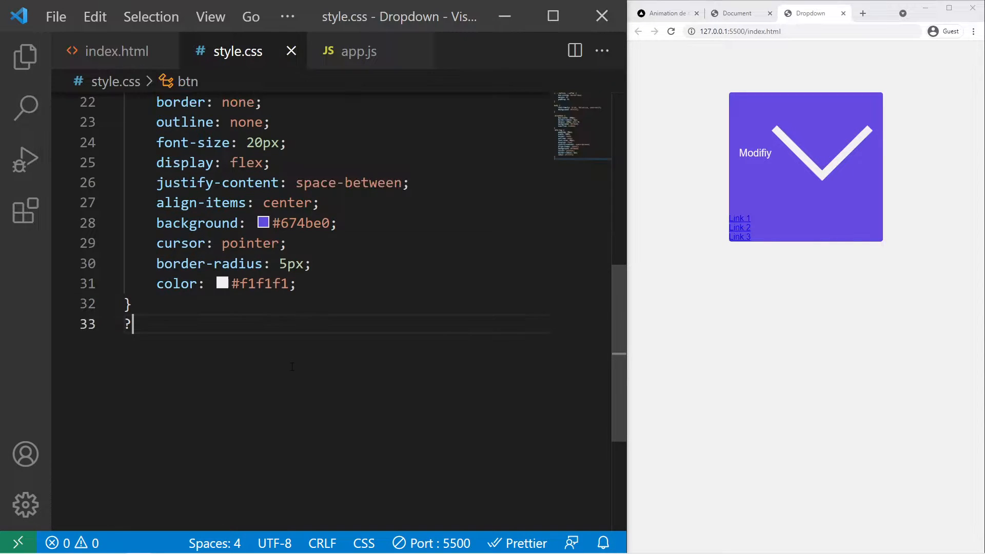
type("btn-top svg {")
type("width: 2")
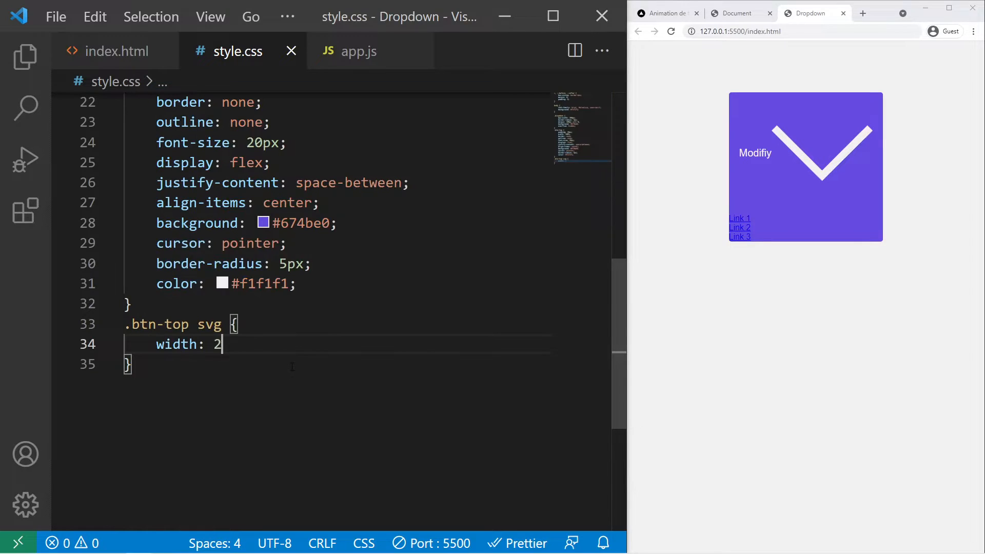
type("0px;")
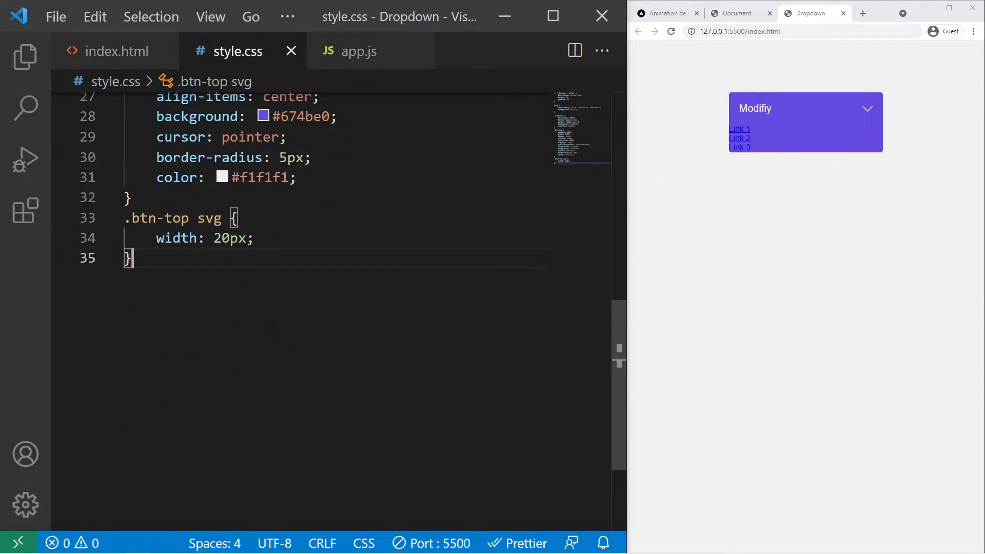
- Add a .bloc-links rule with padding 0 20px and transition height 0.2s ease-in-out
type(".bloc-links {")
type("padding: 0 20px")
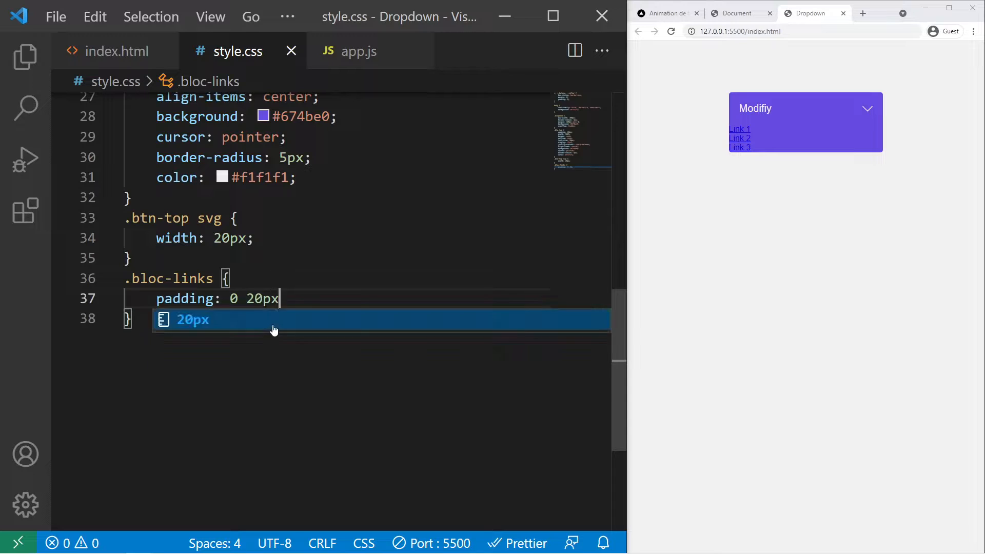
type("transitio")
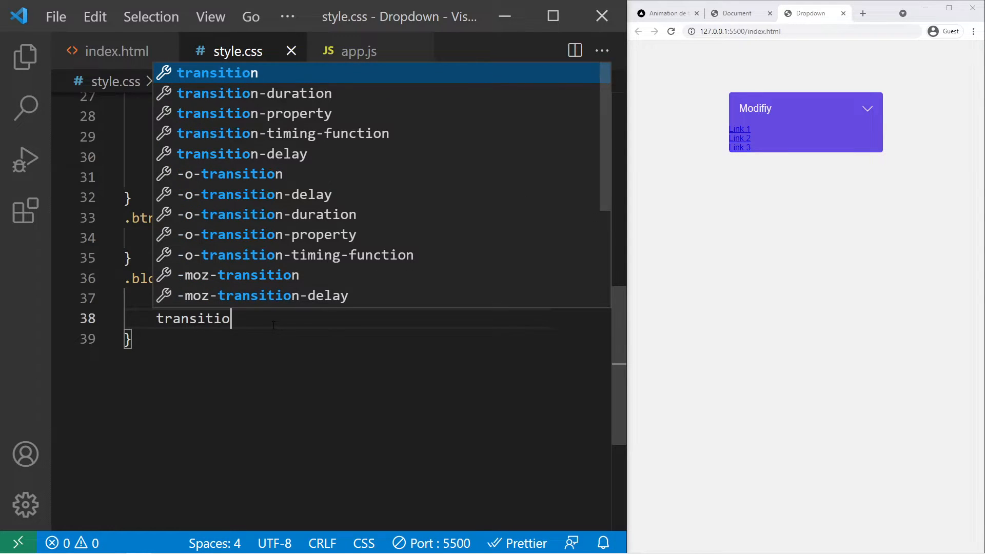
type("n: height 0")
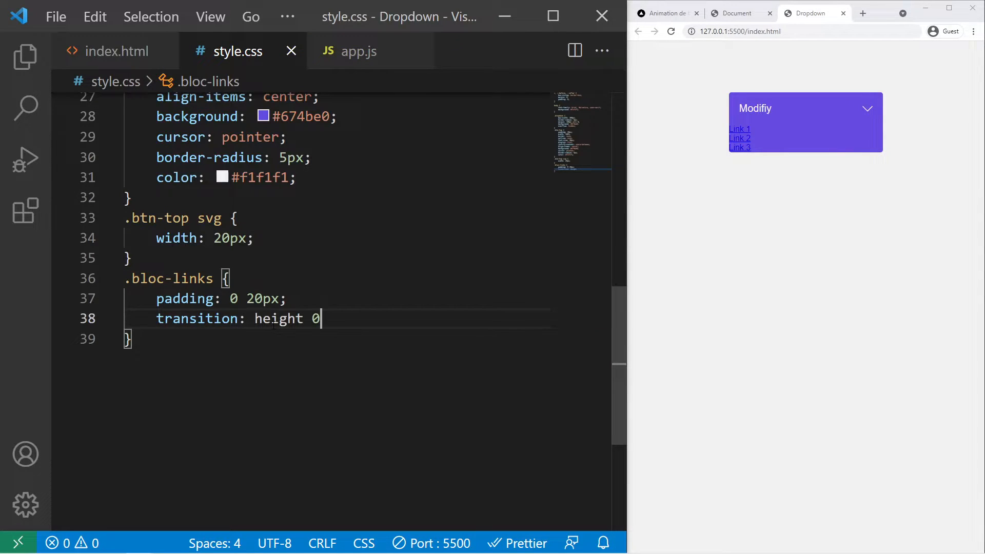
type(".2s ease-in-out;")
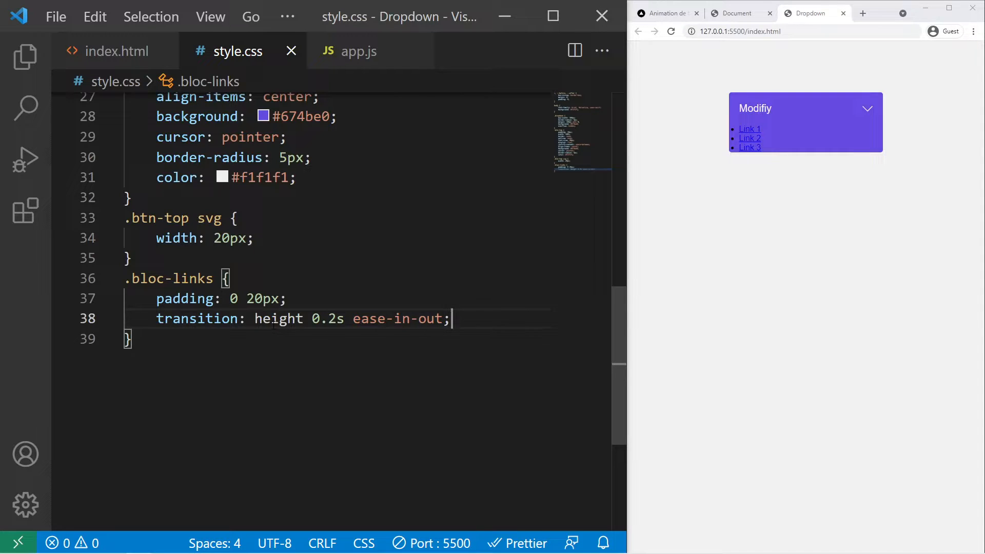
mouse_move(604, 150)
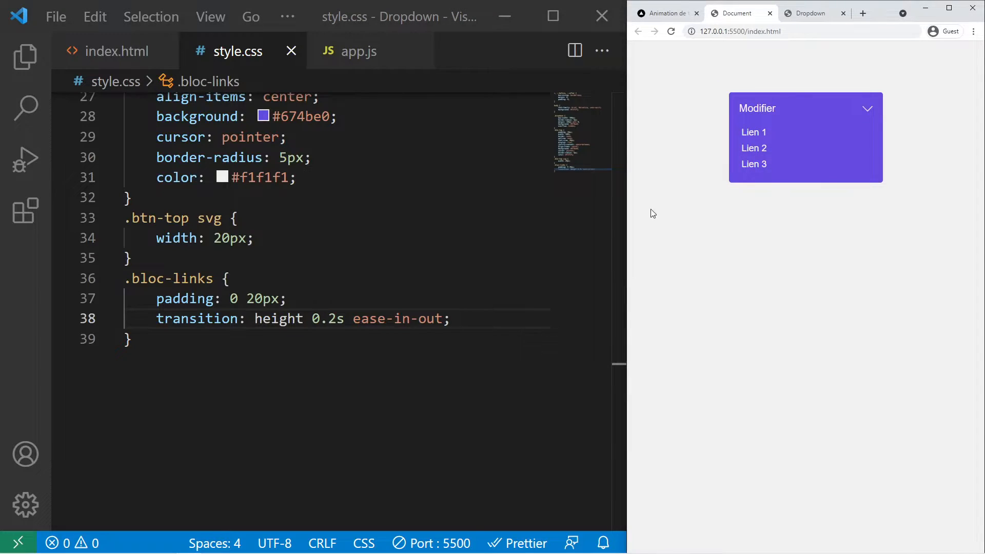
- Toggle the example dropdown to demo it, then add a commented-out height: 0 to .bloc-links
left_click(805, 108)
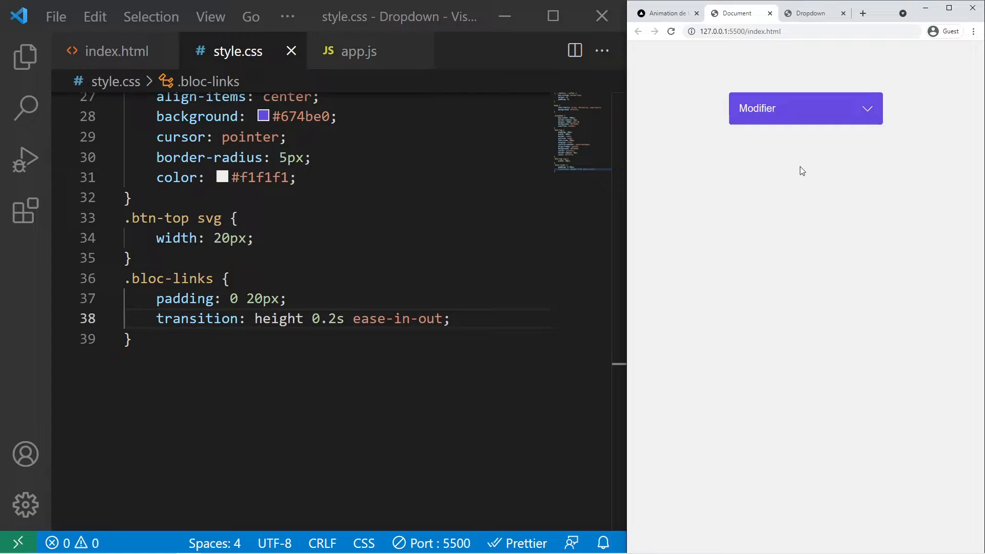
left_click(805, 107)
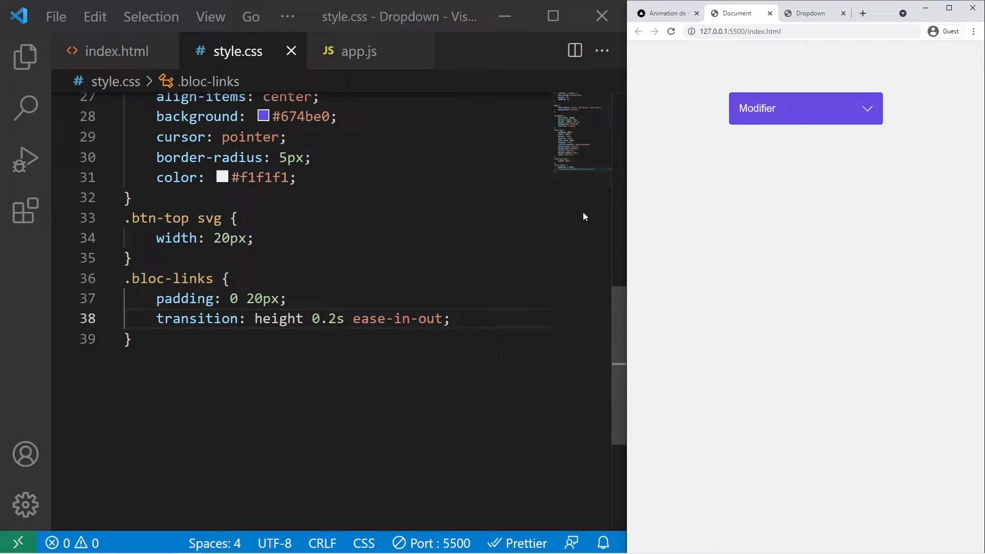
left_click(805, 108)
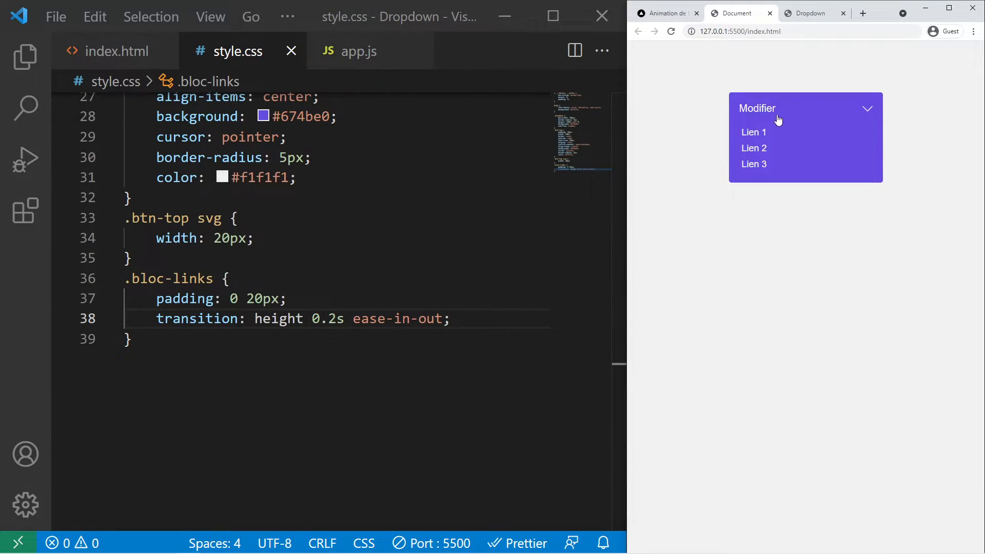
mouse_move(745, 121)
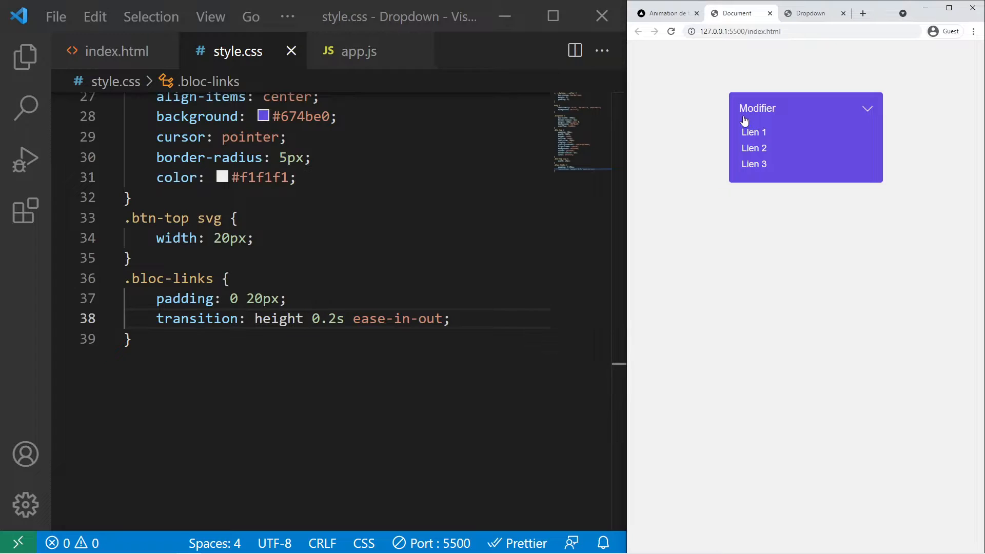
left_click_drag(216, 318, 320, 318)
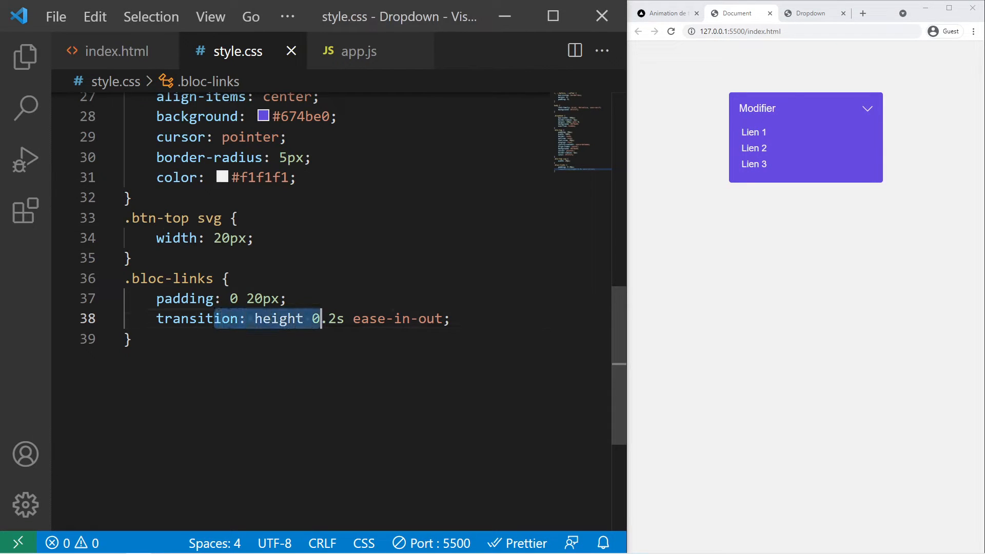
left_click(132, 340)
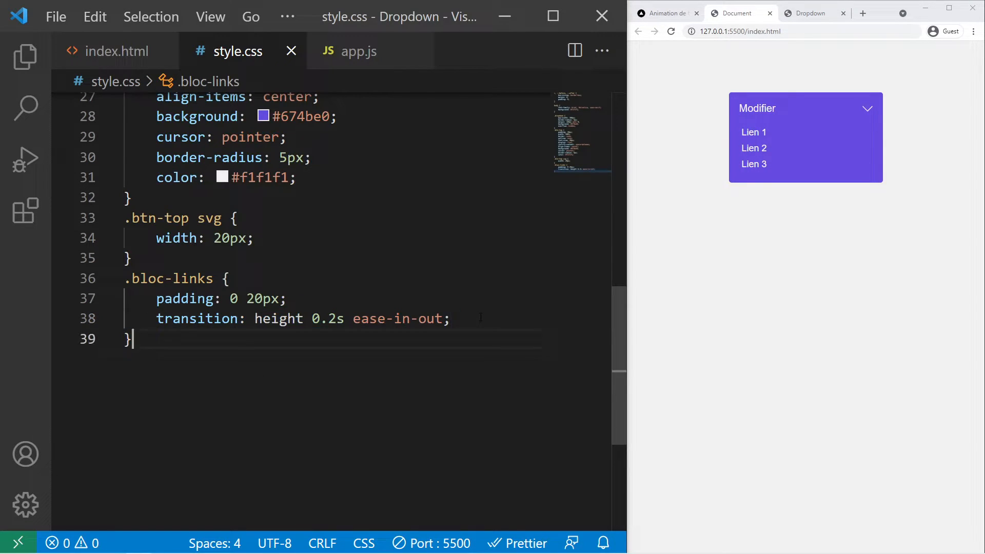
type("height: 0; */")
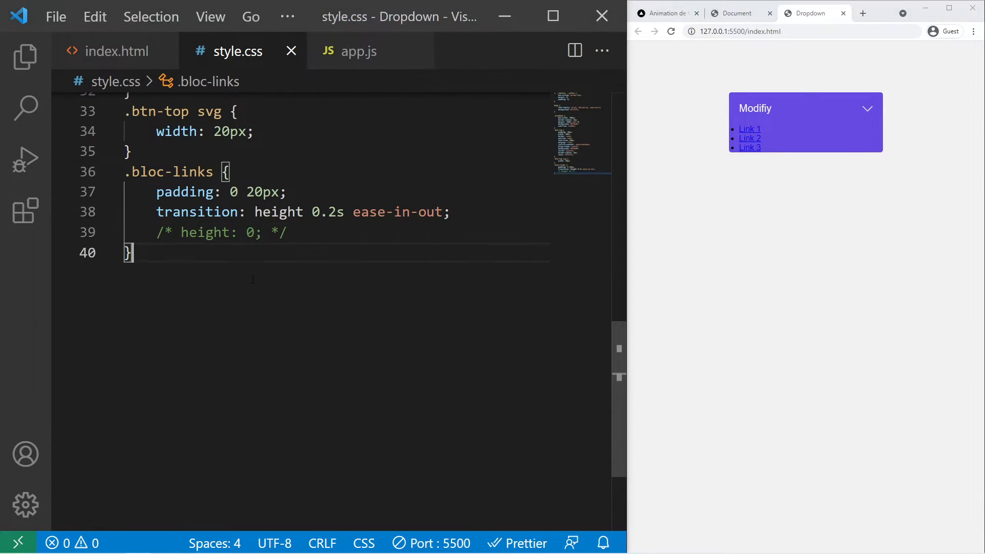
- Add a .bloc-links li rule with list-style-type: none and padding: 5px 0
type(".bl")
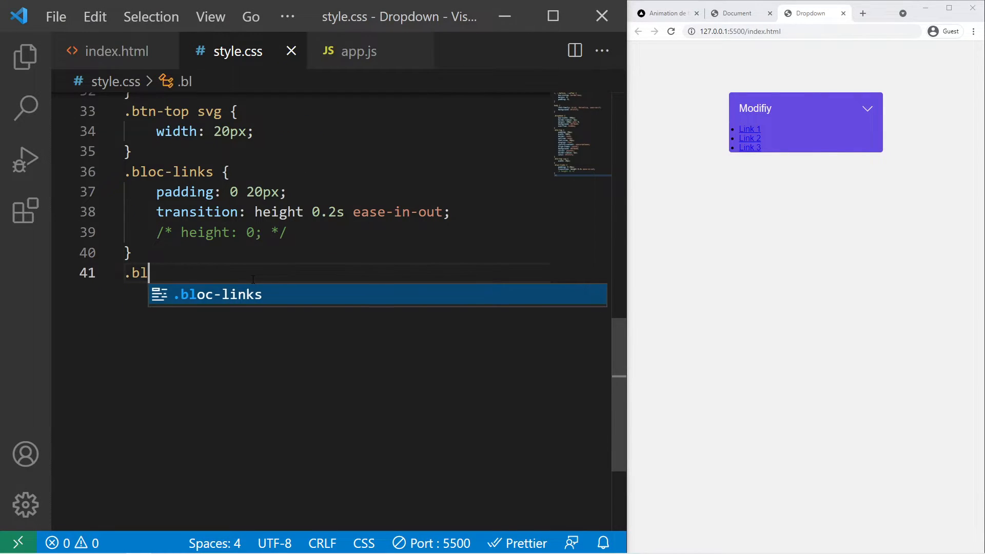
type("list-style-type: none;")
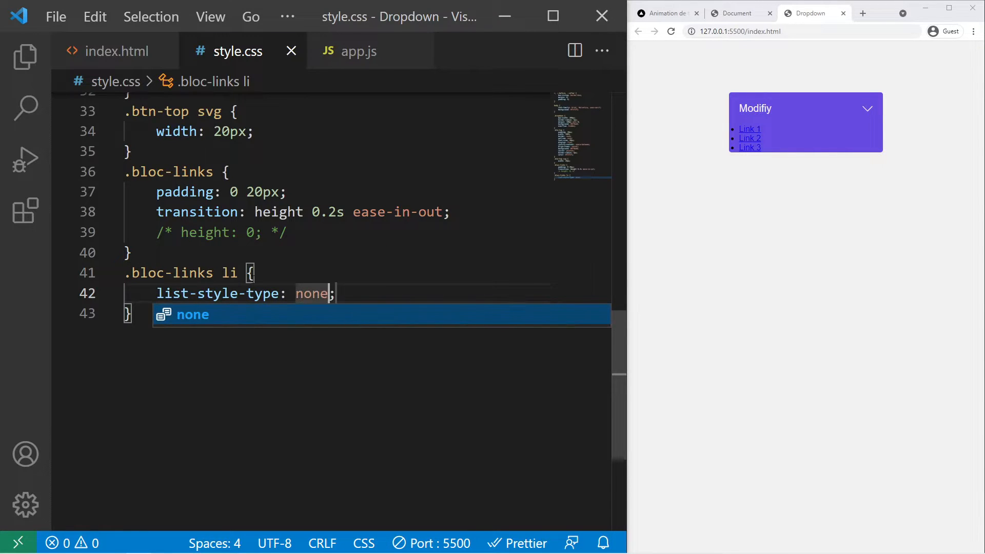
type("padding:")
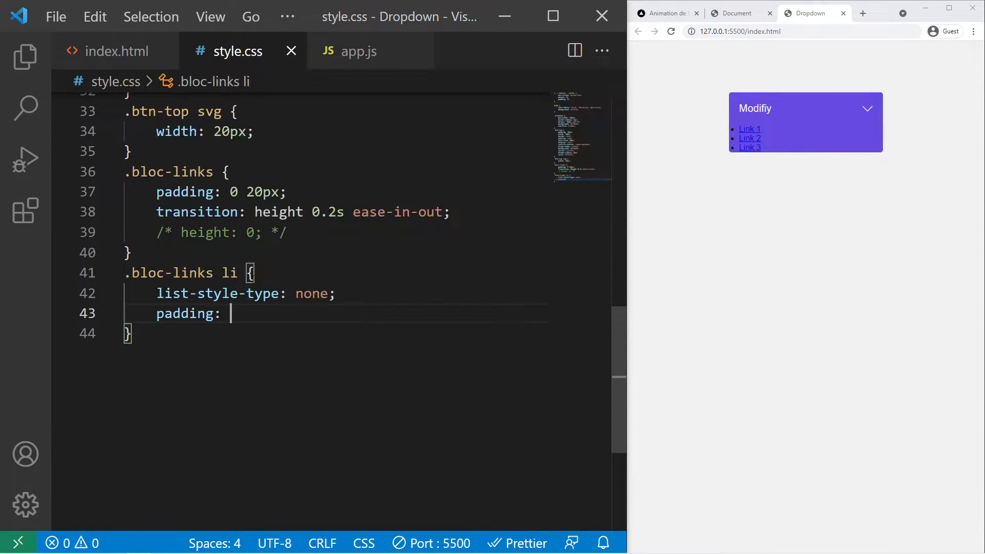
type("5px 0;")
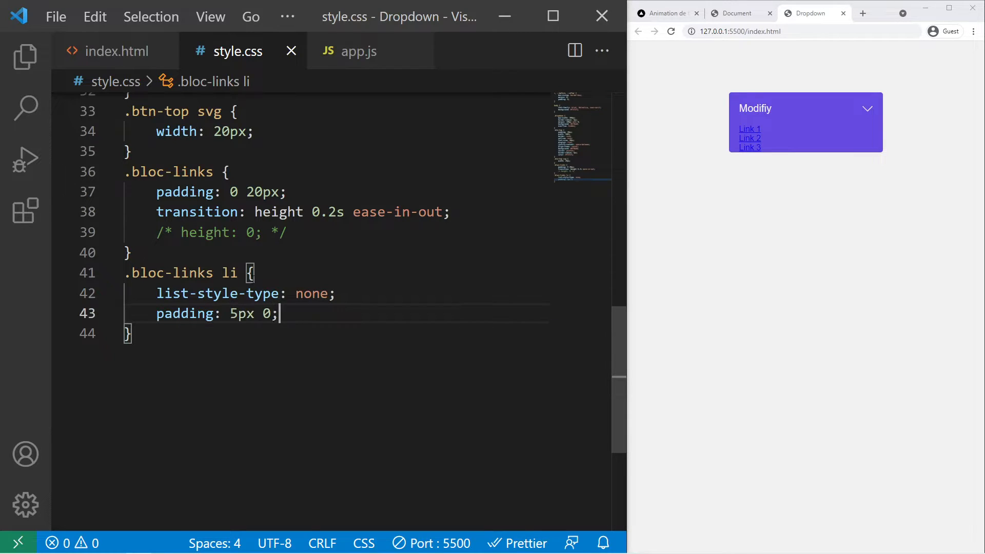
- Add a .bloc-links li a rule with font-size 18px, color #f1f1f1 and margin-left 5px
type(".bloc-links li a {")
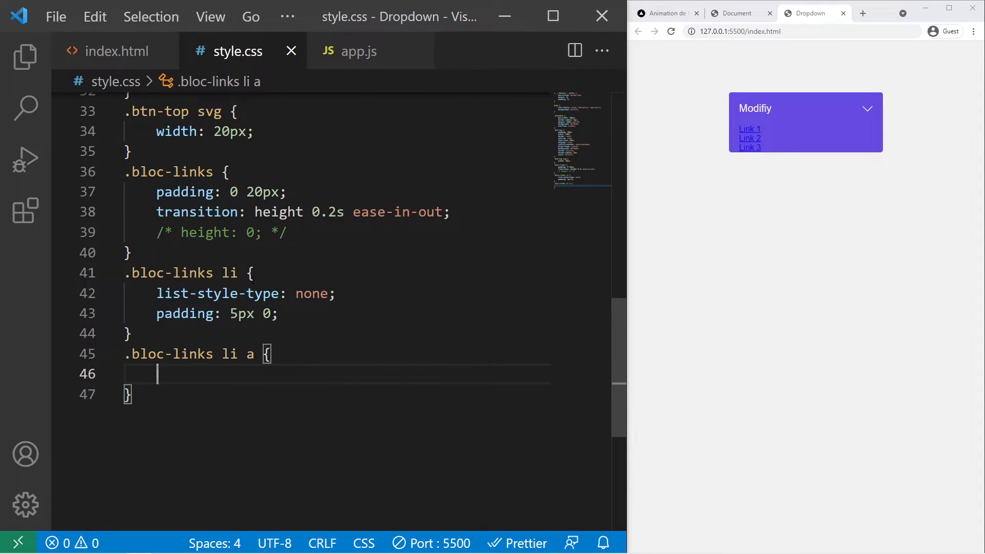
type("font-size: 18px;")
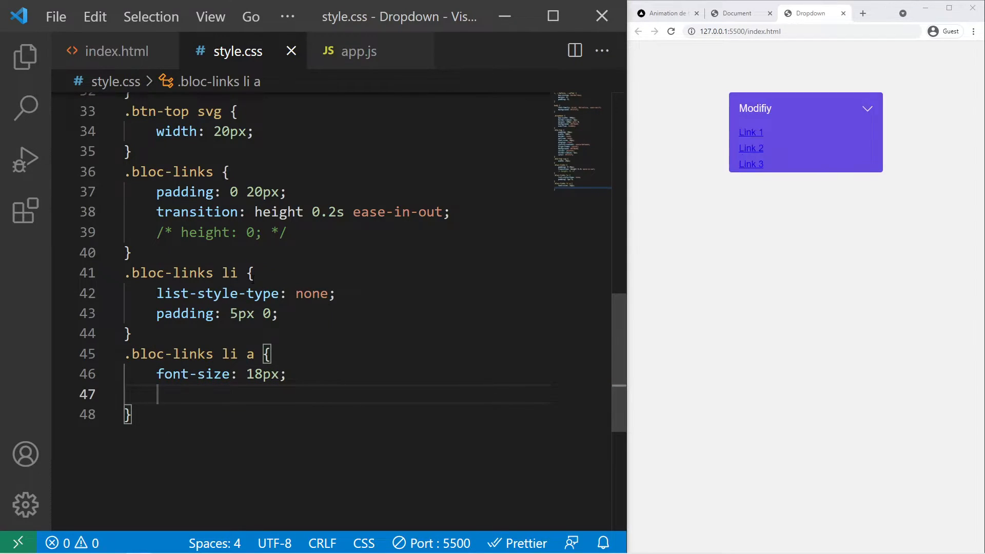
type("color: #f")
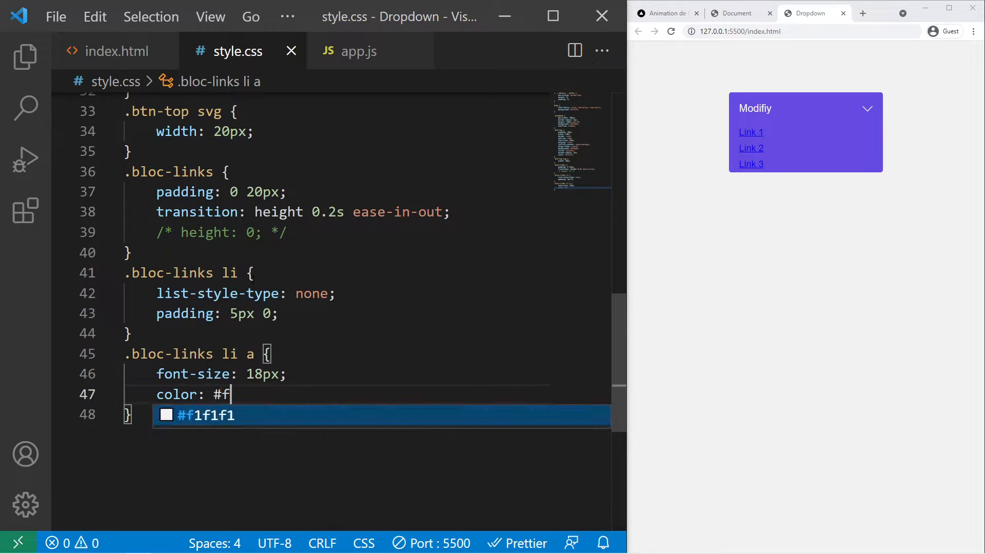
type("marglef")
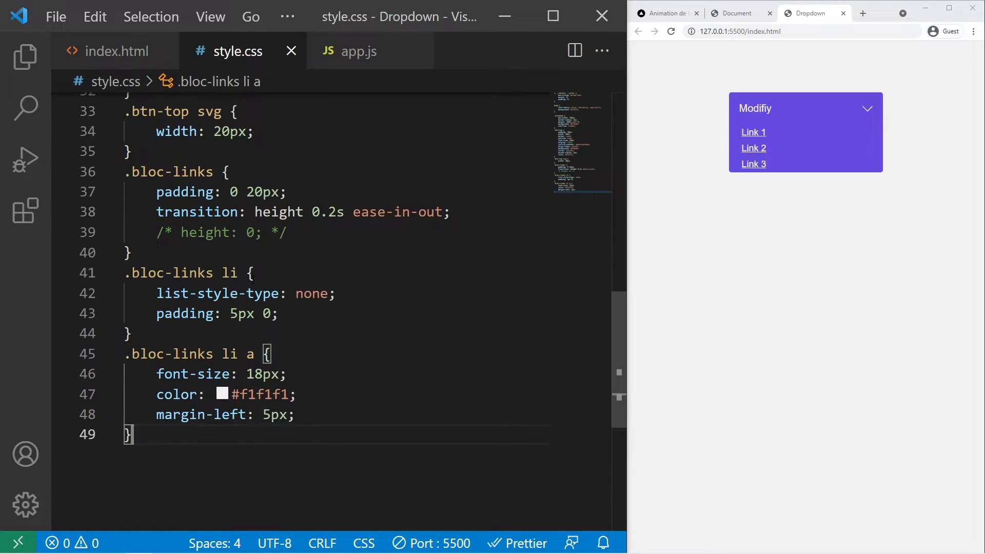
type(".")
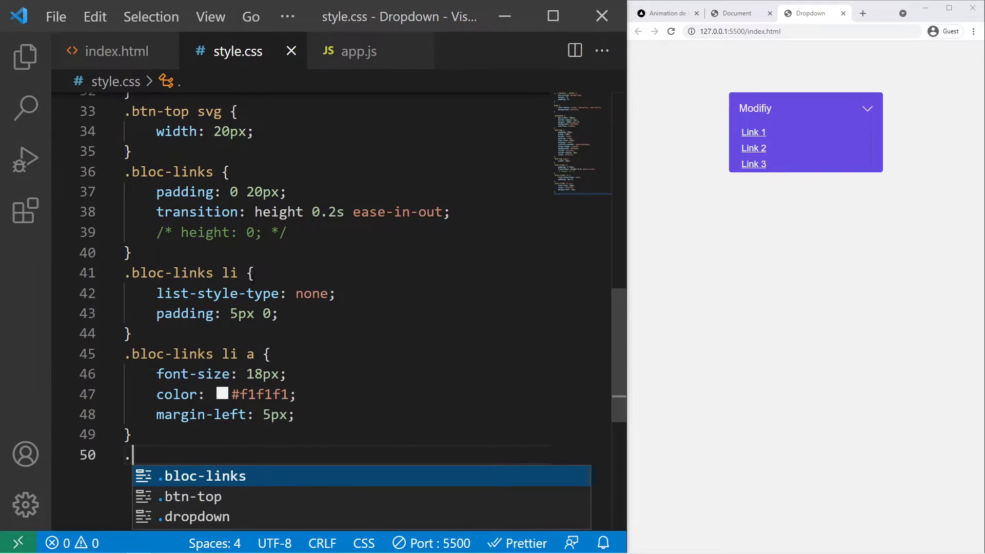
- Add a .bloc-links li:last-child rule with padding-bottom: 25px
key("Tab")
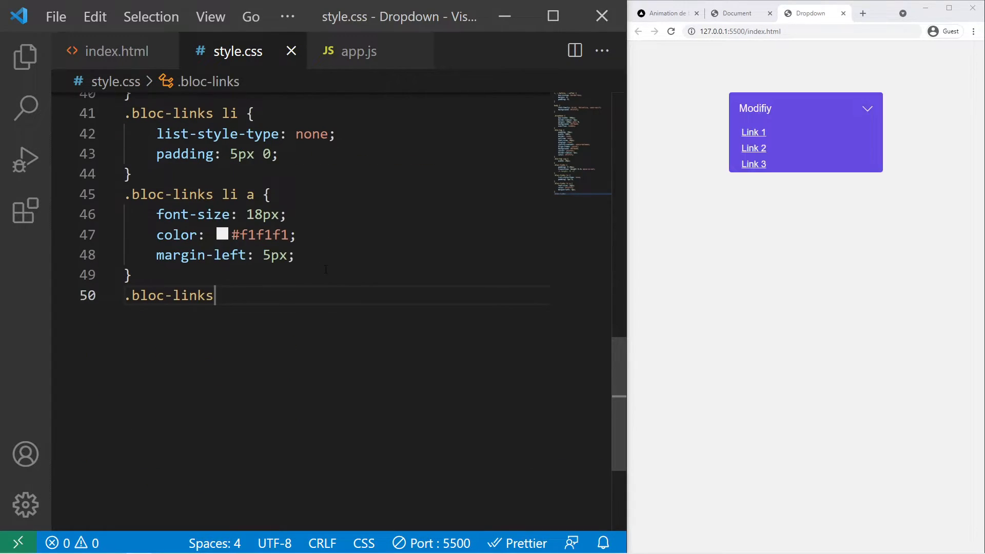
type("li:last")
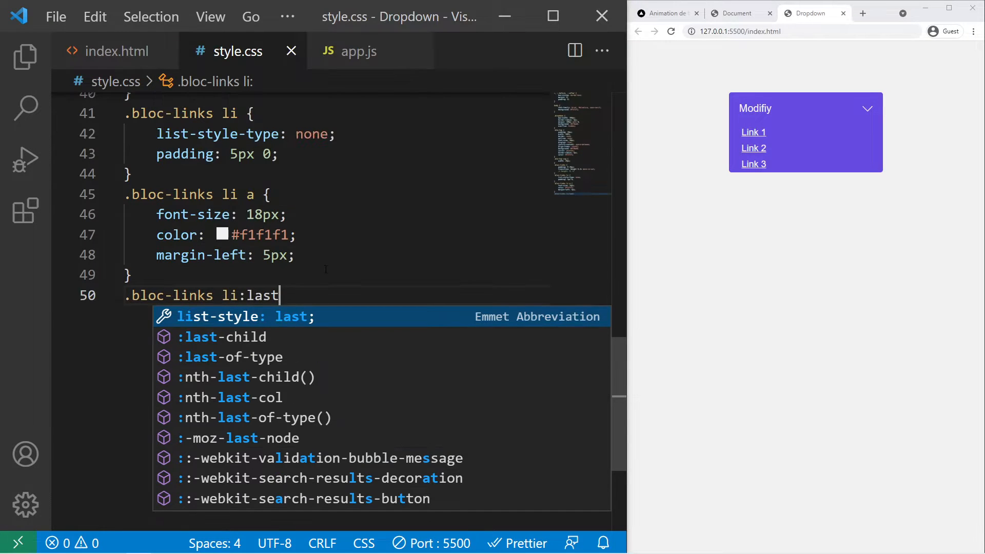
key("Down")
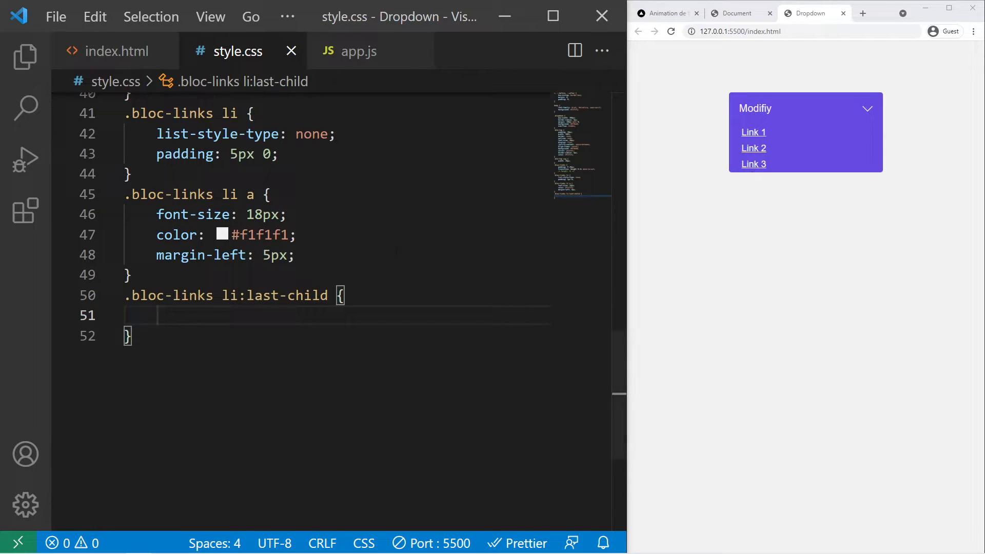
type("padding-bottom: ;")
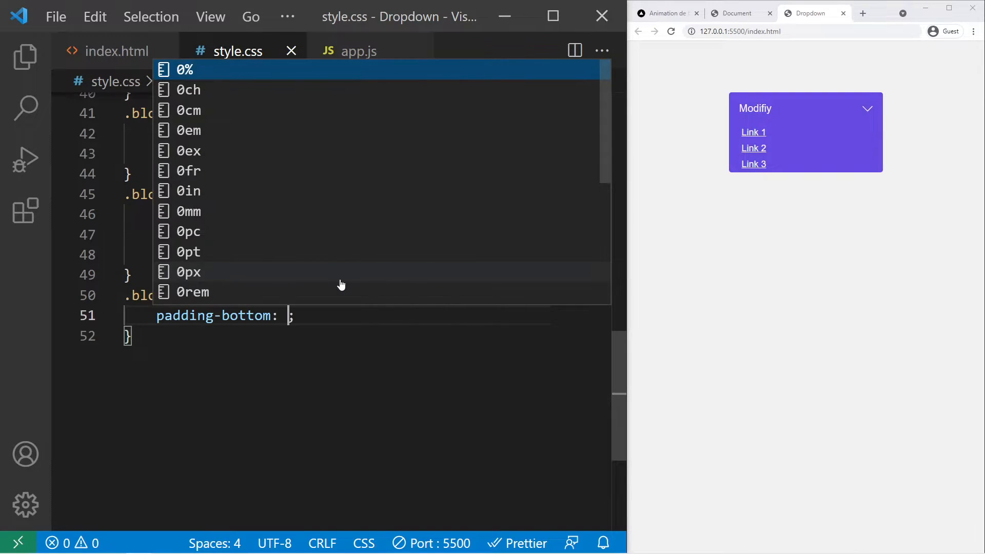
type("25px")
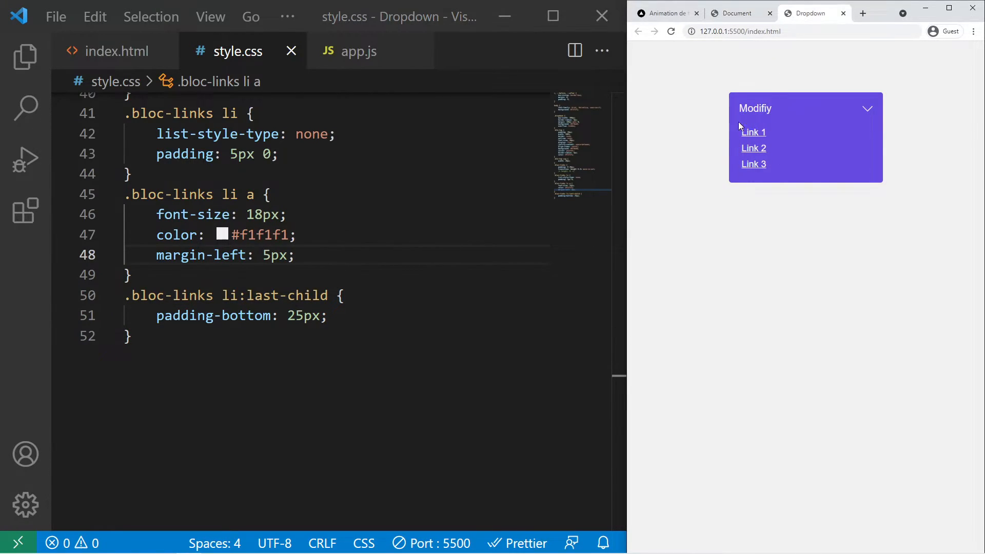
mouse_move(753, 148)
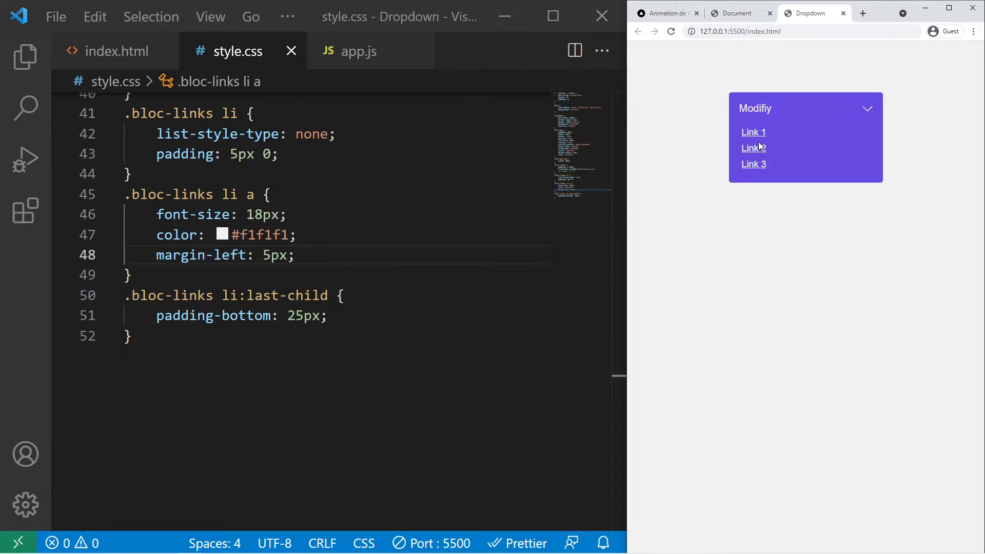
mouse_move(754, 133)
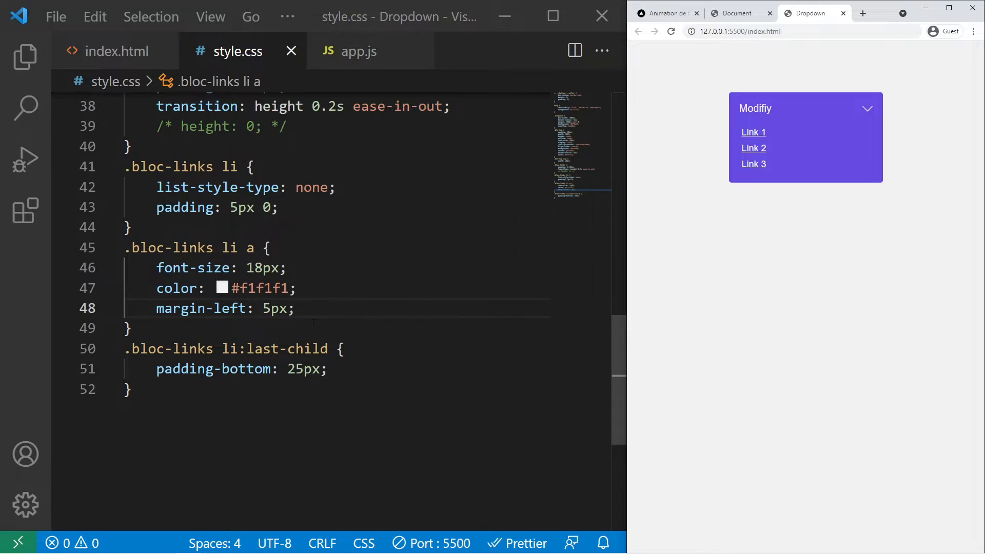
- Add text-decoration: none to the .bloc-links li a rule
type("textdecoration: none;")
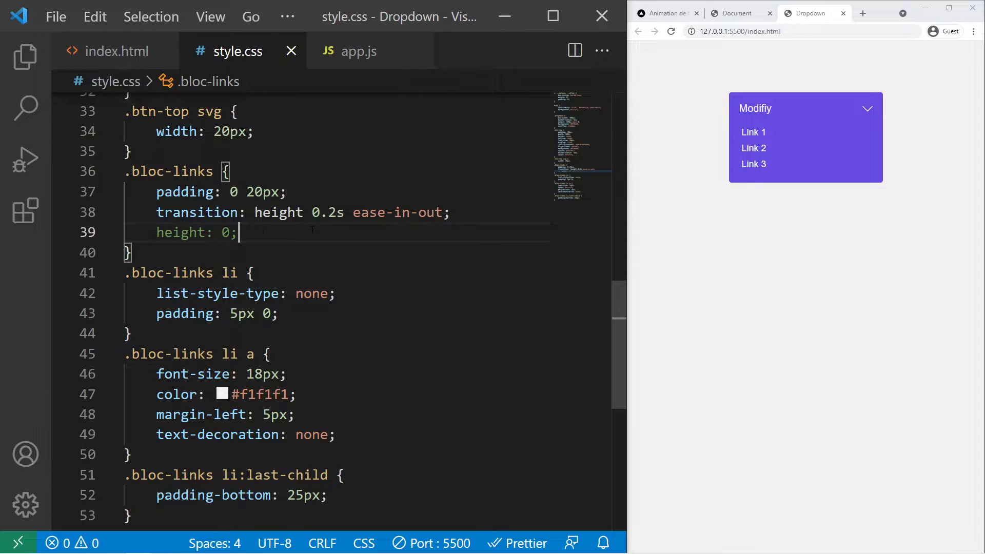
- Uncomment height: 0 in .bloc-links so the preview shows the collapsed Modifiy button
left_click(805, 108)
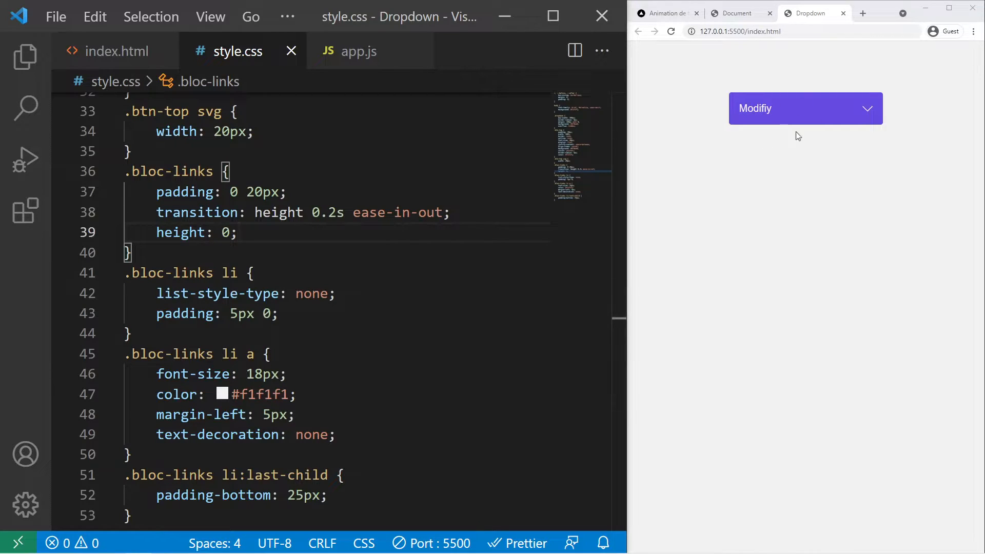
mouse_move(755, 173)
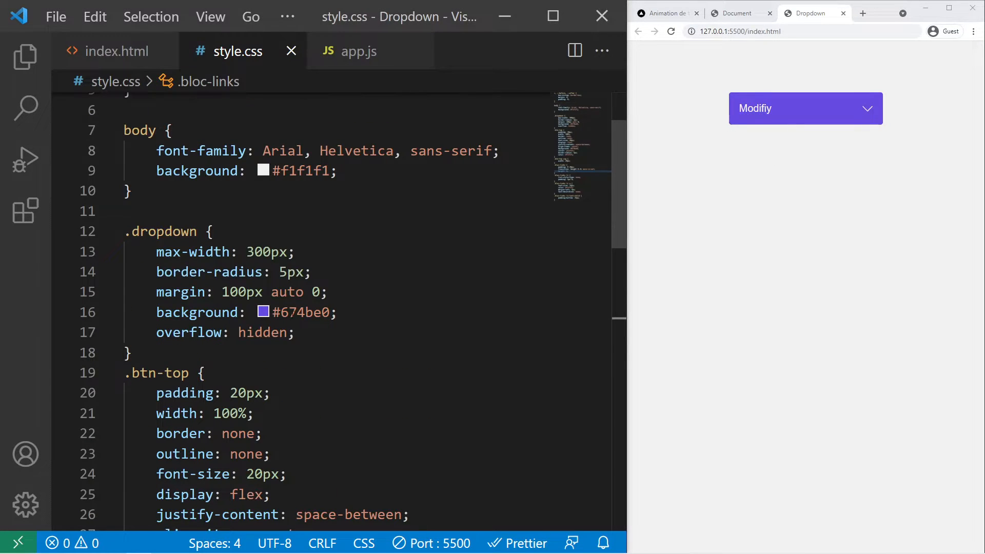
key("ctrl+/")
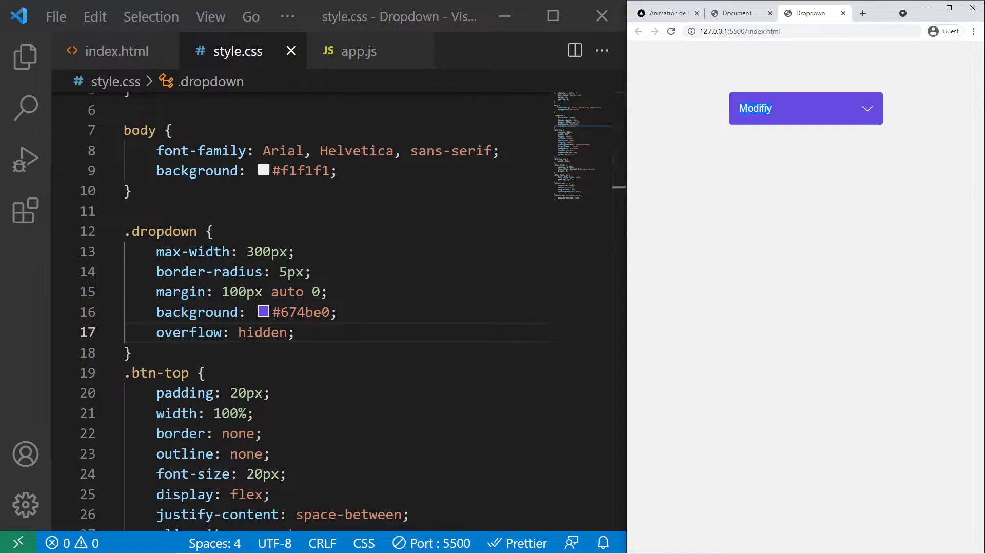
- In app.js declare dropdown and blocLinks constants via querySelector on .dropdown and .bloc-links
left_click(359, 51)
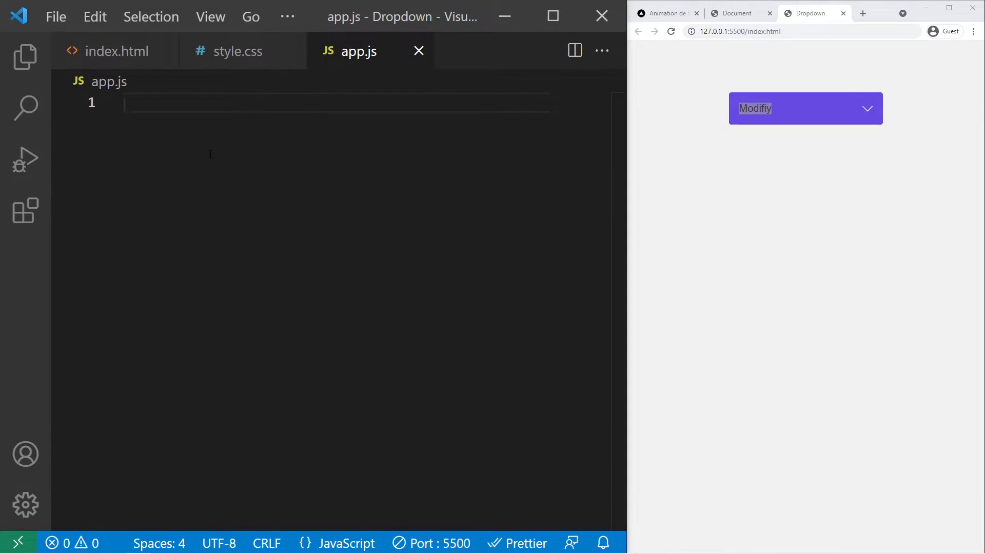
type("const dropdown = docu")
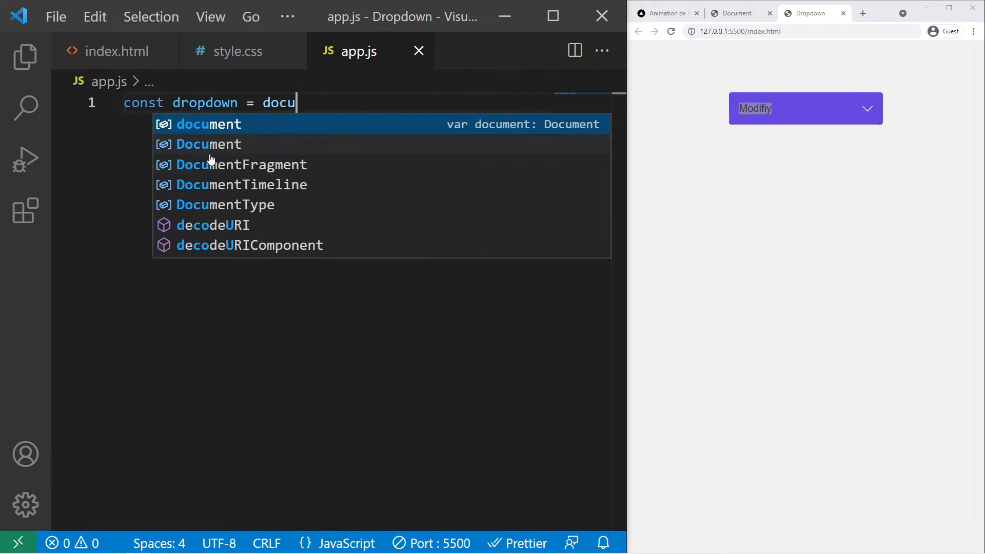
type("ment.querySelector(\".d")
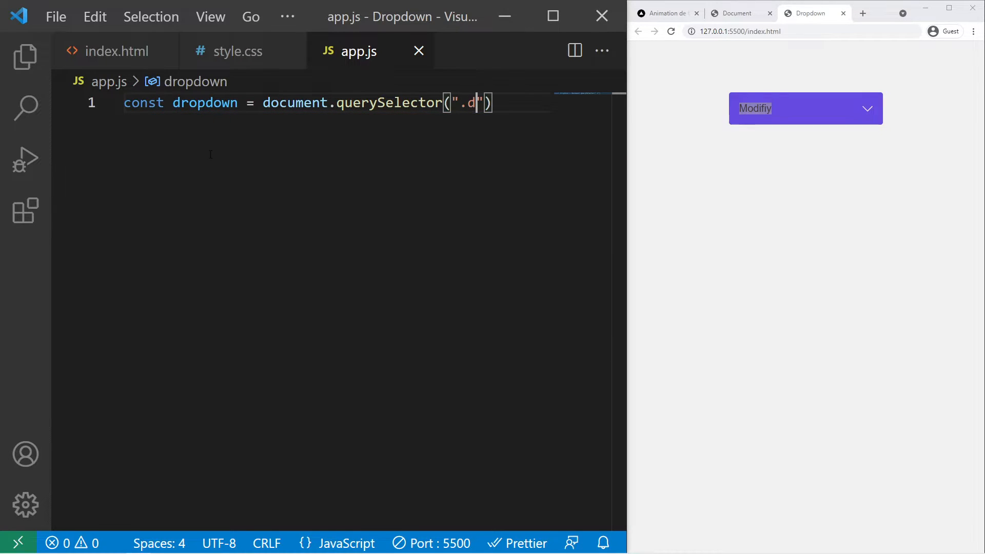
type("ropdown")
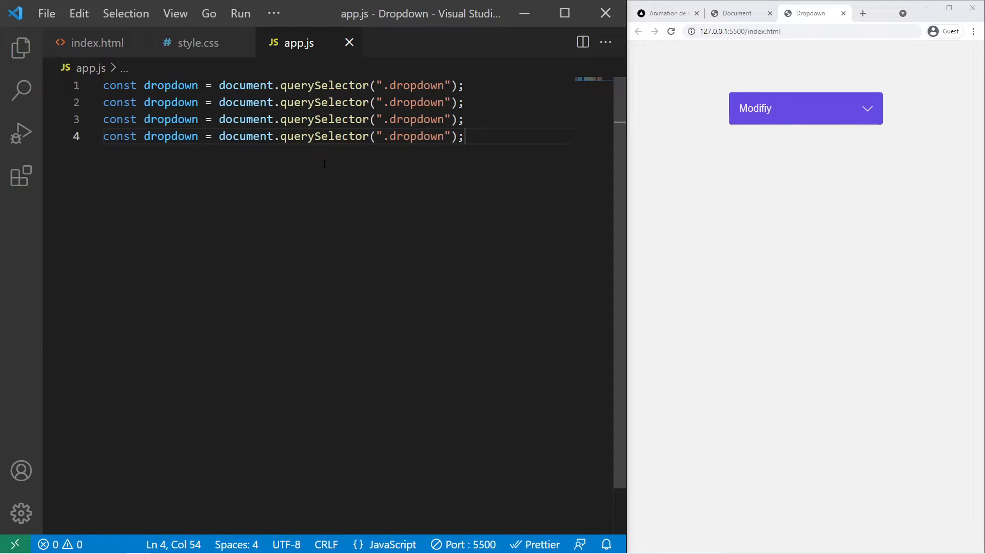
double_click(170, 103)
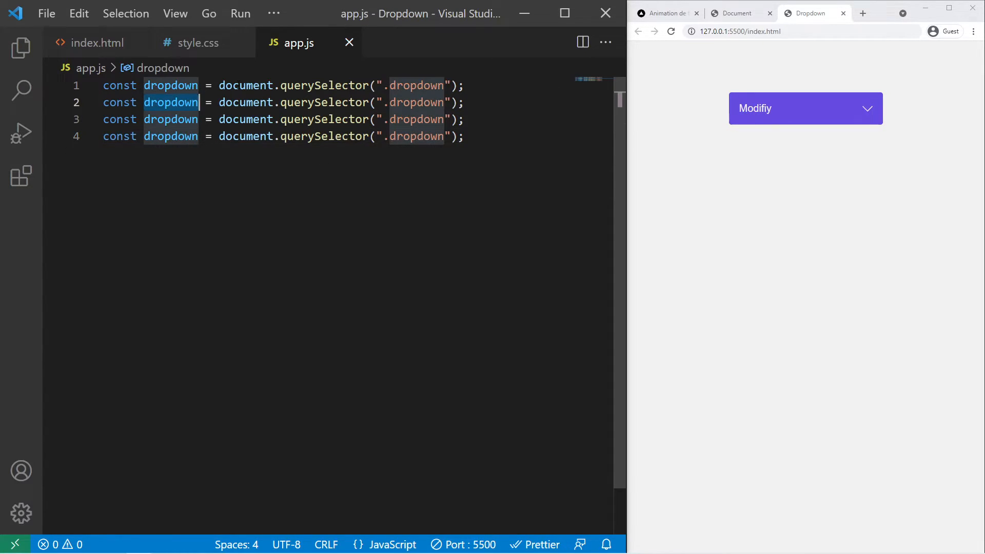
type("blocLinks")
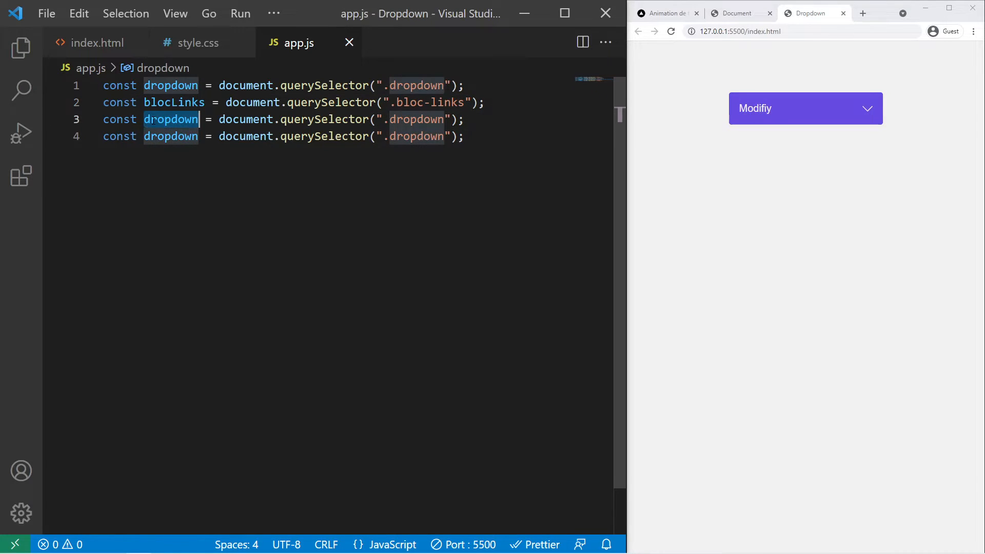
- Declare btnDrop for .btn-top and liItems via querySelectorAll on .dropdown li
type("btnDrop")
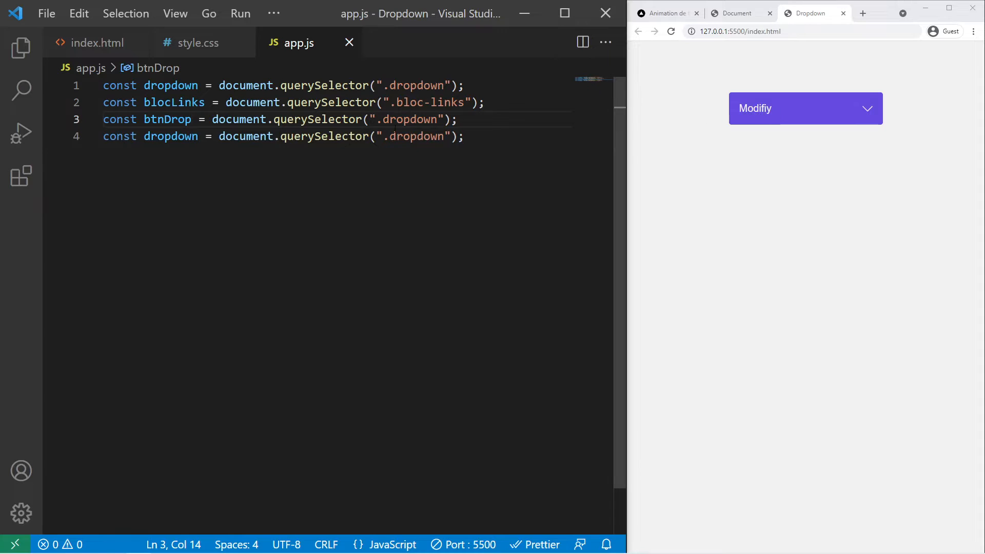
type(".btn-t")
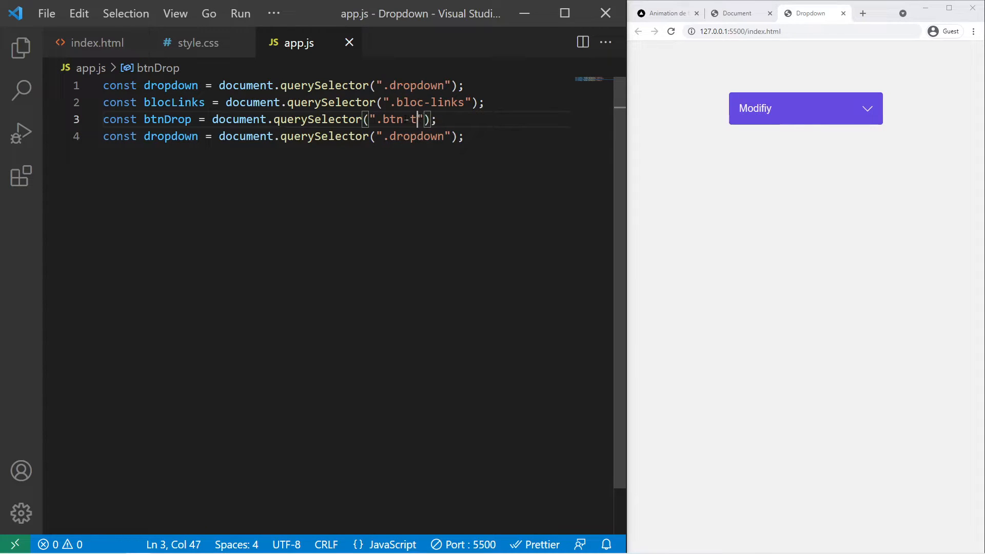
double_click(170, 137)
type("liItems")
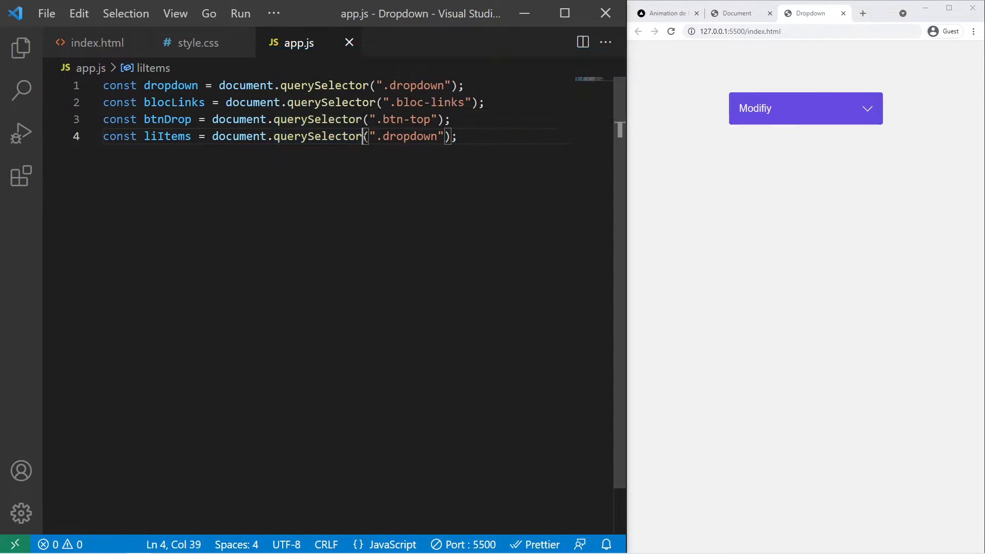
type("All")
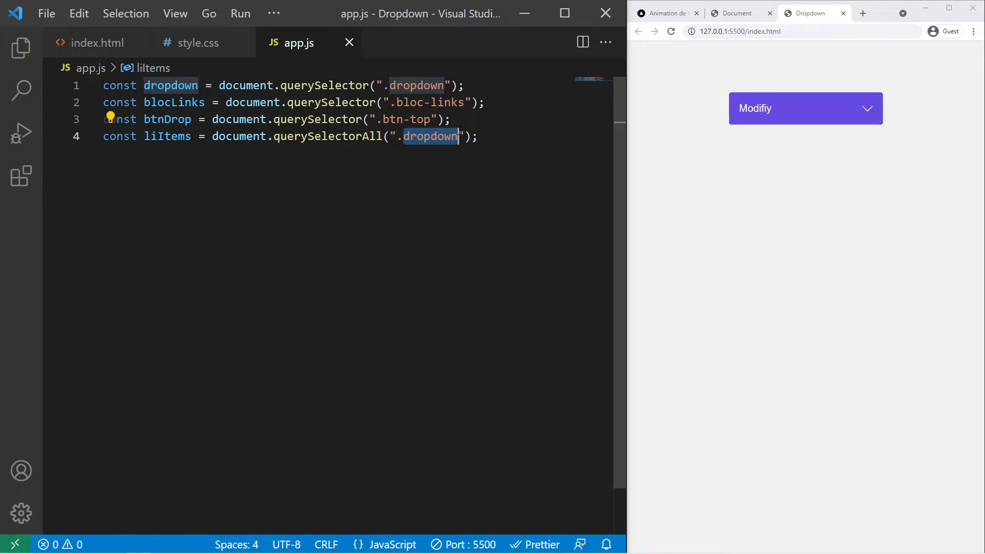
type("li")
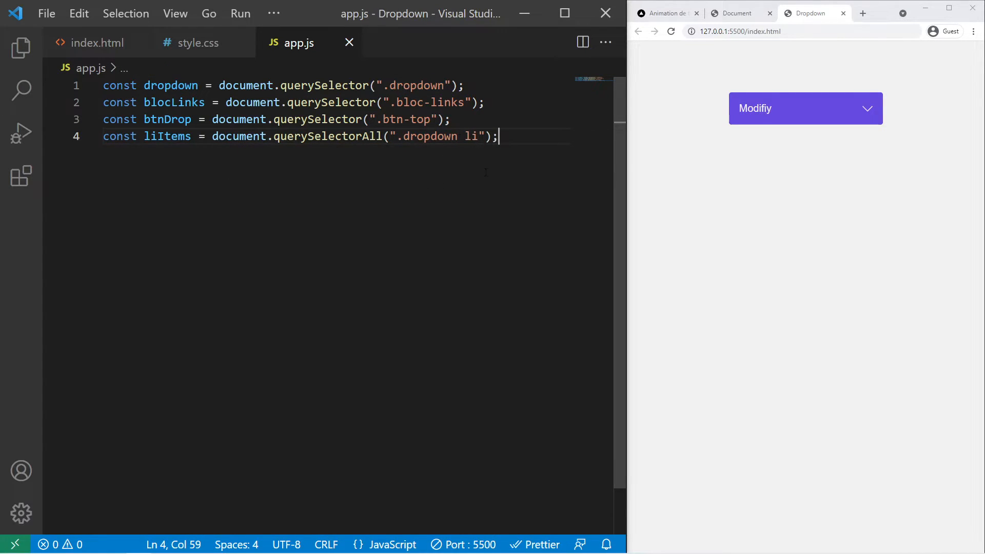
type("btn")
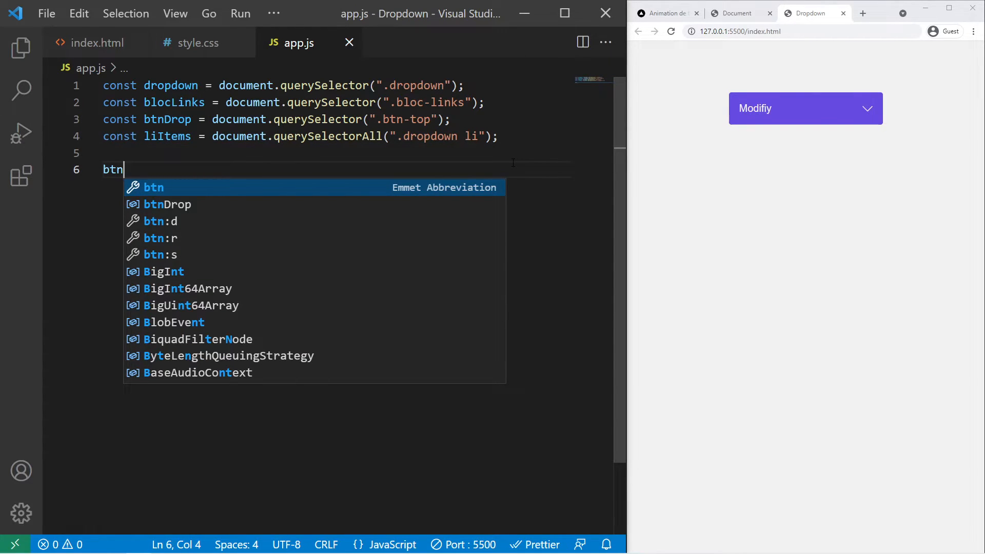
- Add a click listener on btnDrop calling toggleDropDown and declare let toggleIndex
type("Drop.addEventListener('")
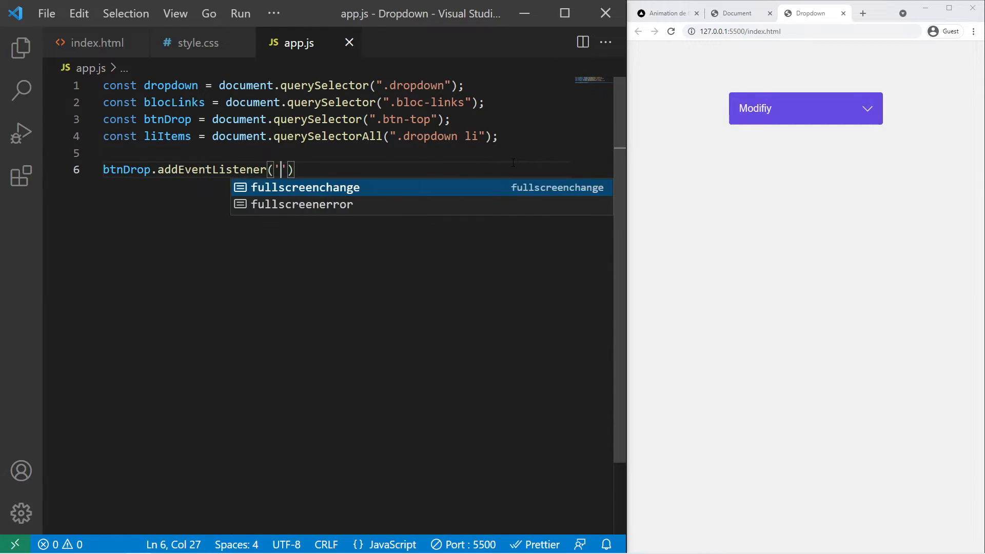
type("click', toggle")
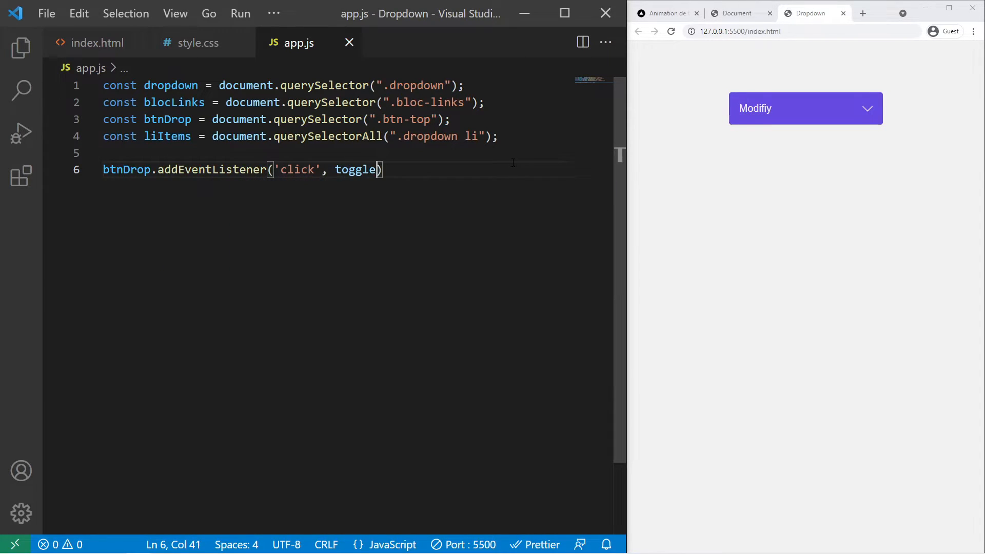
type("DropDown")
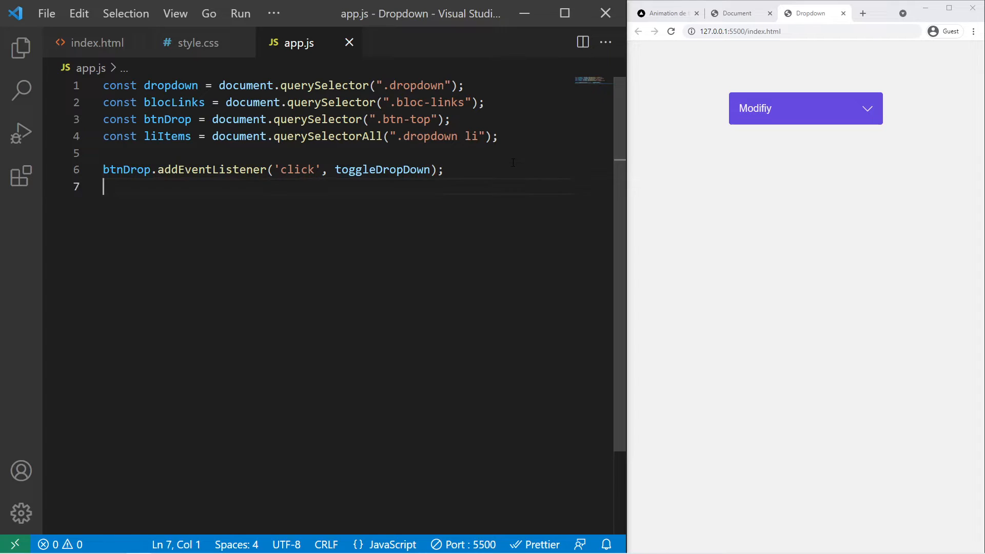
type("let toggl")
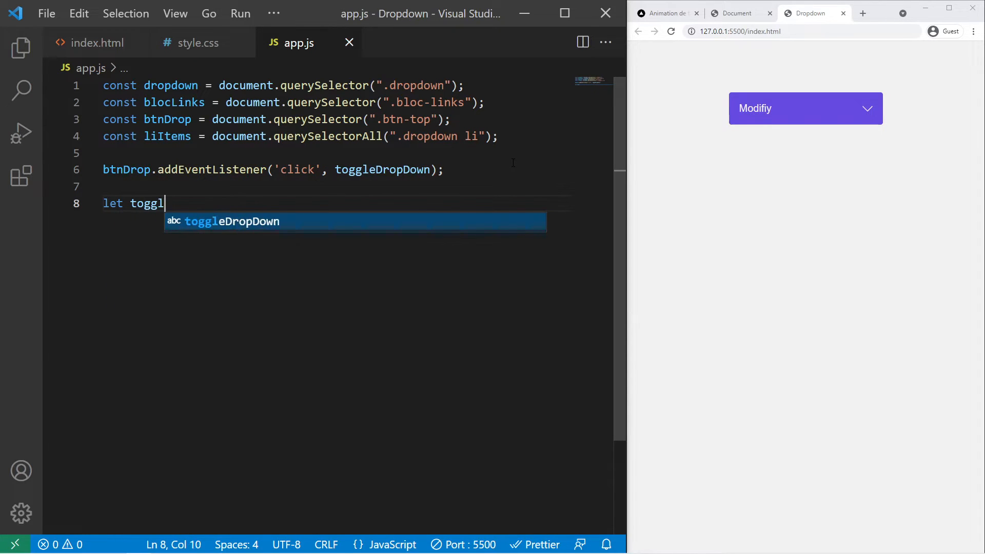
type("eIndex;")
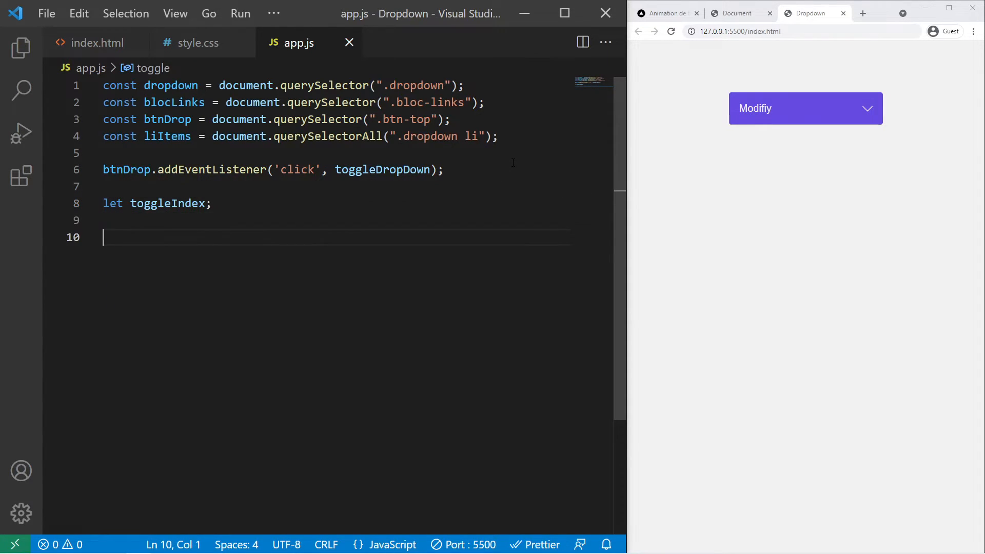
- Start function toggleDropDown with an empty if(!toggleIndex) block
type("function t")
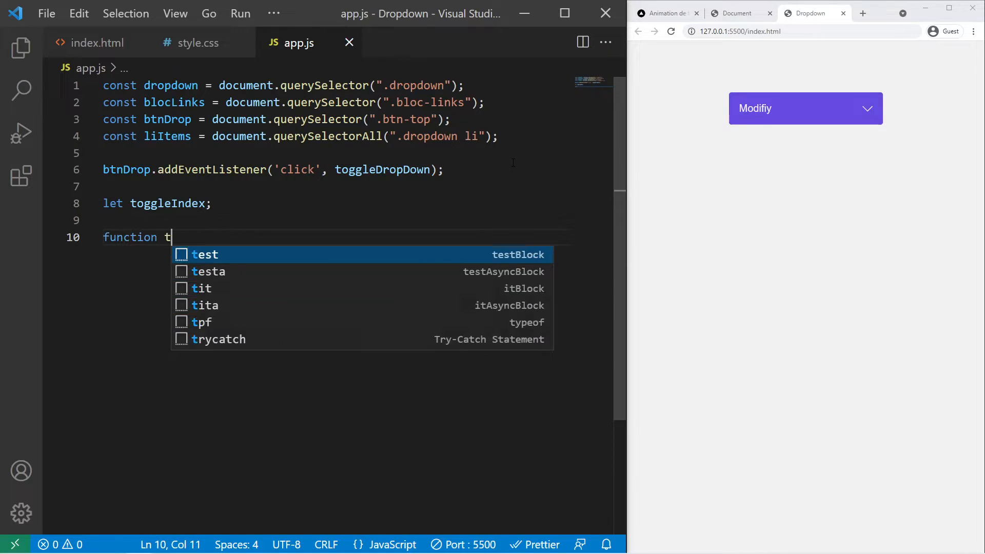
type("oggleDropDown(){")
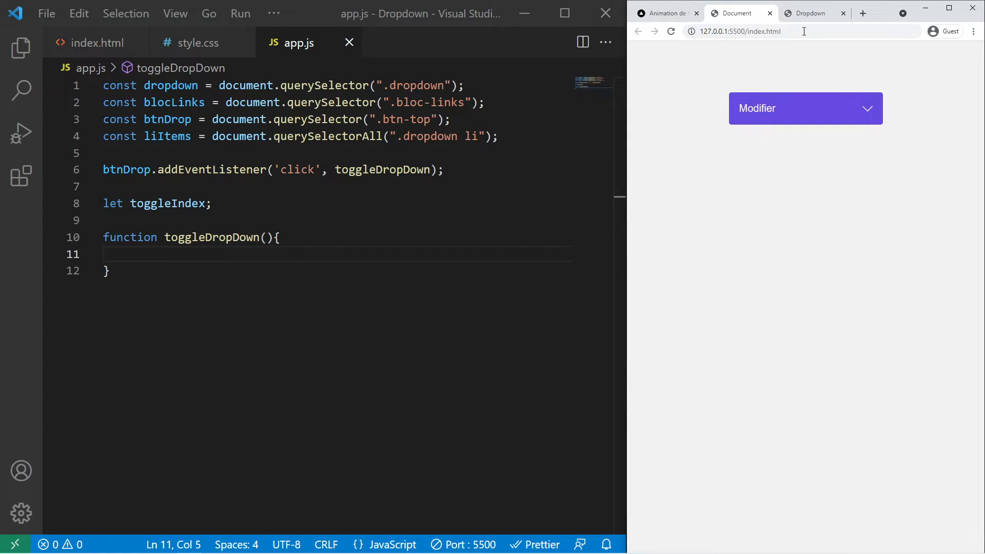
type("if(")
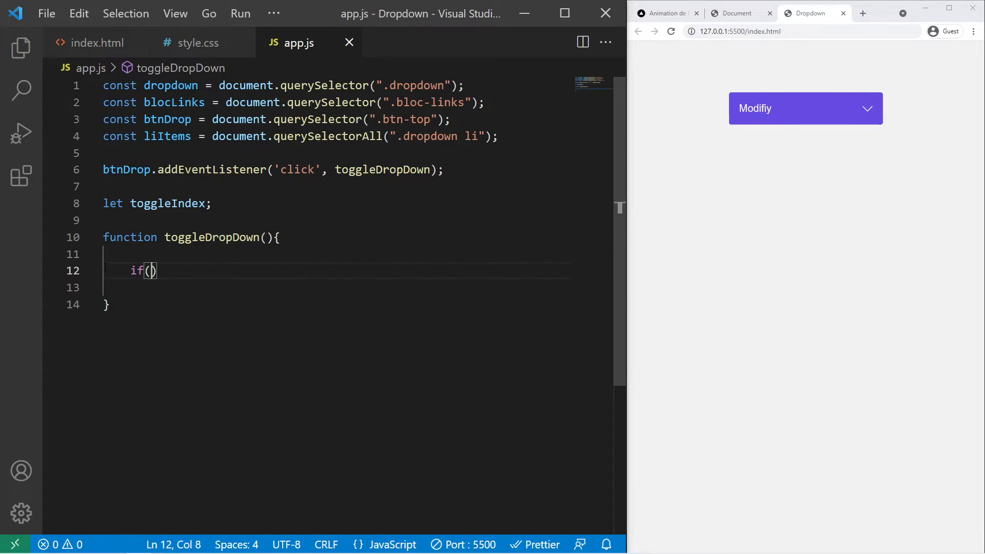
type("!toggleIndex")
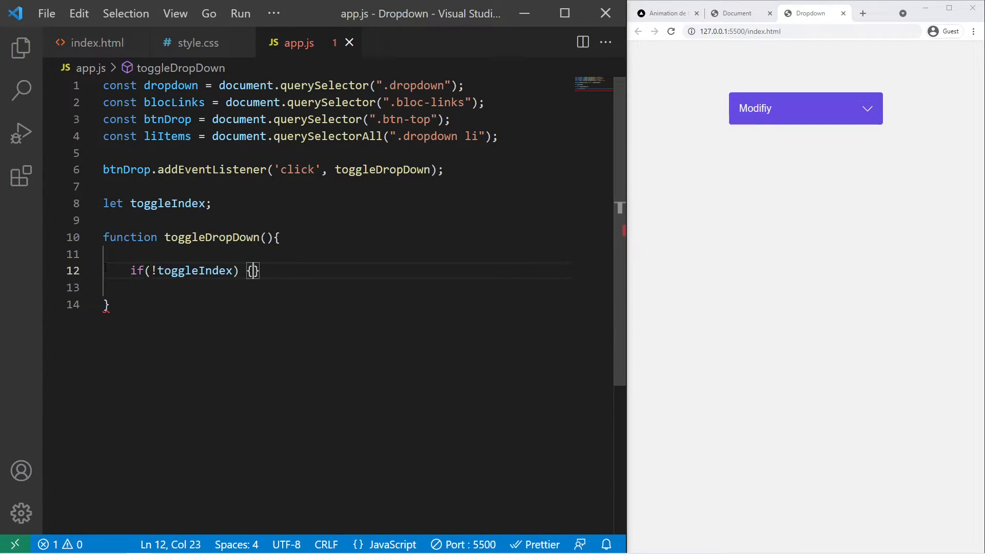
key("Enter")
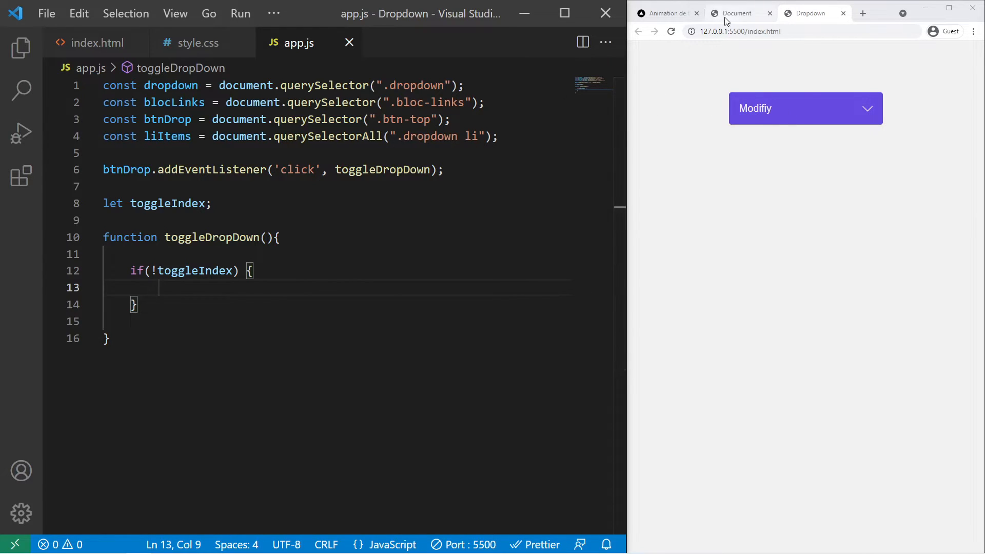
left_click(805, 108)
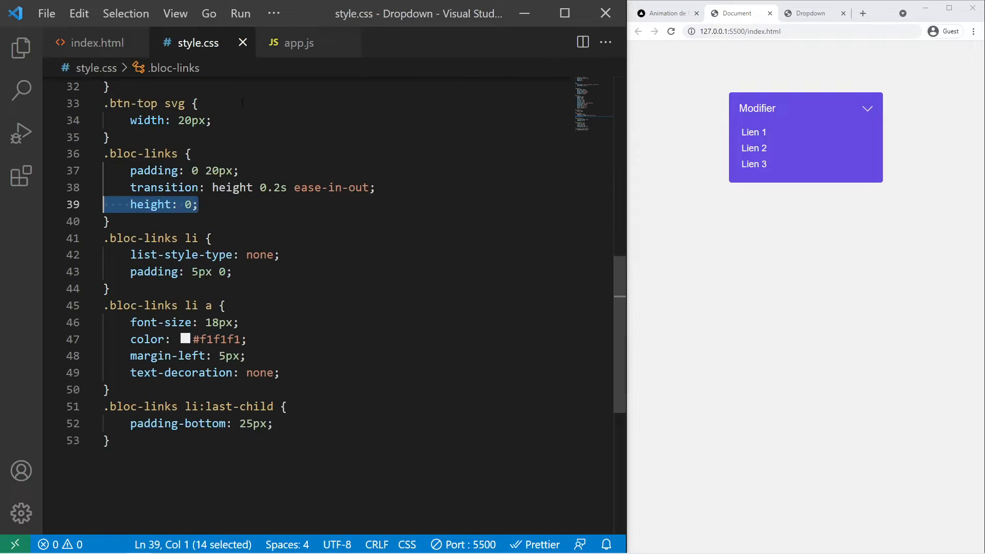
- Inside the if block set blocLinks.style.height to `${blocLinks.scrollHeight}px`
scroll("down", 3)
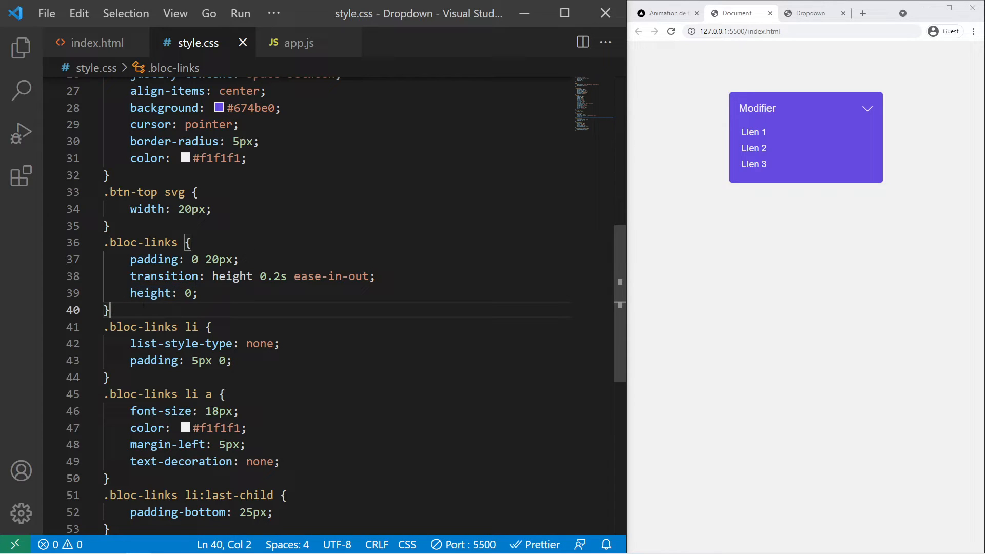
left_click(301, 42)
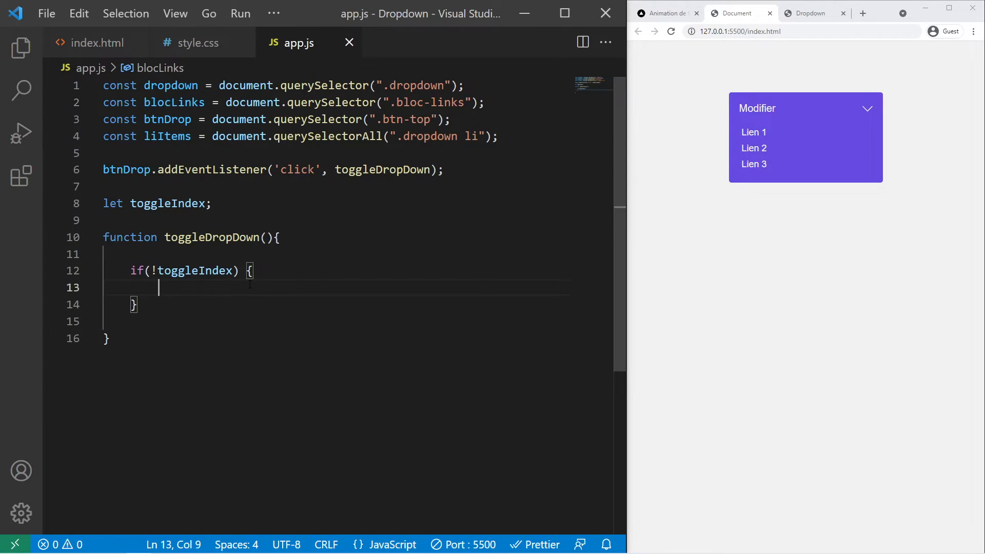
type("blocLinks.")
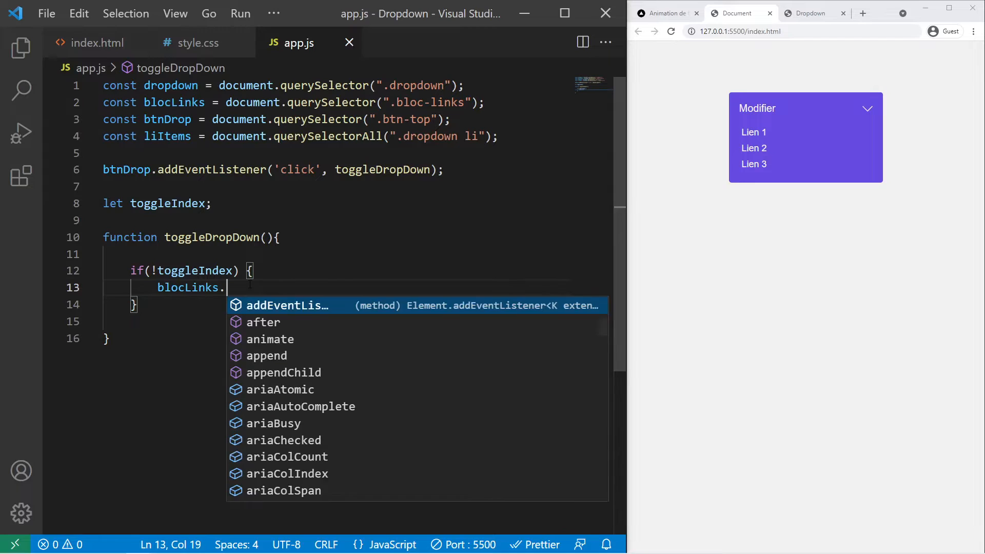
type("style.height =")
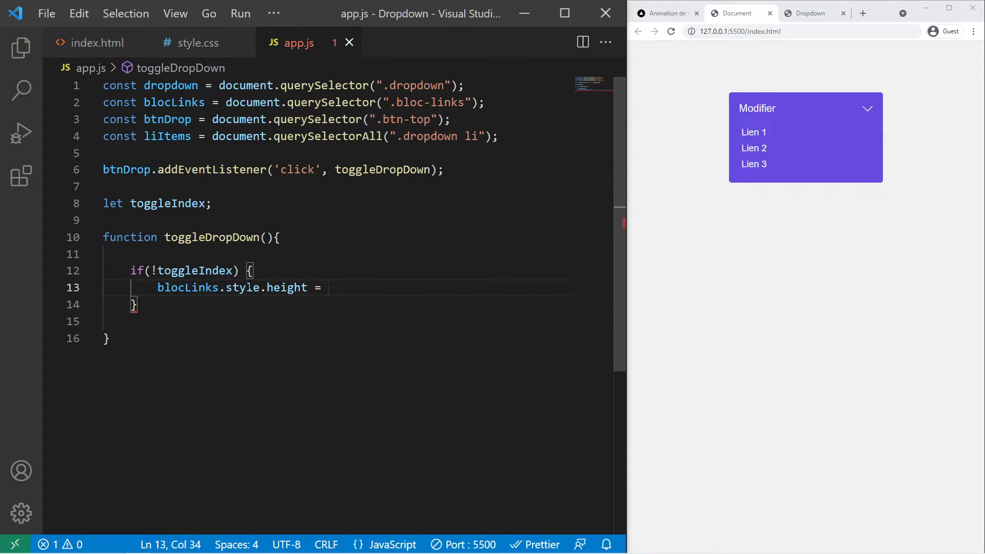
type("`")
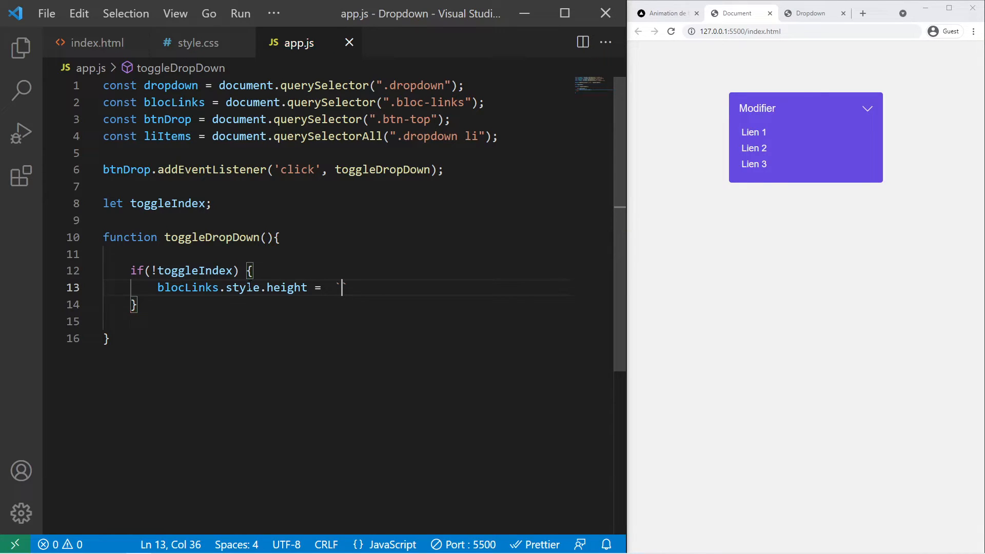
type("${}")
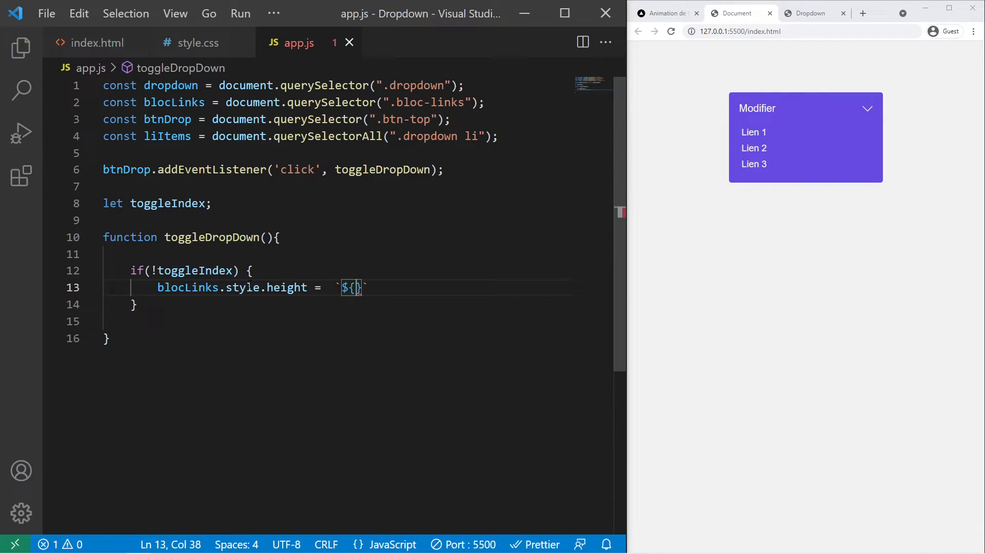
type("blocLinks.")
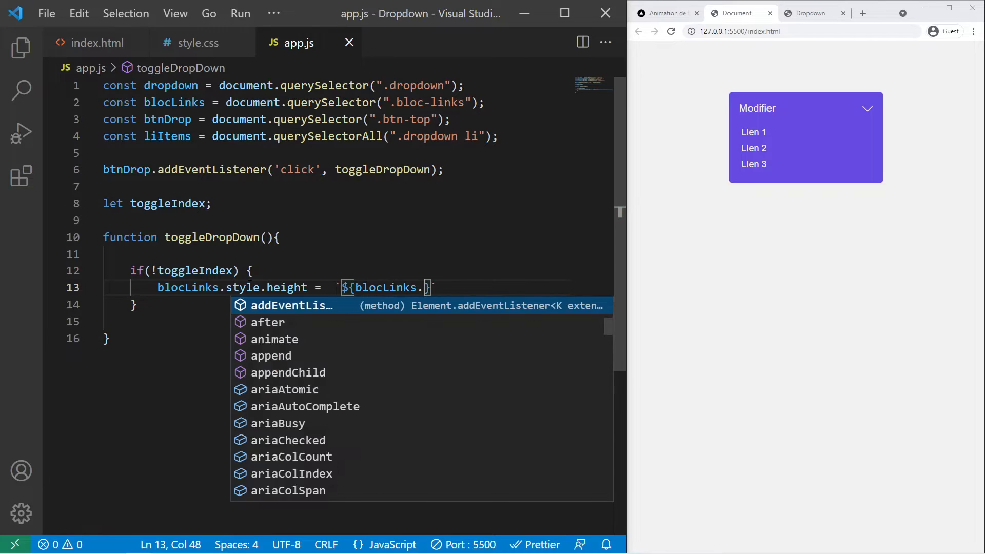
type("scrollHeight")
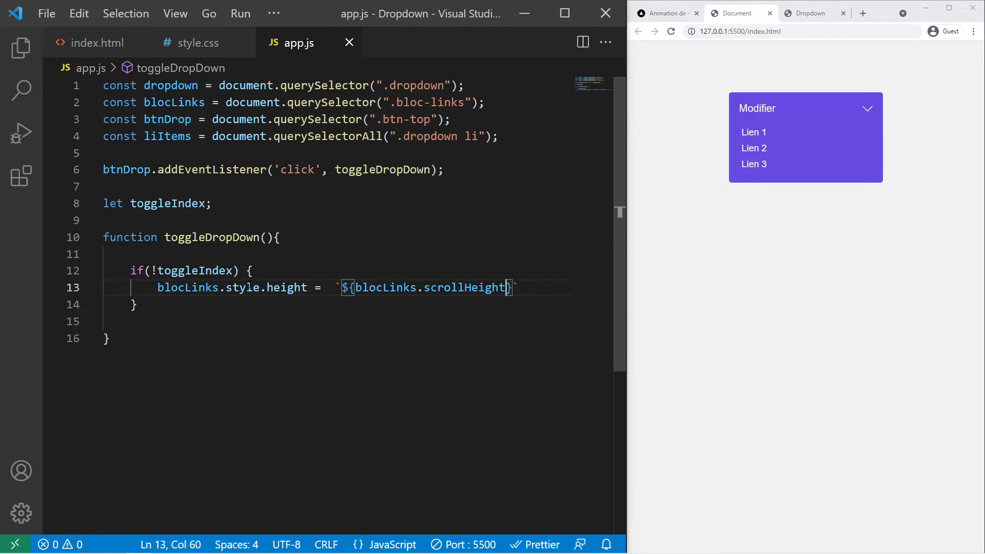
type("px")
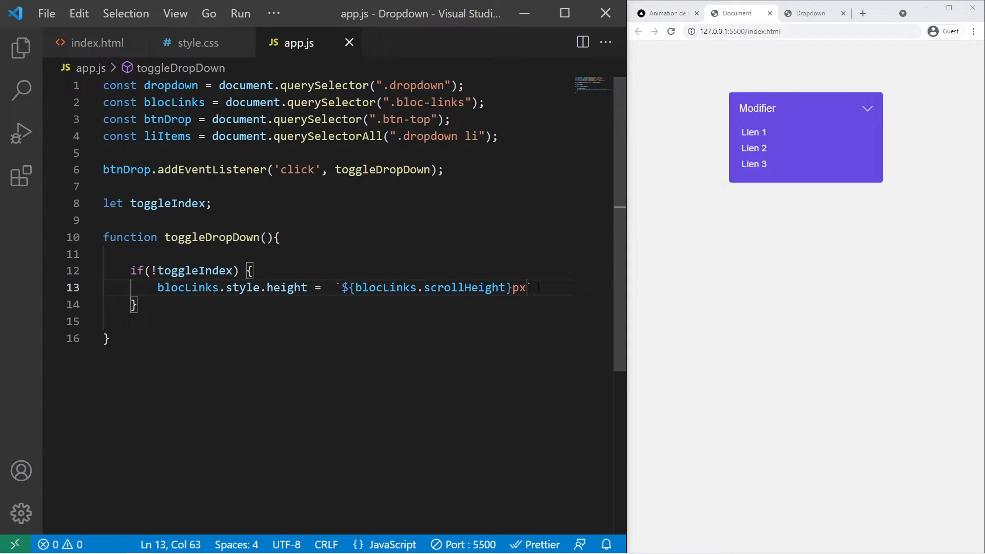
- Compare the scrollHeight assignment with the stylesheet's zero height rule
double_click(451, 287)
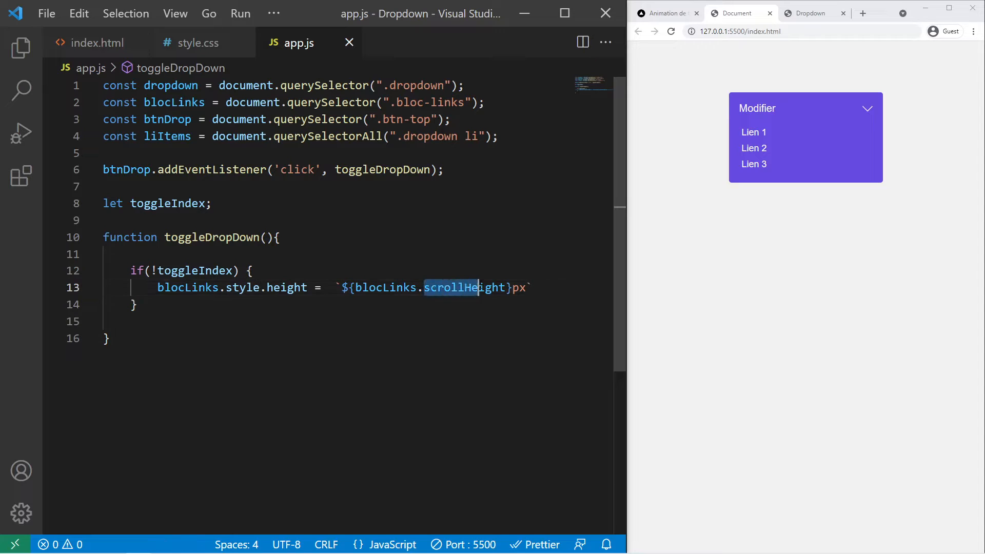
double_click(461, 287)
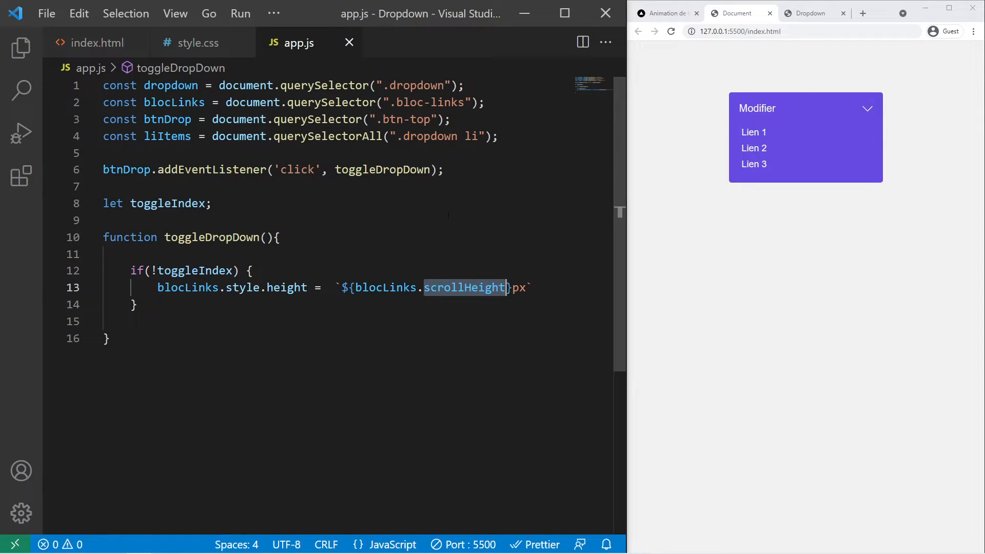
left_click(198, 42)
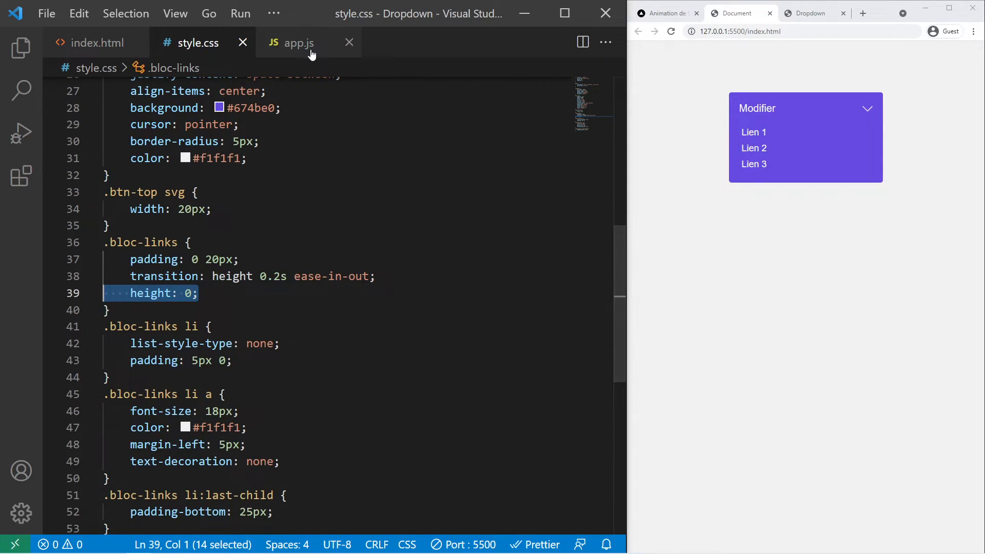
left_click(300, 43)
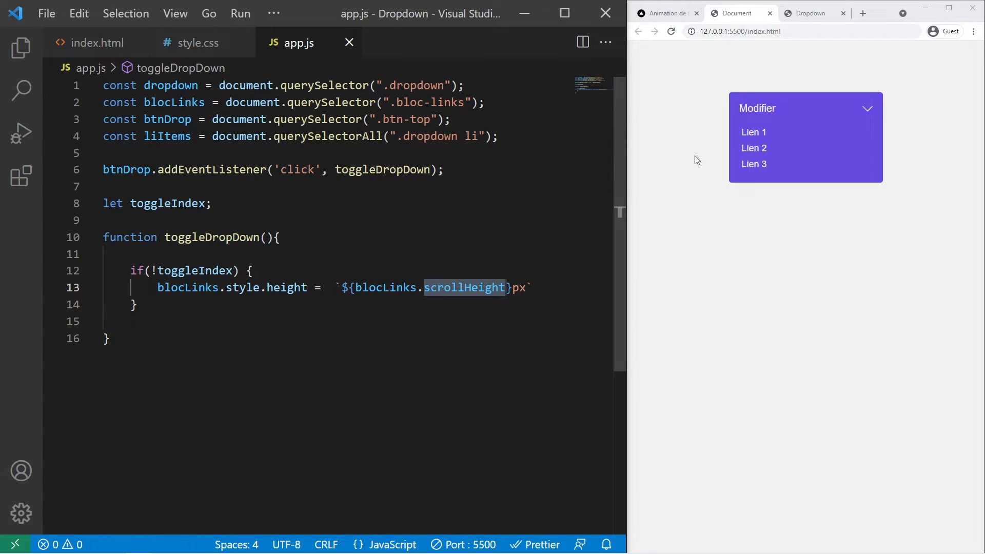
mouse_move(749, 186)
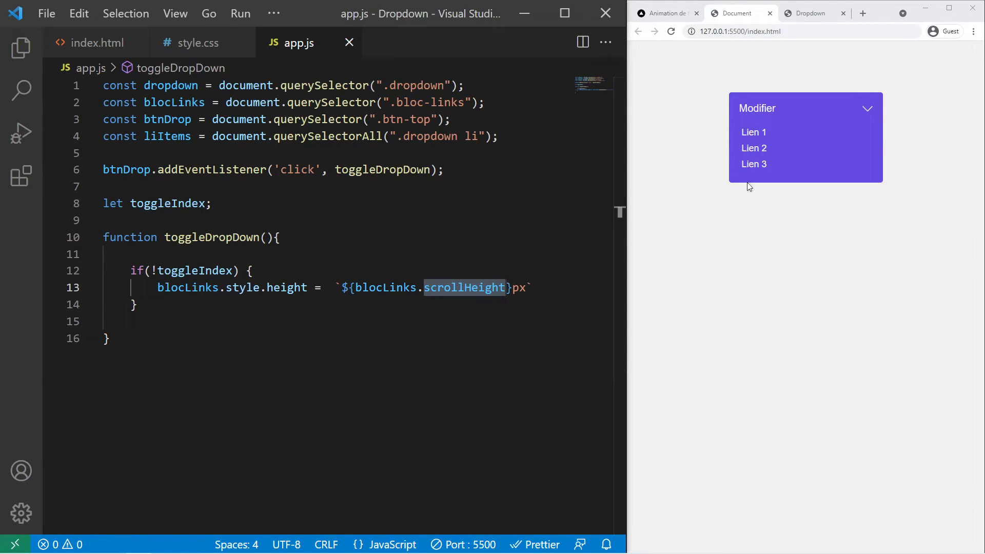
mouse_move(809, 168)
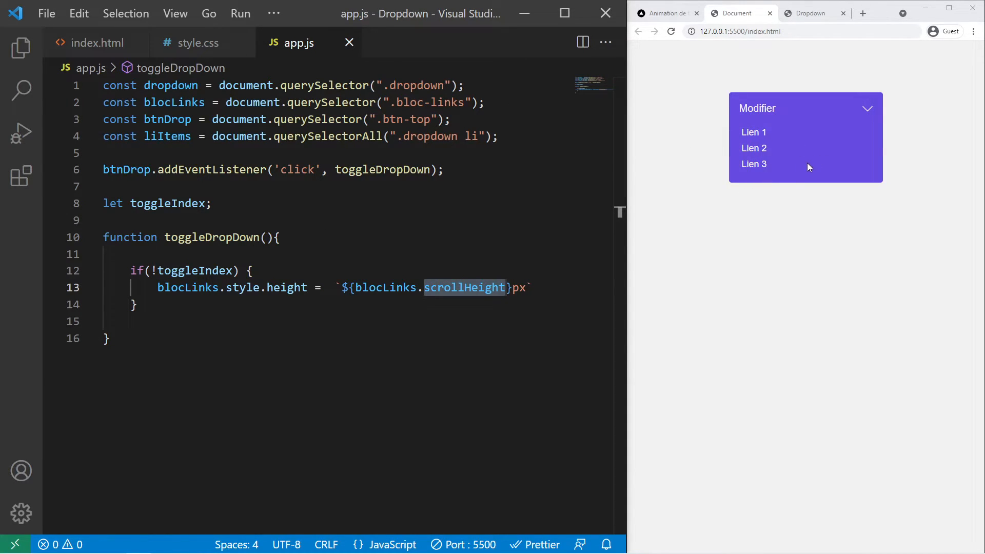
left_click(198, 43)
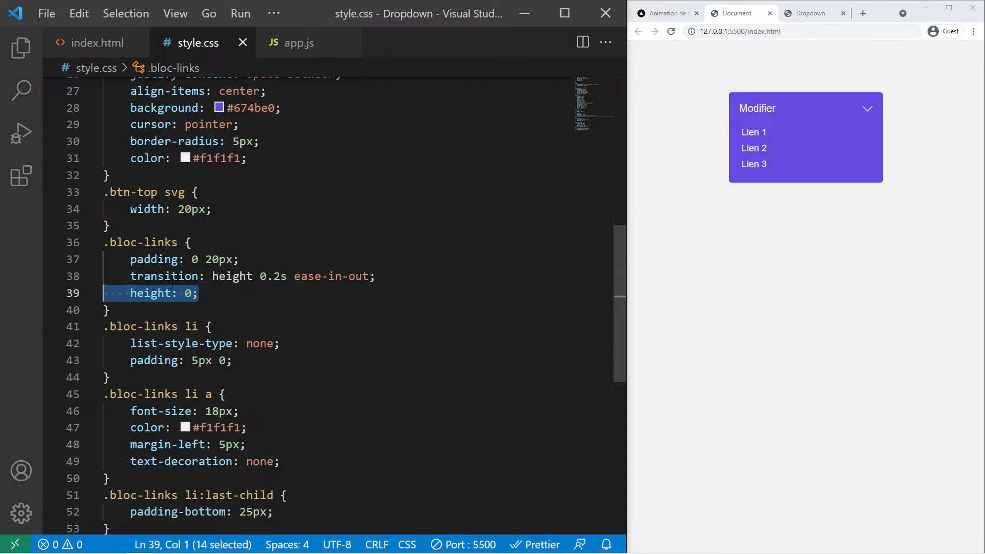
left_click(300, 43)
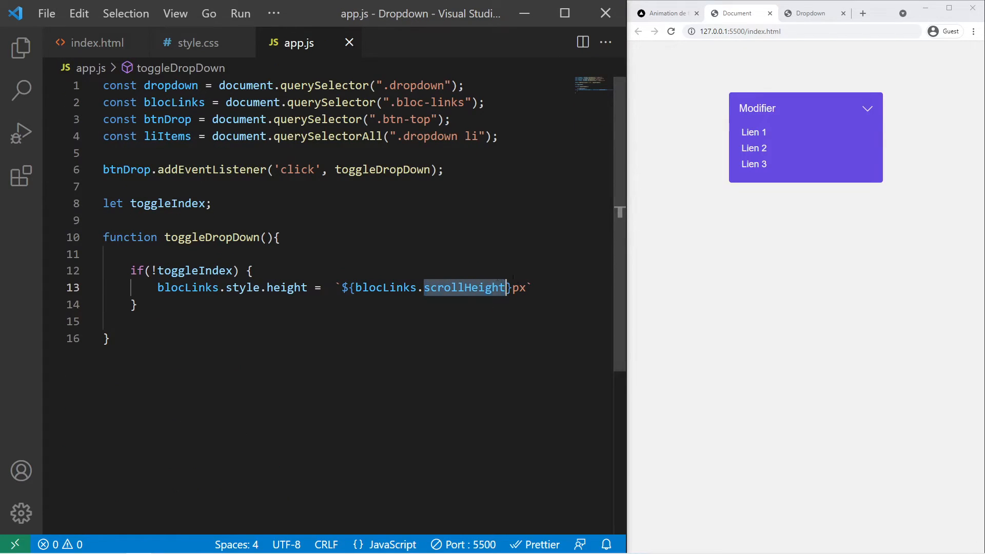
- Log blocLinks.scrollHeight, set toggleIndex = true and return from the if block
type("console.log();")
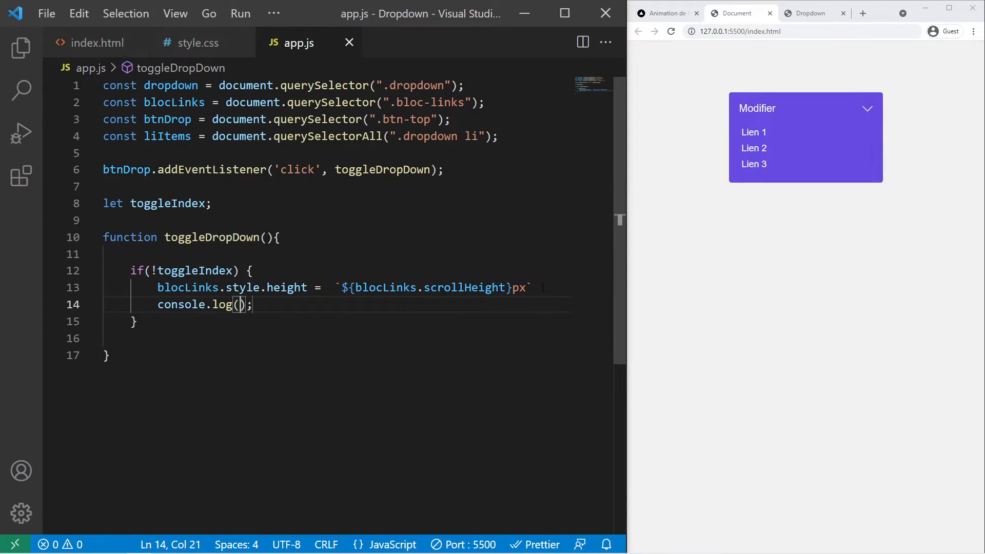
double_click(430, 288)
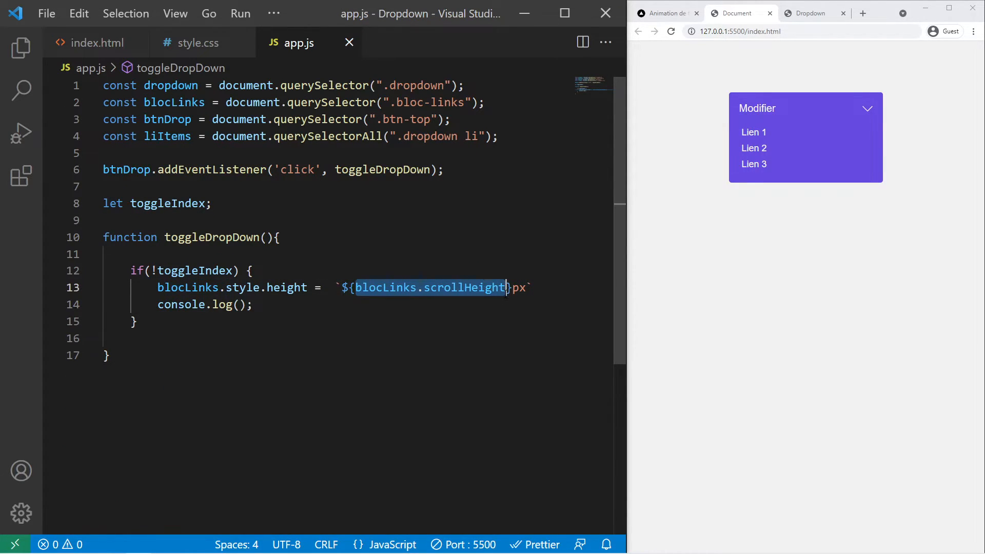
type("blocLinks.scrollHeight")
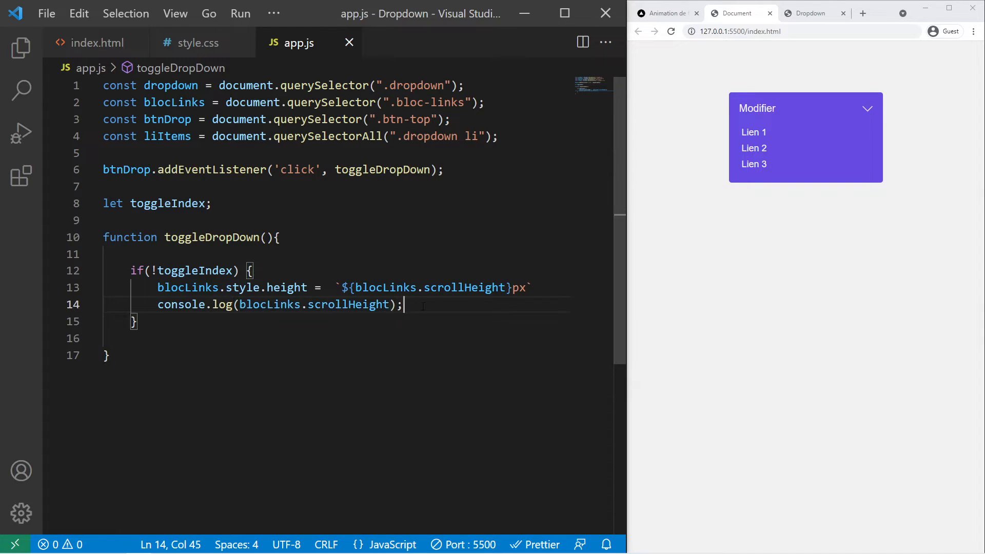
key("Enter")
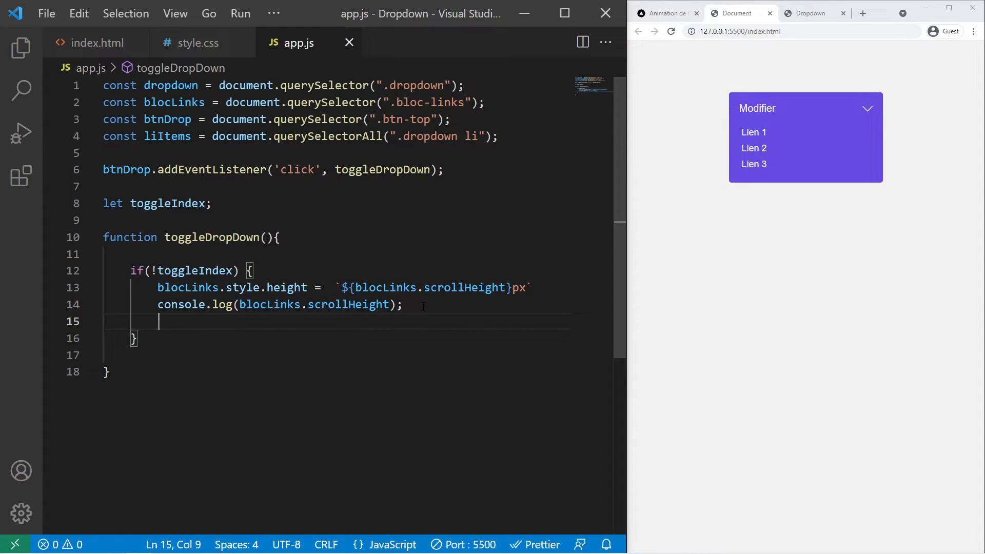
type("toggleIndex = t")
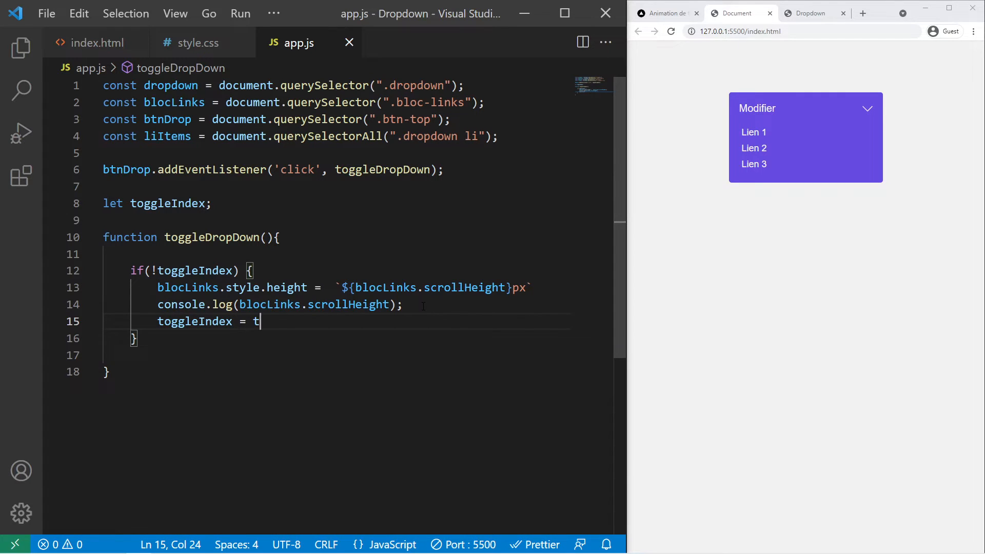
type("rue;")
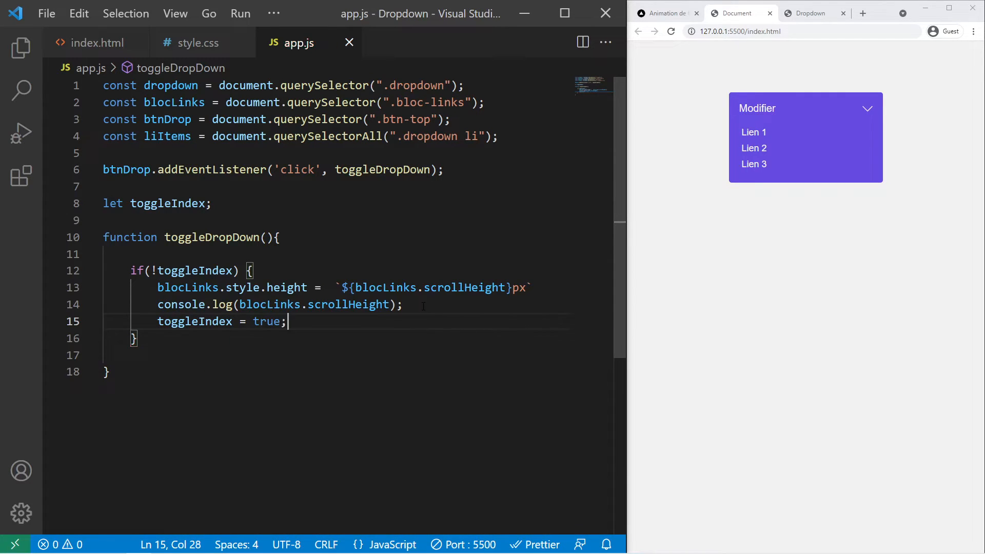
type("return;")
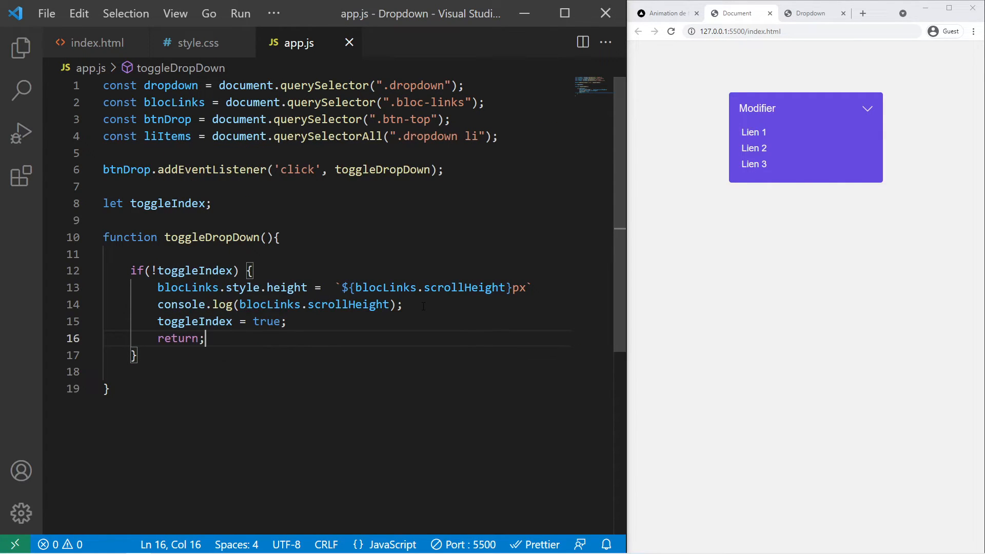
left_click_drag(247, 287, 411, 288)
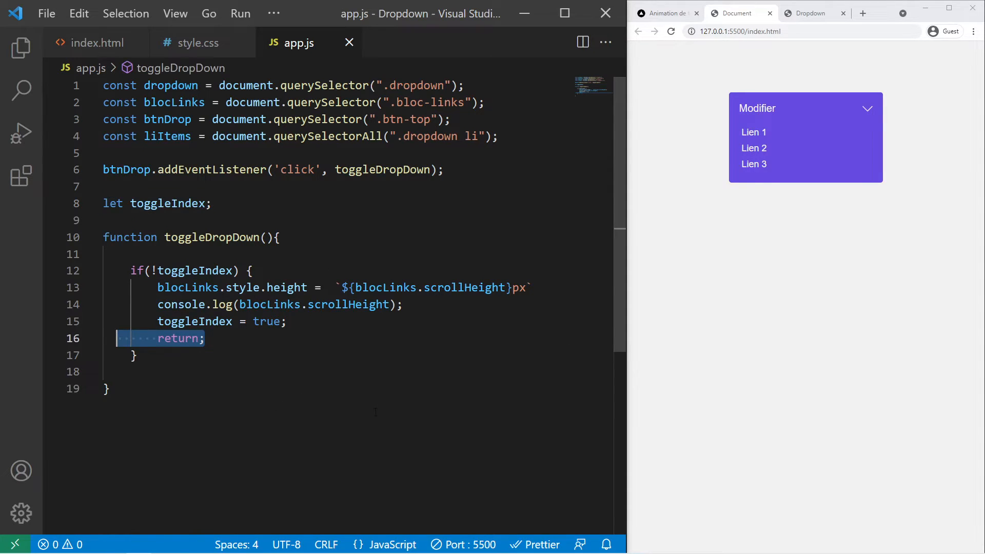
left_click(198, 43)
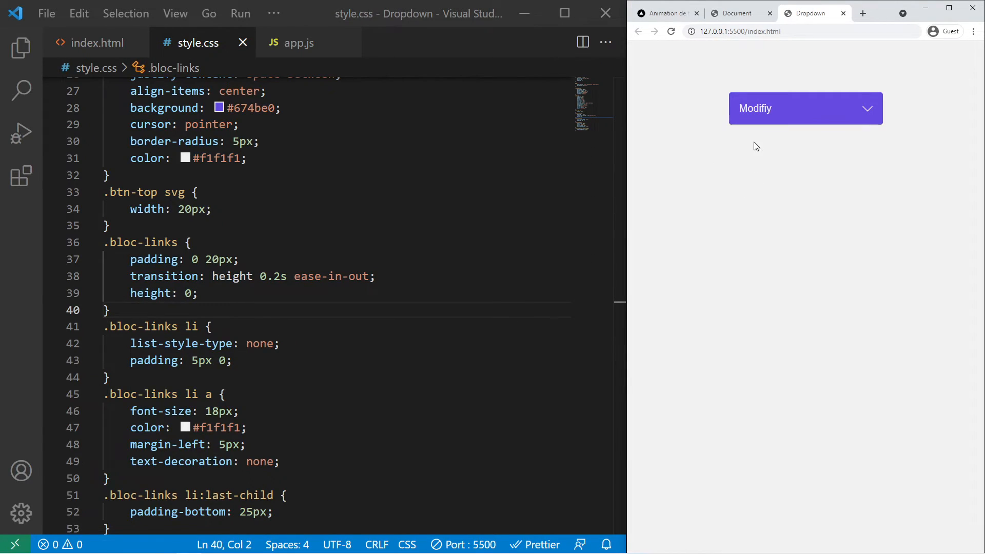
left_click(805, 108)
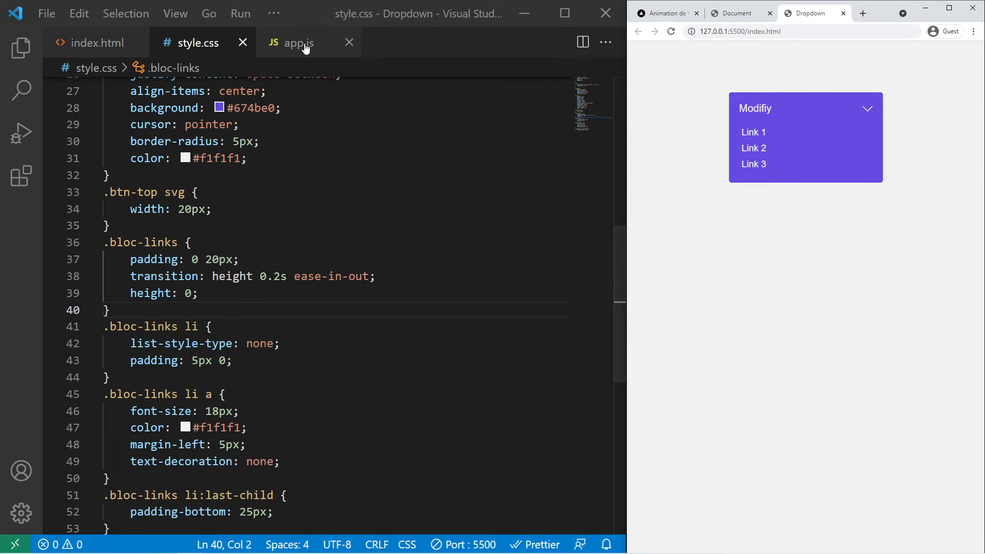
left_click(299, 44)
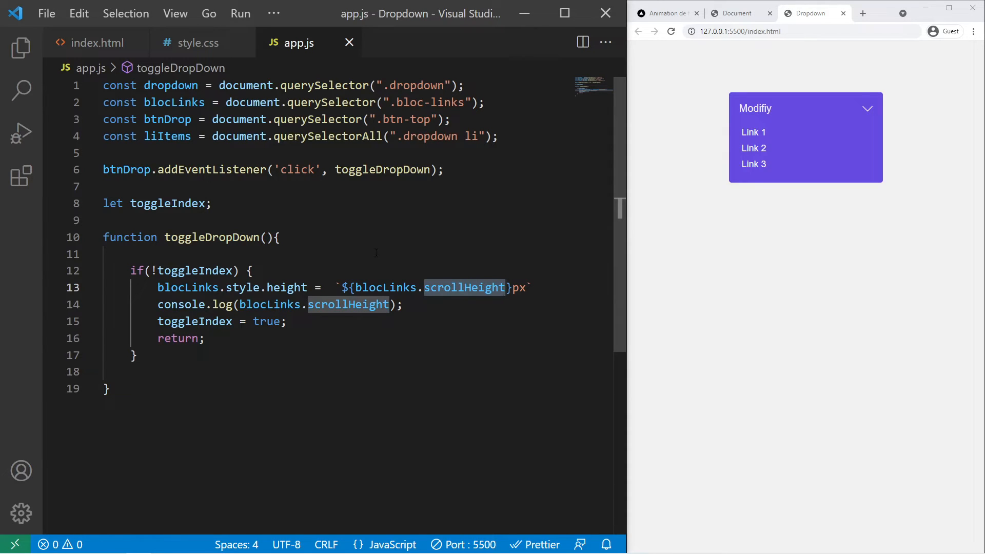
scroll("down", 3)
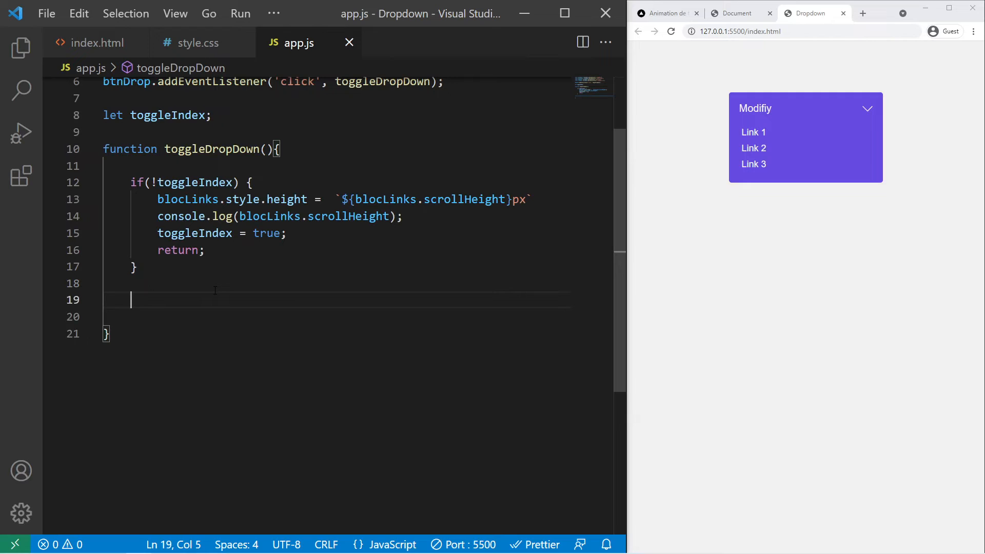
- After the if block set blocLinks.style.height = 0 and toggleIndex = false
left_click(806, 108)
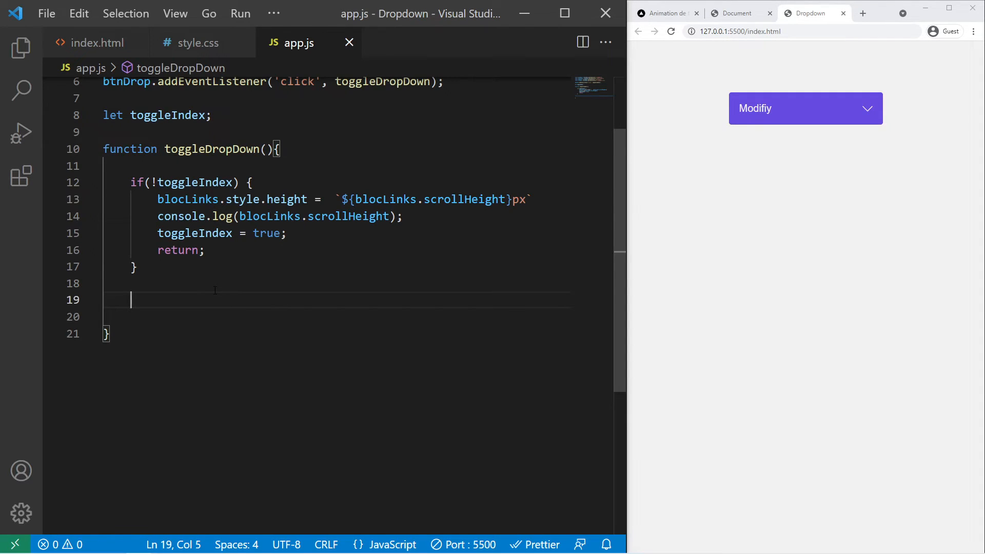
type("bl")
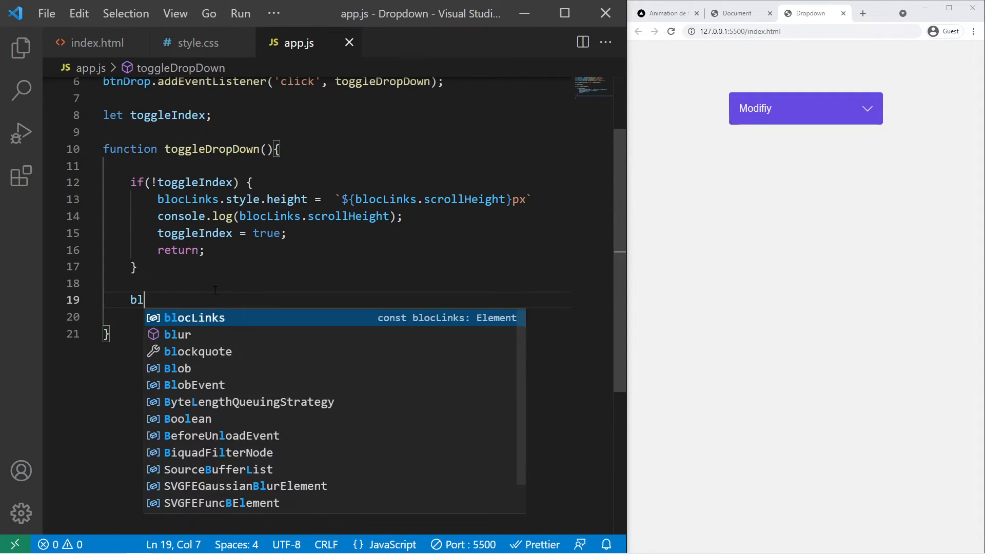
type("ocLinks.style.height")
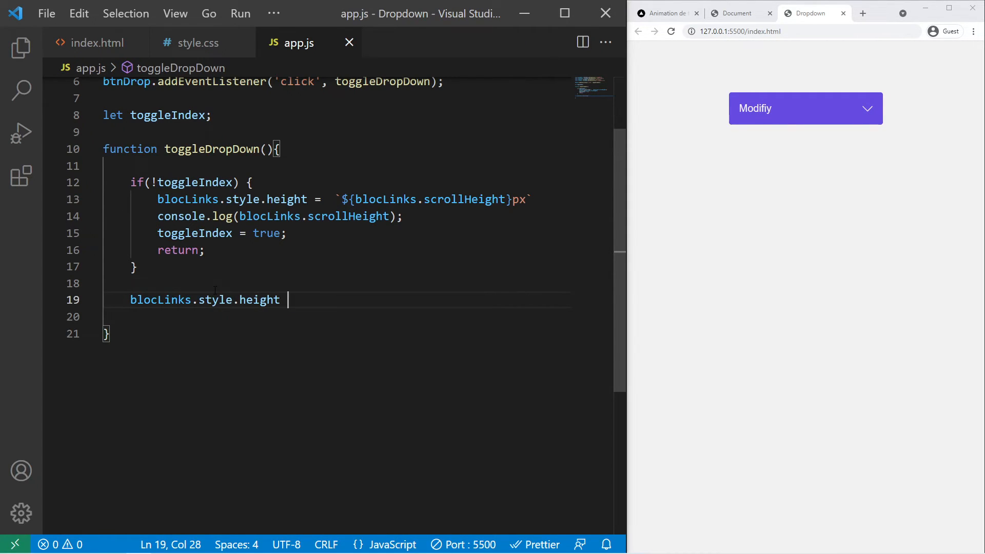
type("= 0;")
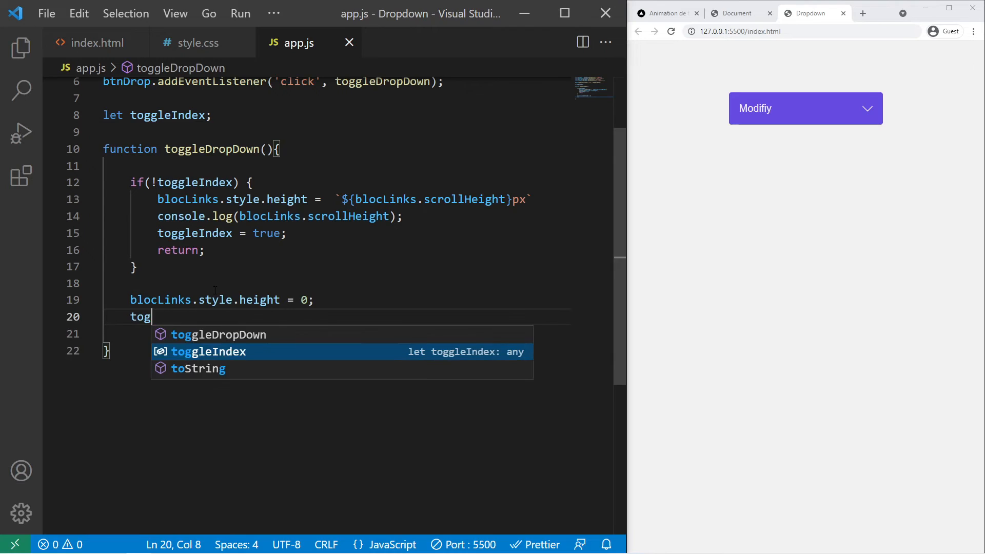
type("gleIndex =")
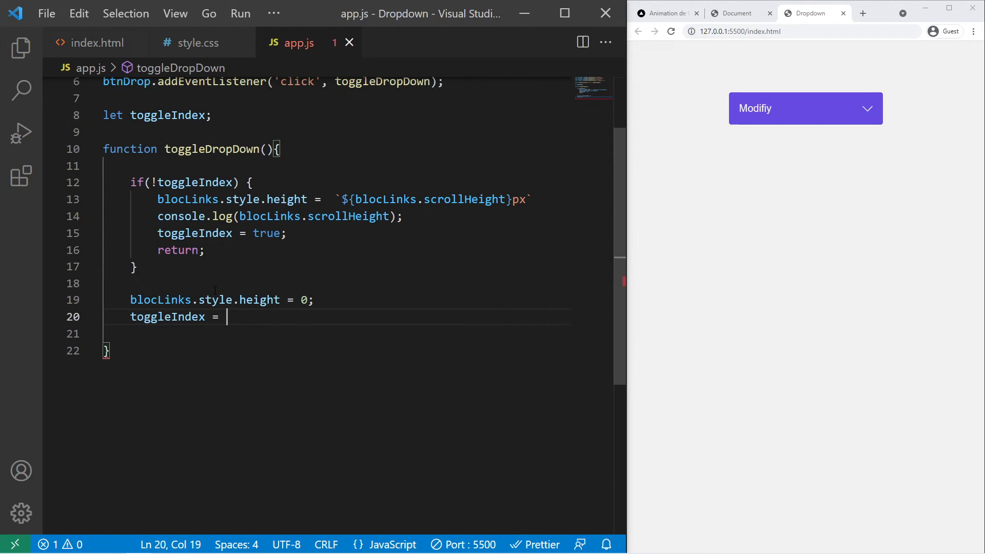
type("false;")
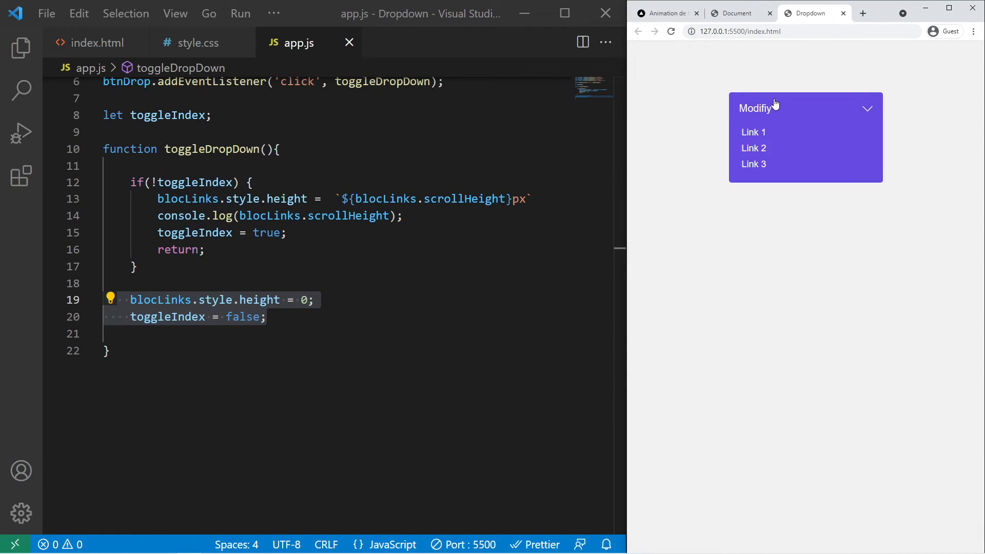
mouse_move(766, 281)
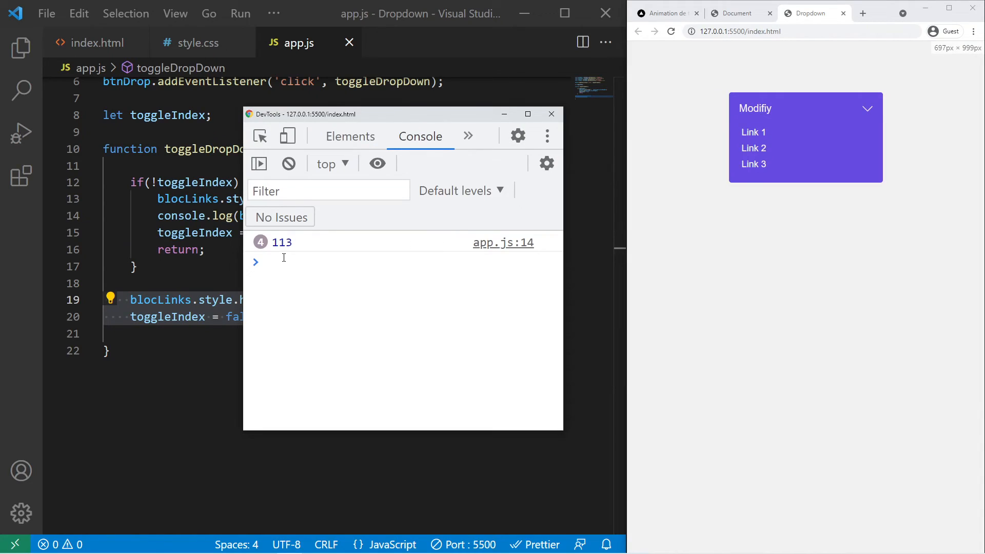
mouse_move(469, 288)
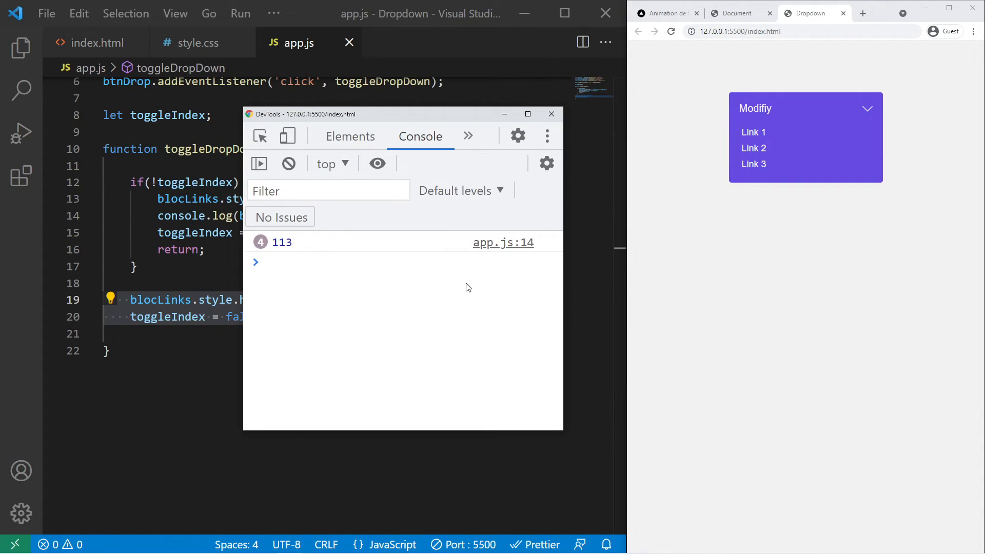
mouse_move(792, 111)
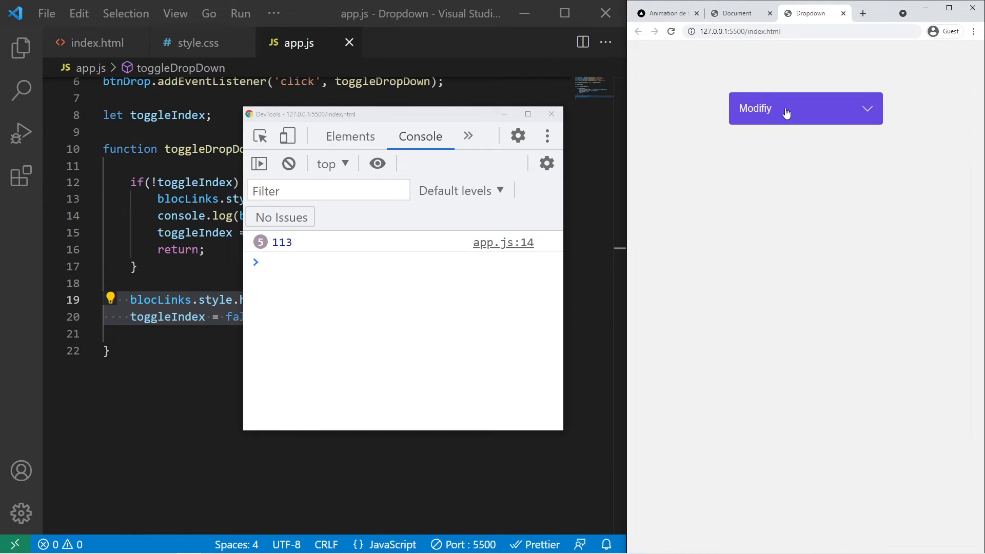
left_click(805, 108)
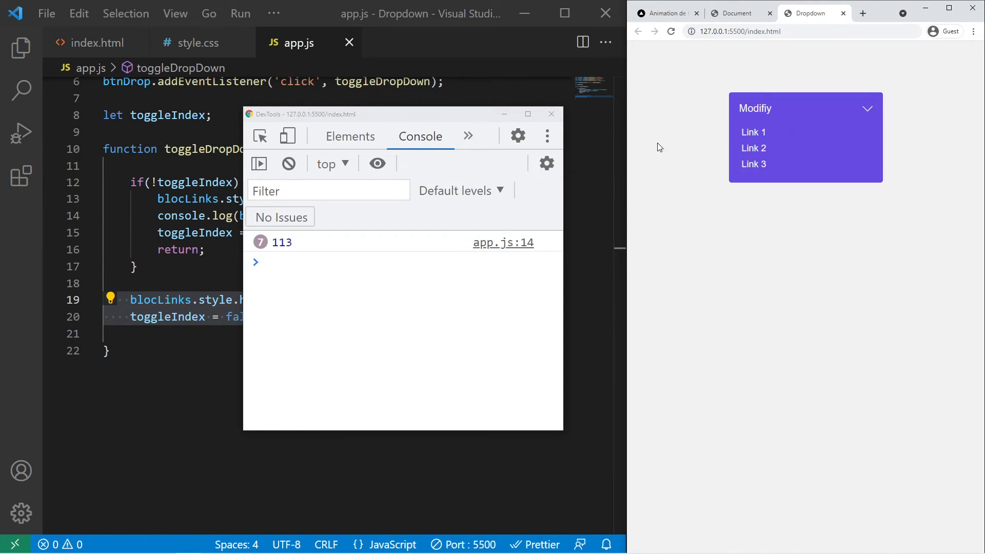
left_click(552, 114)
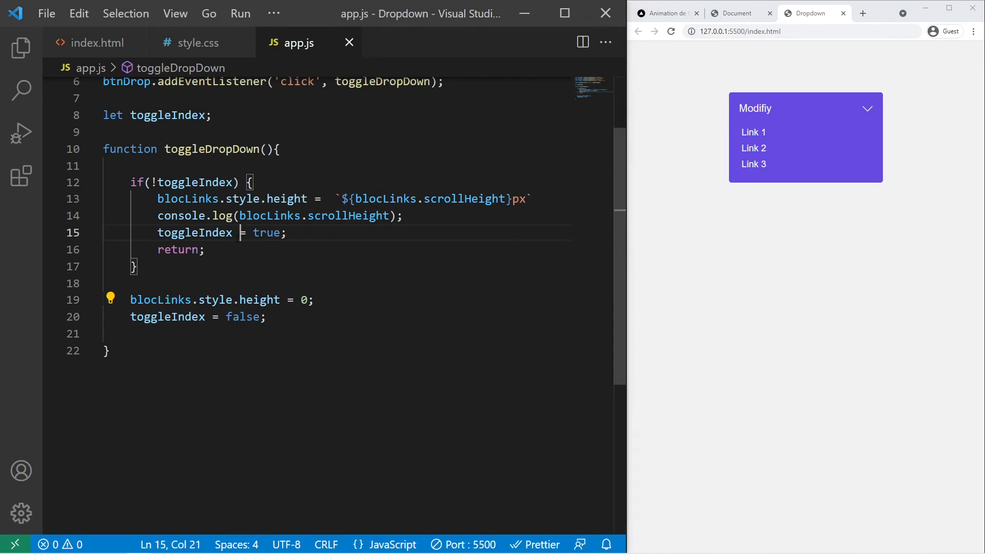
mouse_move(747, 142)
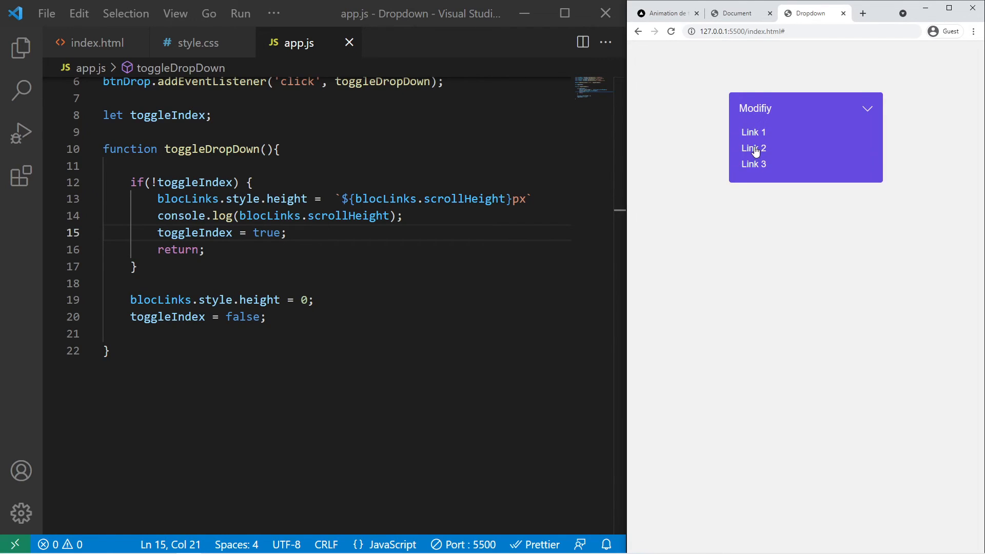
mouse_move(776, 174)
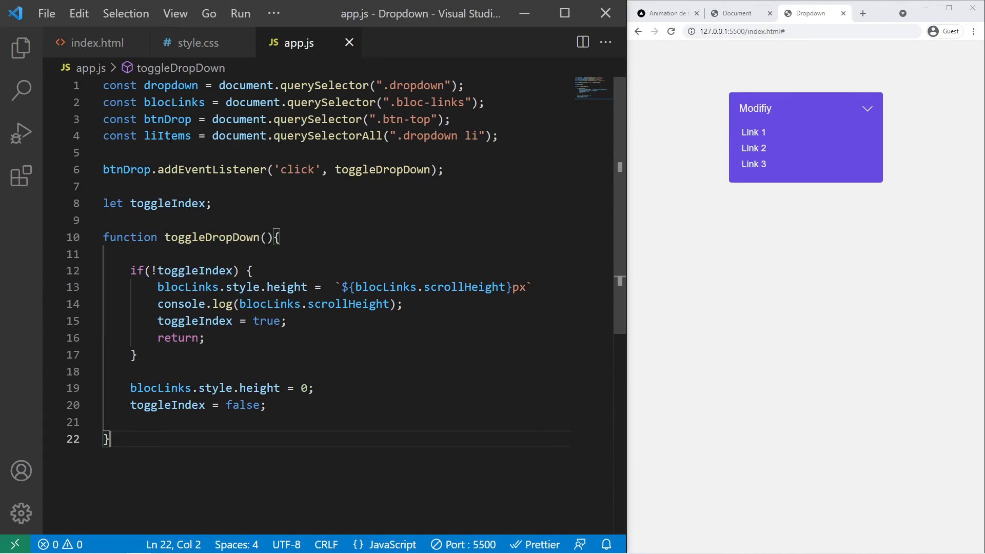
- Add liItems.forEach attaching a click listener calling toggleDropDown on each list item
scroll("down", 3)
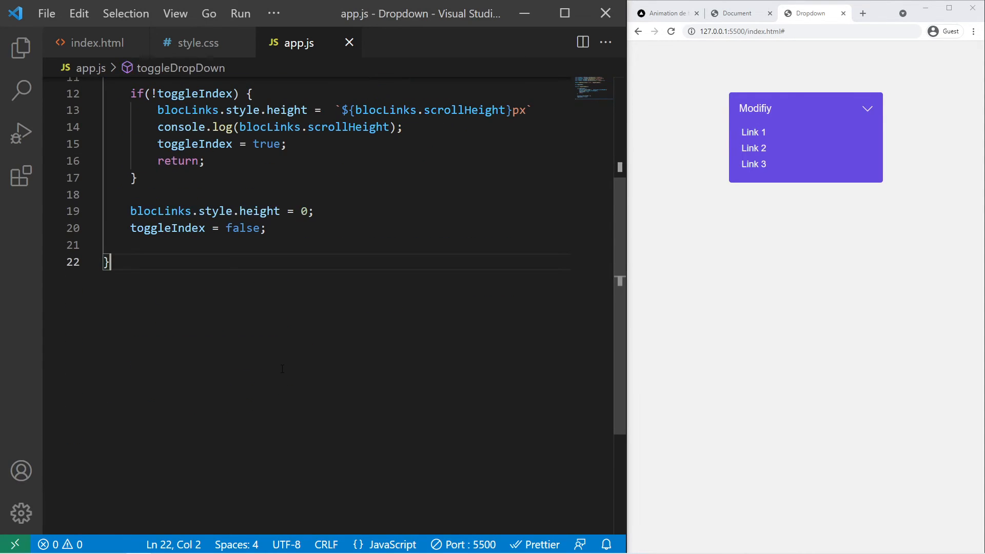
type("liItems.forEach(li =>")
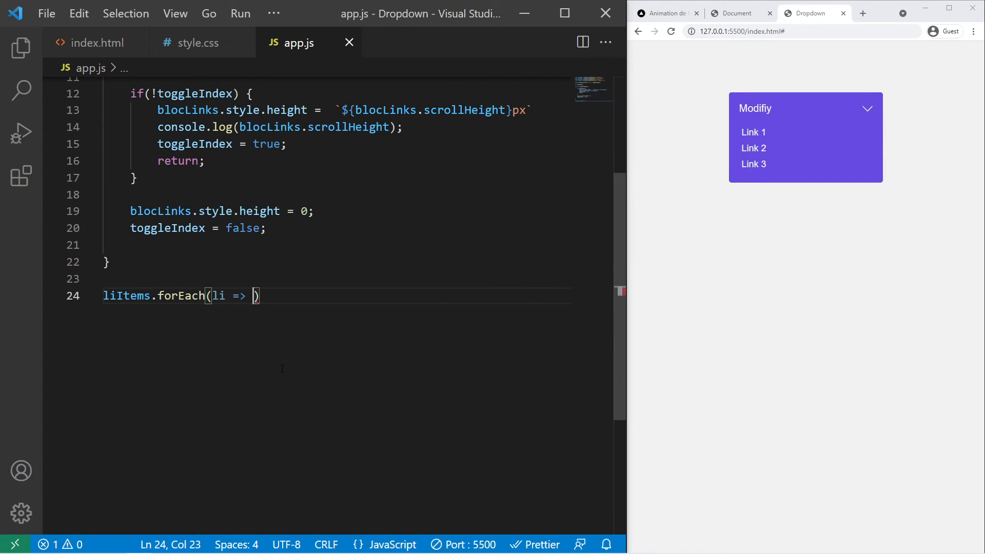
type("li.addEventListener(\"cl")
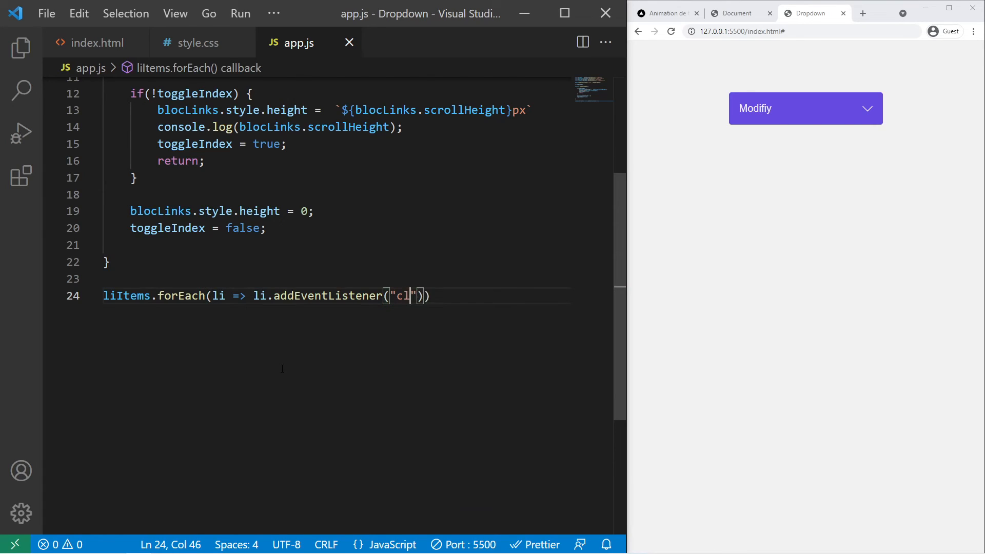
type("ick\", to")
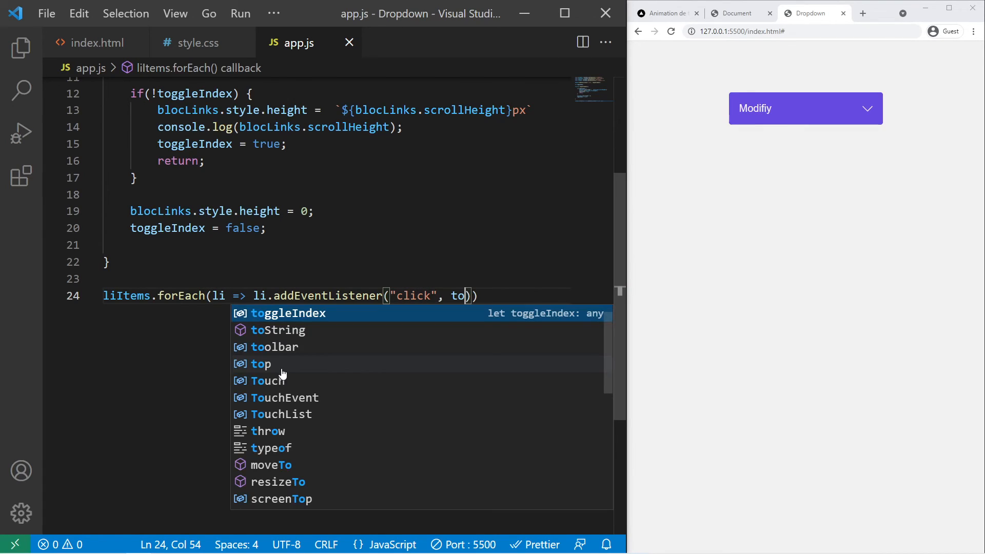
type("gl")
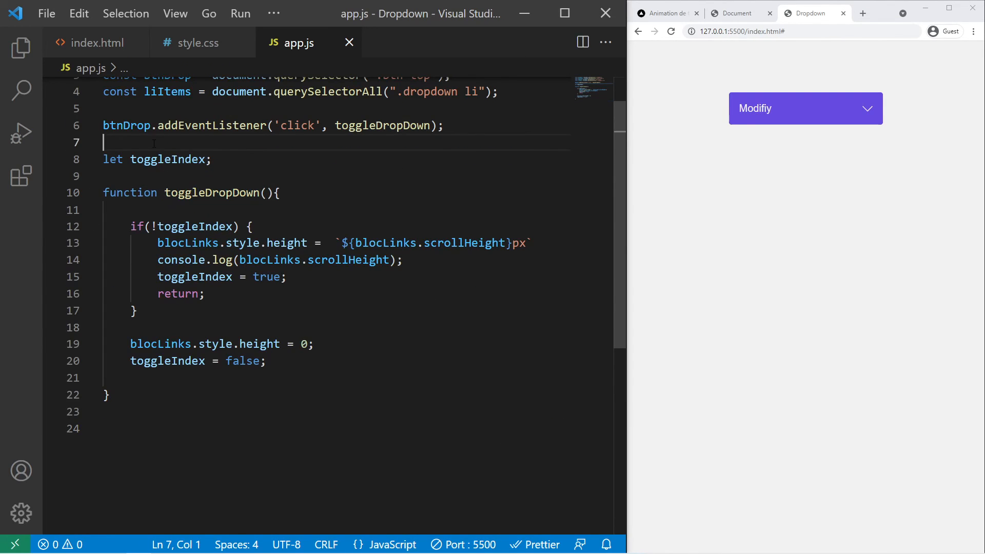
type("liItems.forEach(li => li.addEventListener(\"click\", toggleDropDown))")
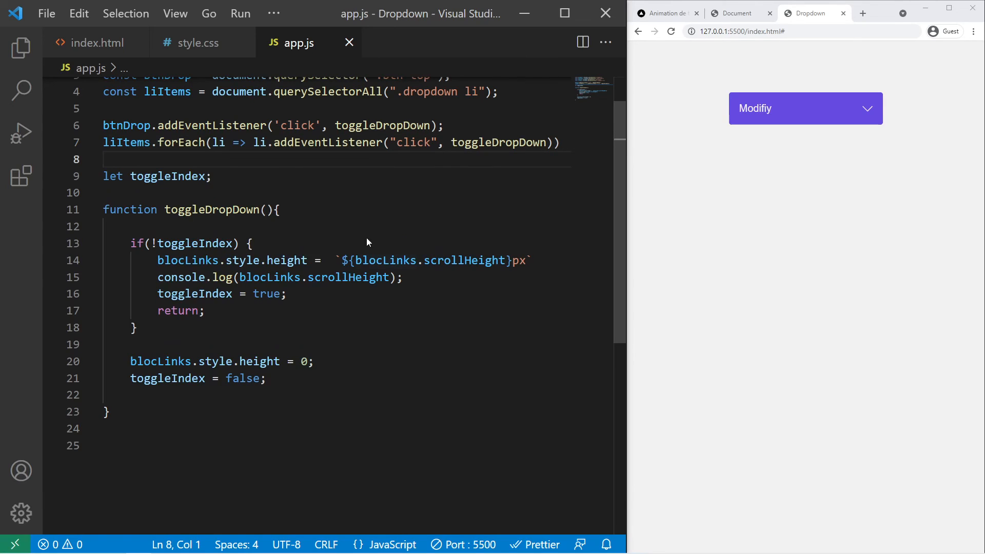
mouse_move(698, 201)
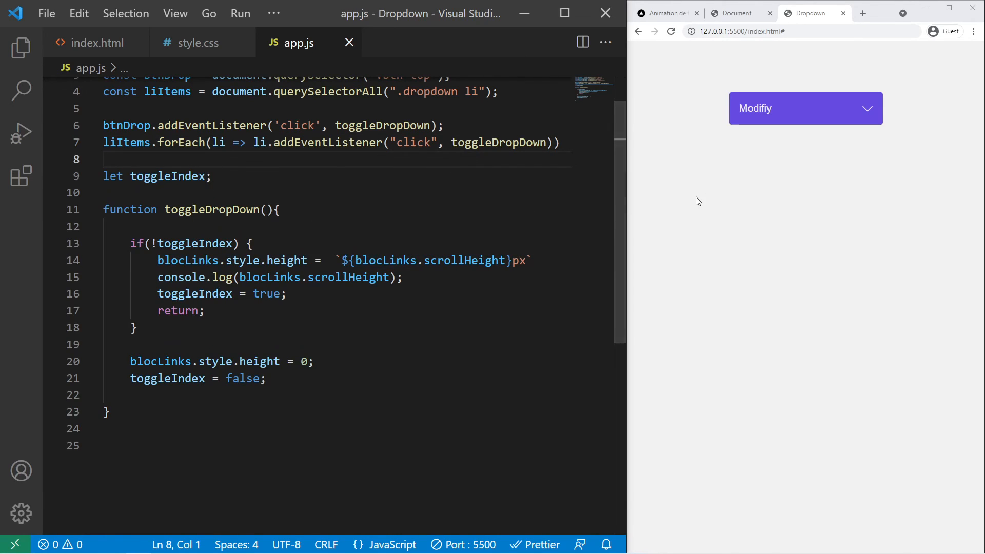
- Open the dropdown in the preview and pick Link 3 to confirm the menu closes
left_click(805, 108)
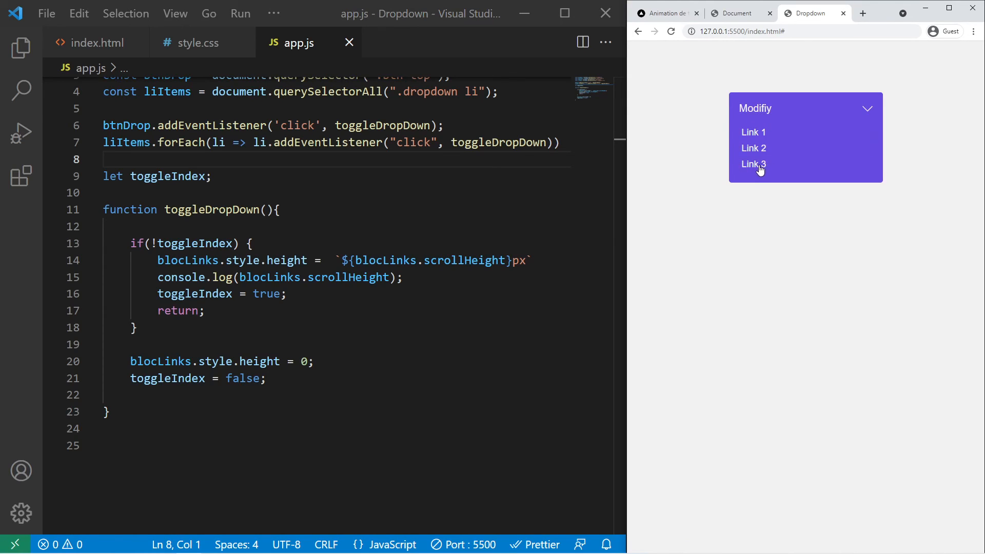
left_click(753, 165)
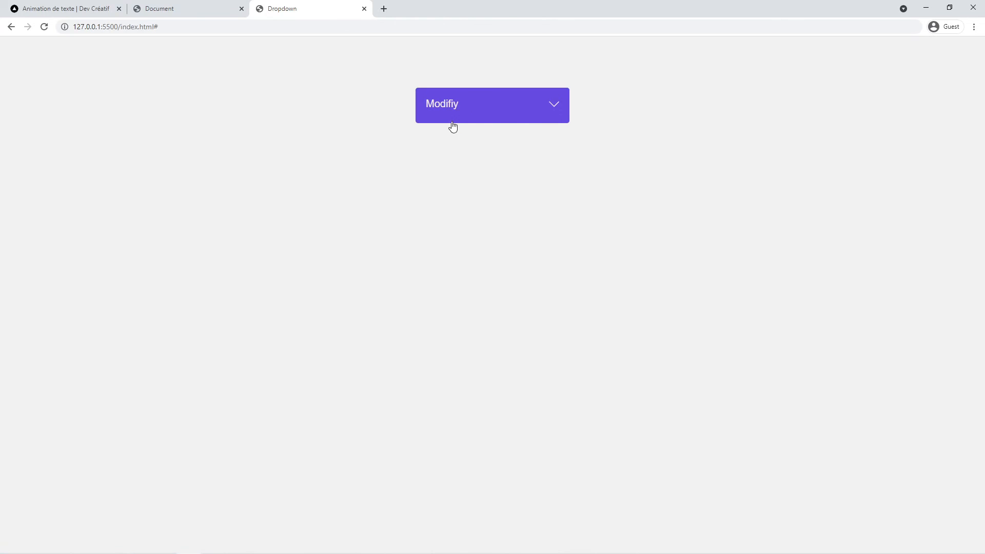
mouse_move(361, 218)
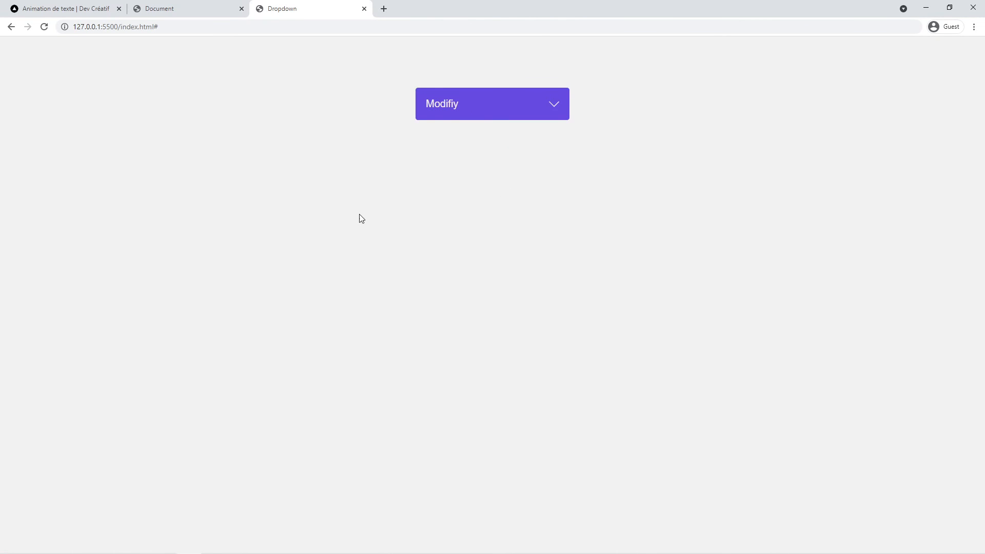
mouse_move(443, 106)
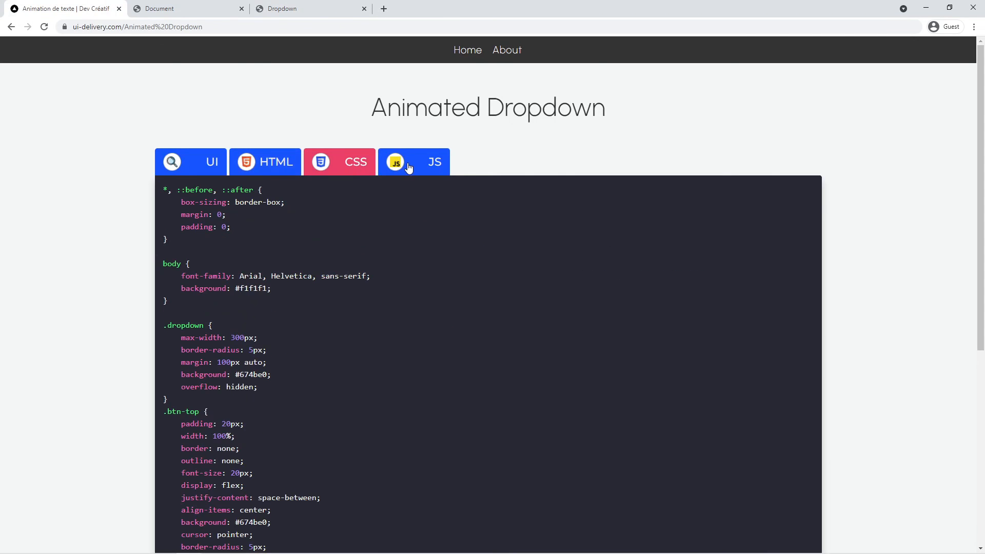
- Show the Animated Dropdown example's JavaScript code on the UI-Delivery page
left_click(419, 161)
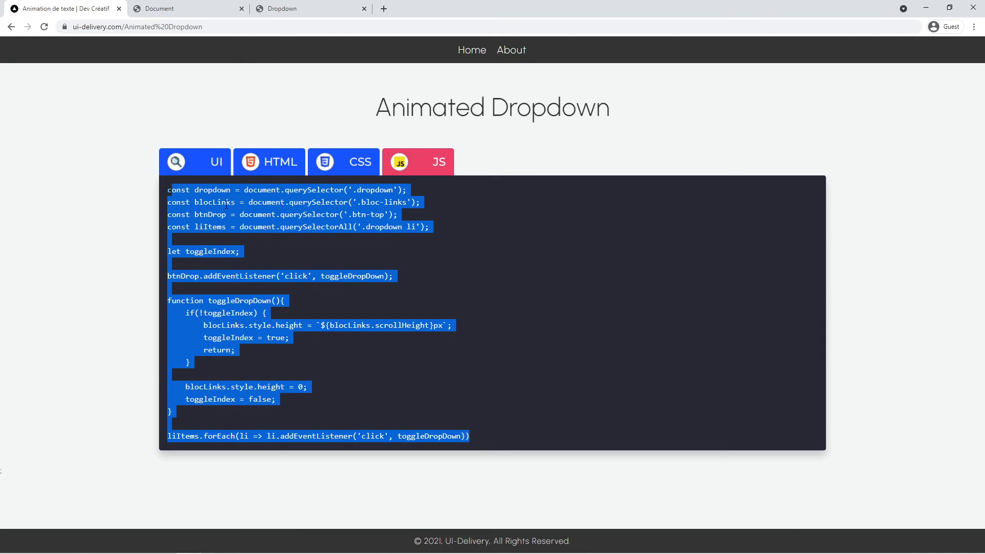
mouse_move(477, 229)
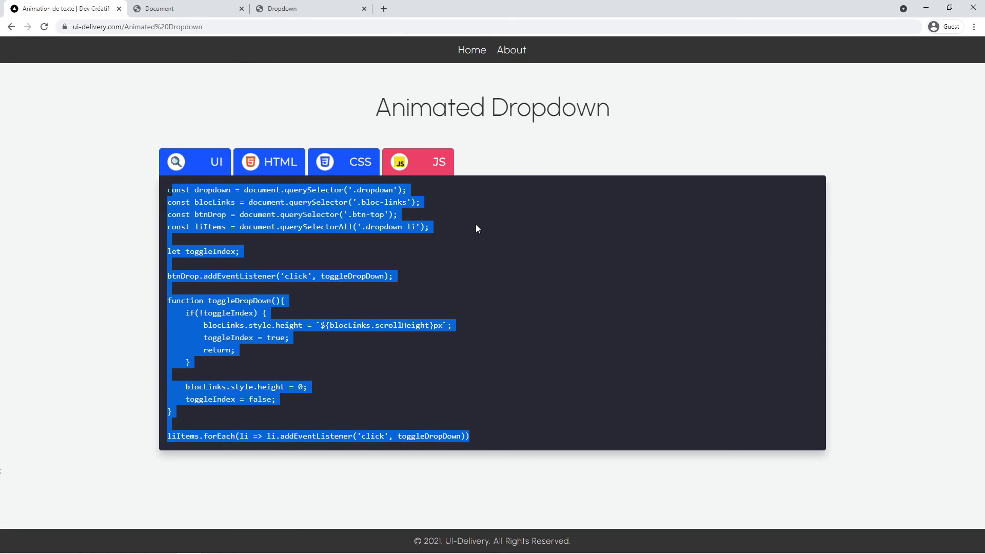